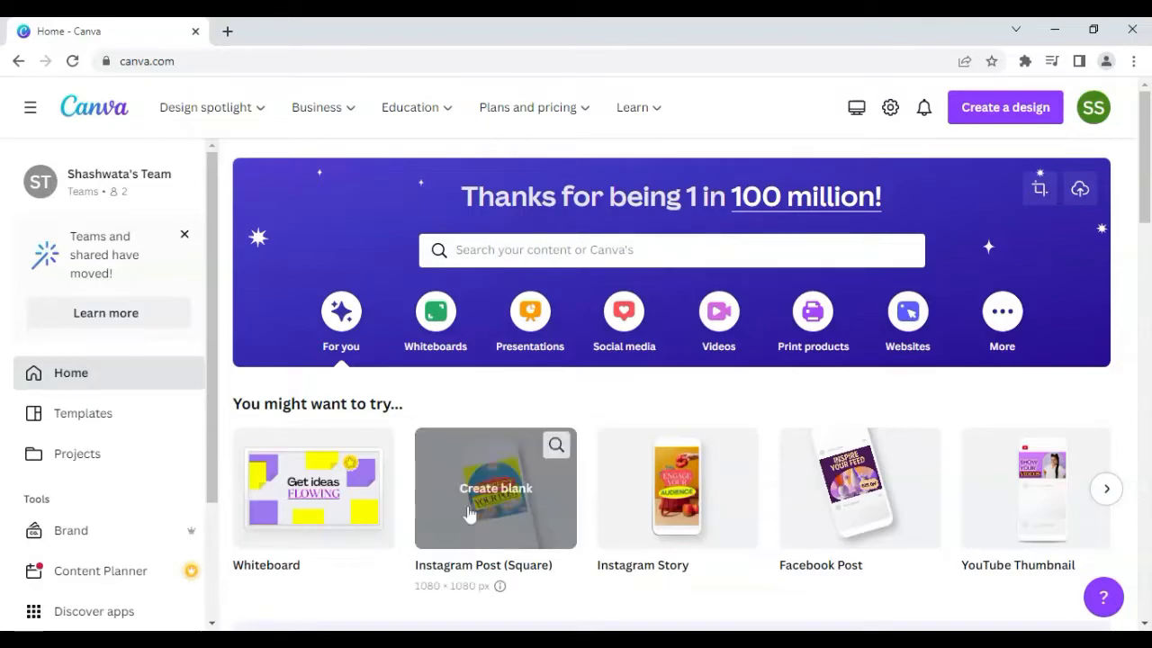
mouse_move(500, 518)
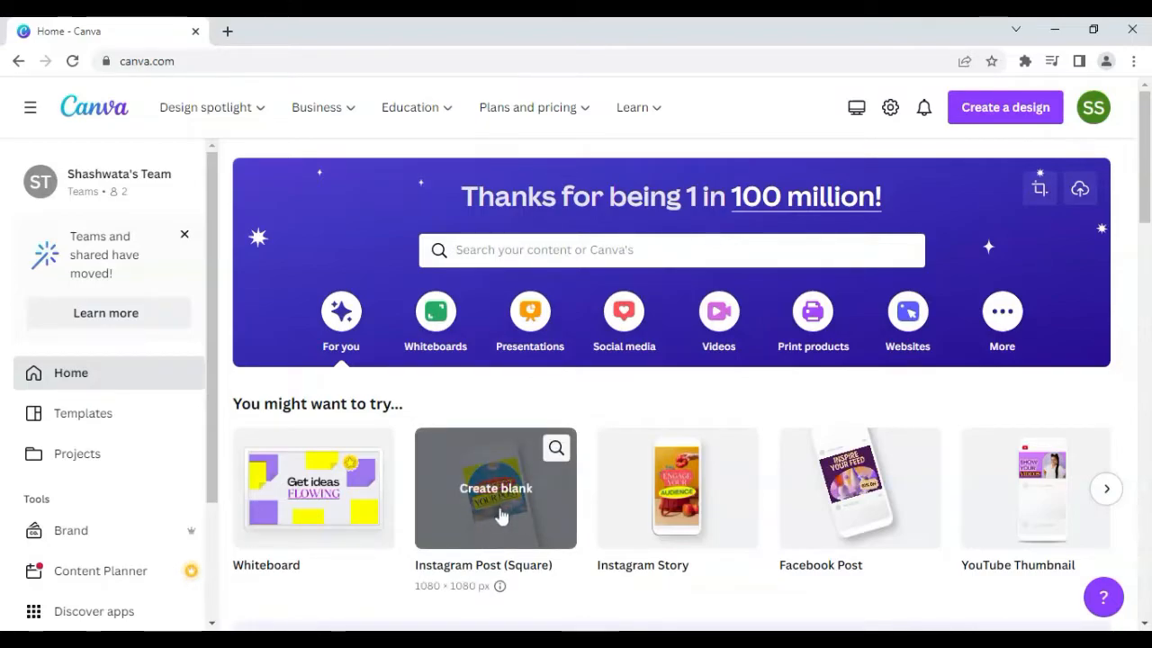
Start a blank square Instagram post and nudge the zoom up slightly
left_click(495, 488)
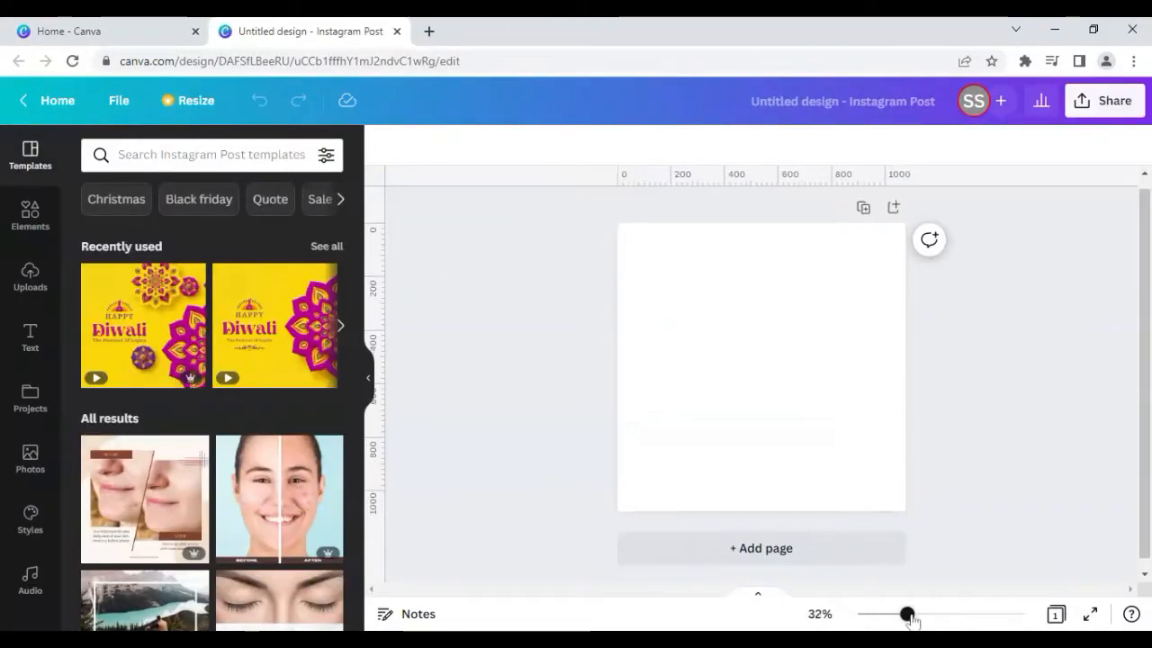
left_click_drag(907, 615, 915, 615)
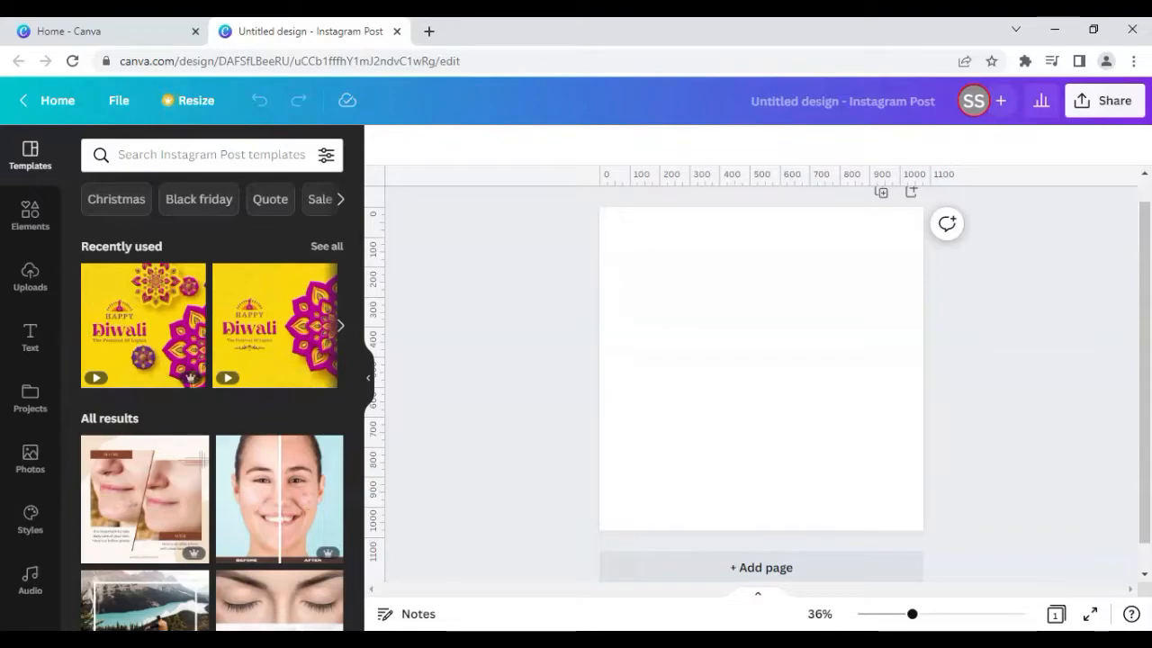
mouse_move(450, 308)
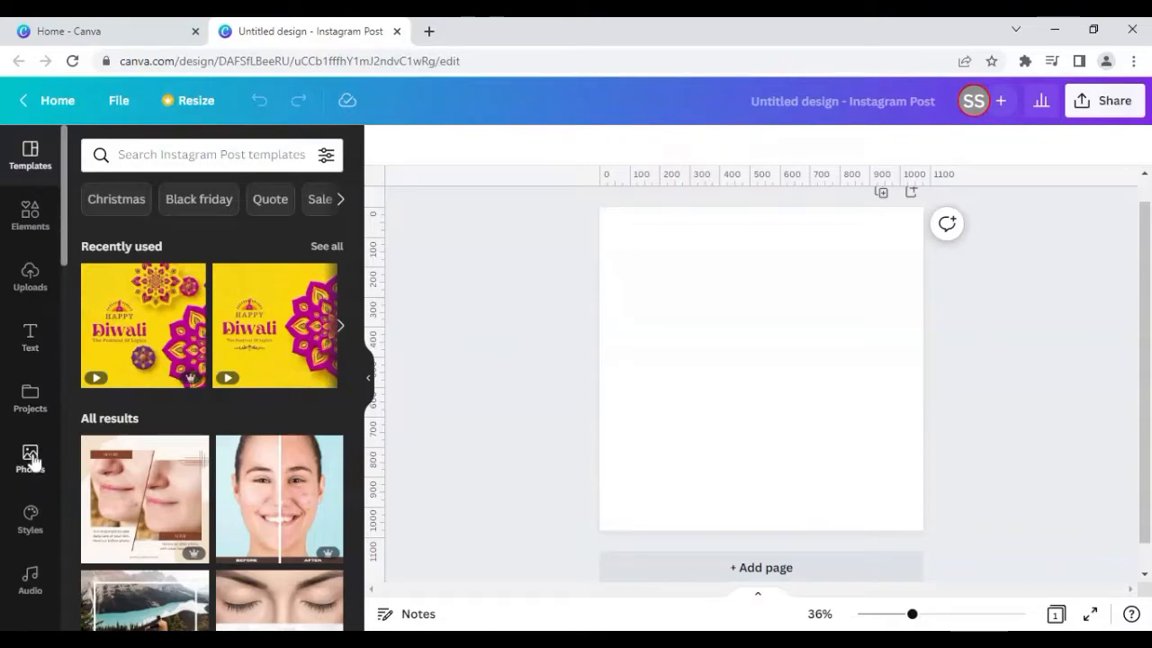
Search Photos for 'ripe orange' and drop an orange photo onto the page
left_click(29, 459)
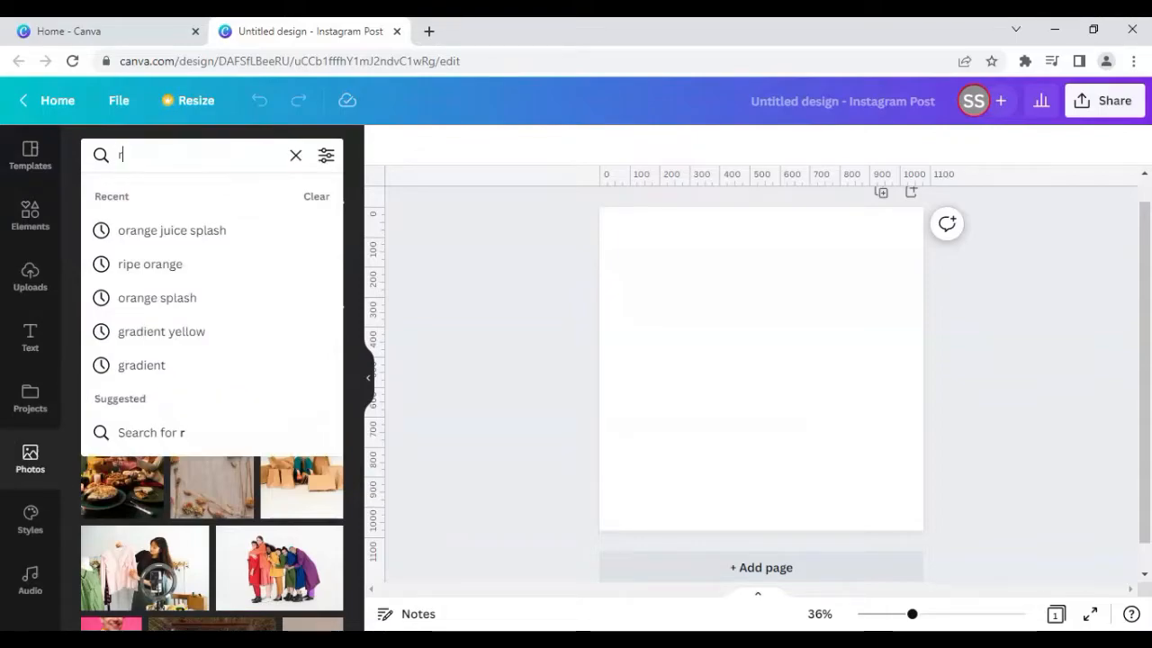
type("ripe orange")
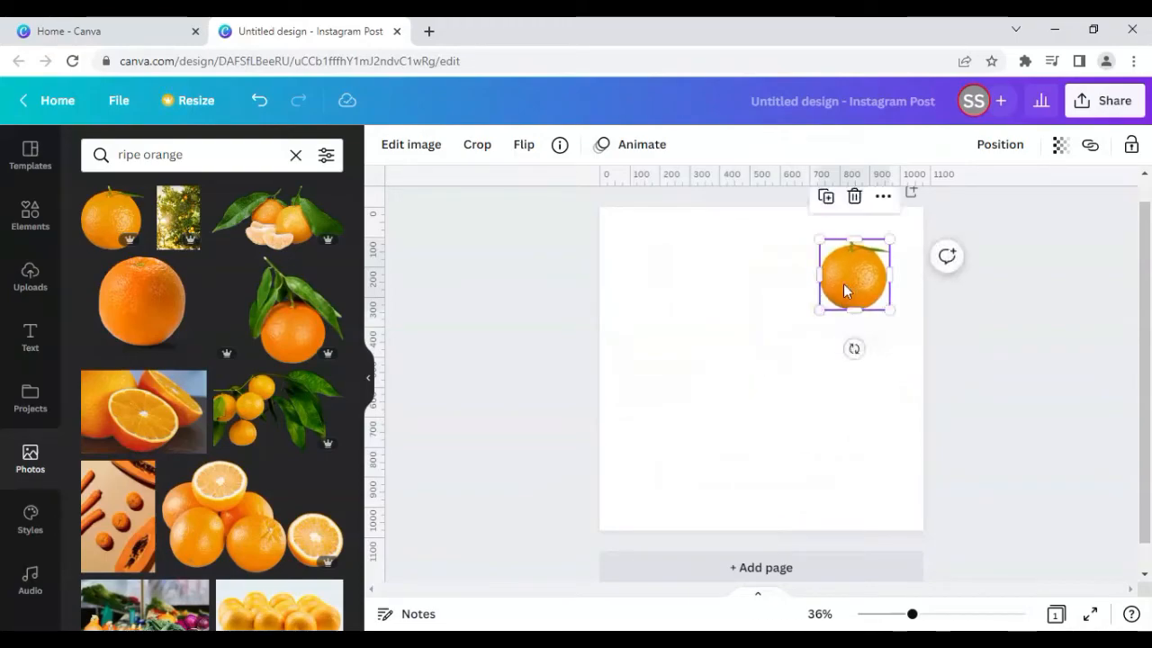
left_click_drag(853, 274, 747, 238)
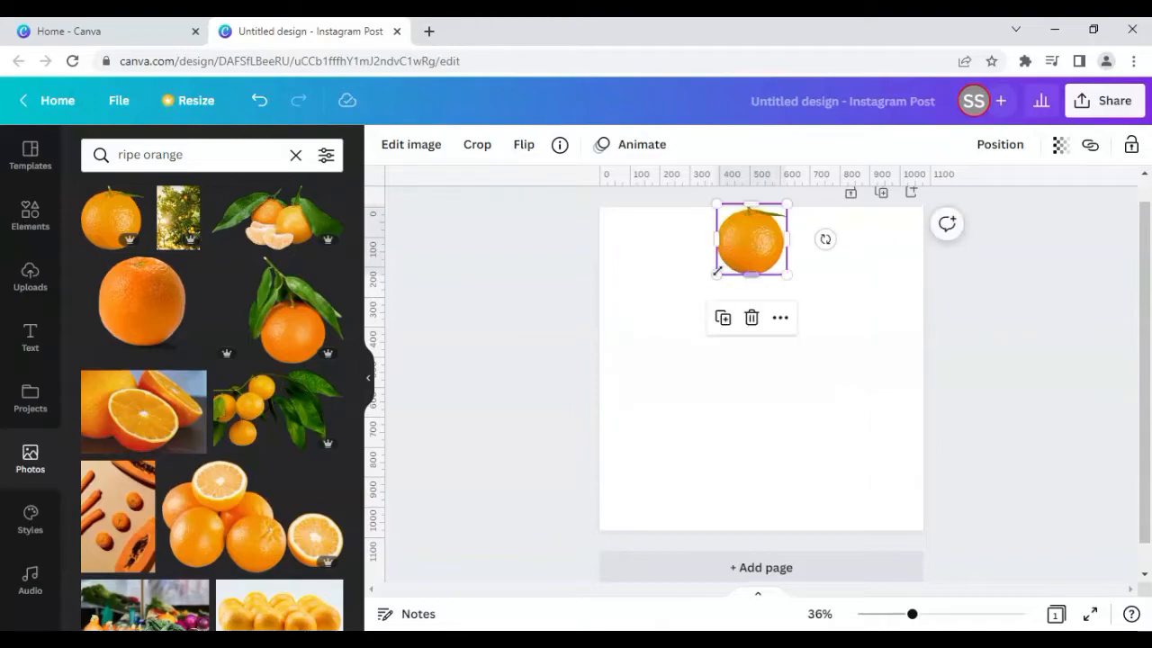
left_click(536, 298)
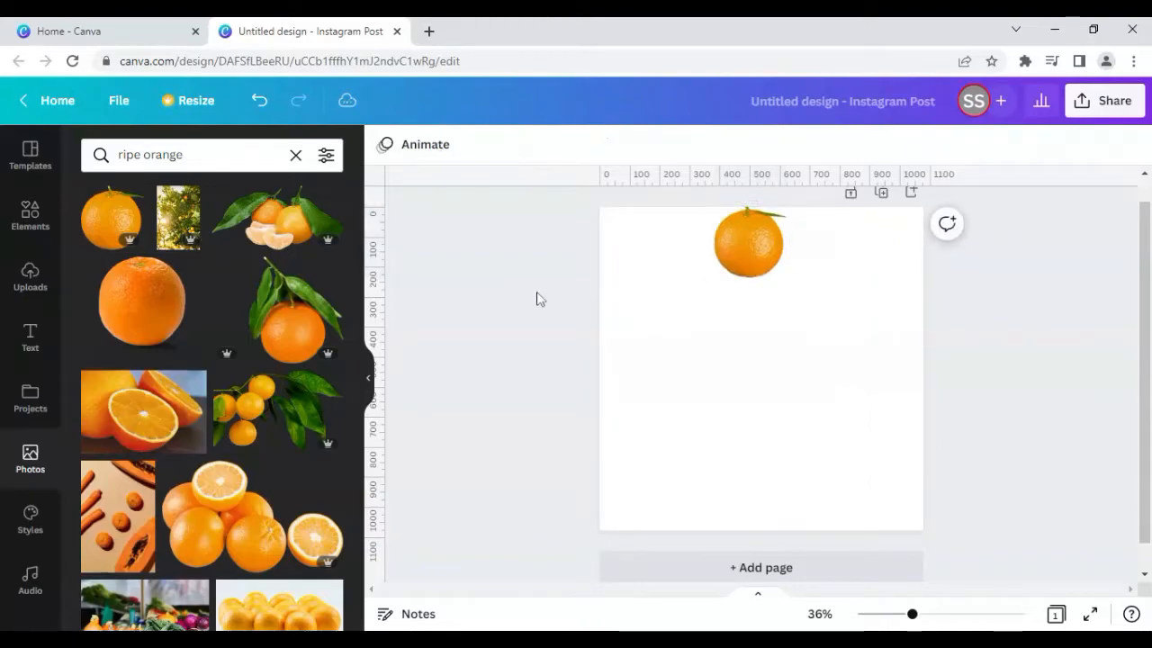
Move the orange photo to the top centre of the page
left_click(748, 243)
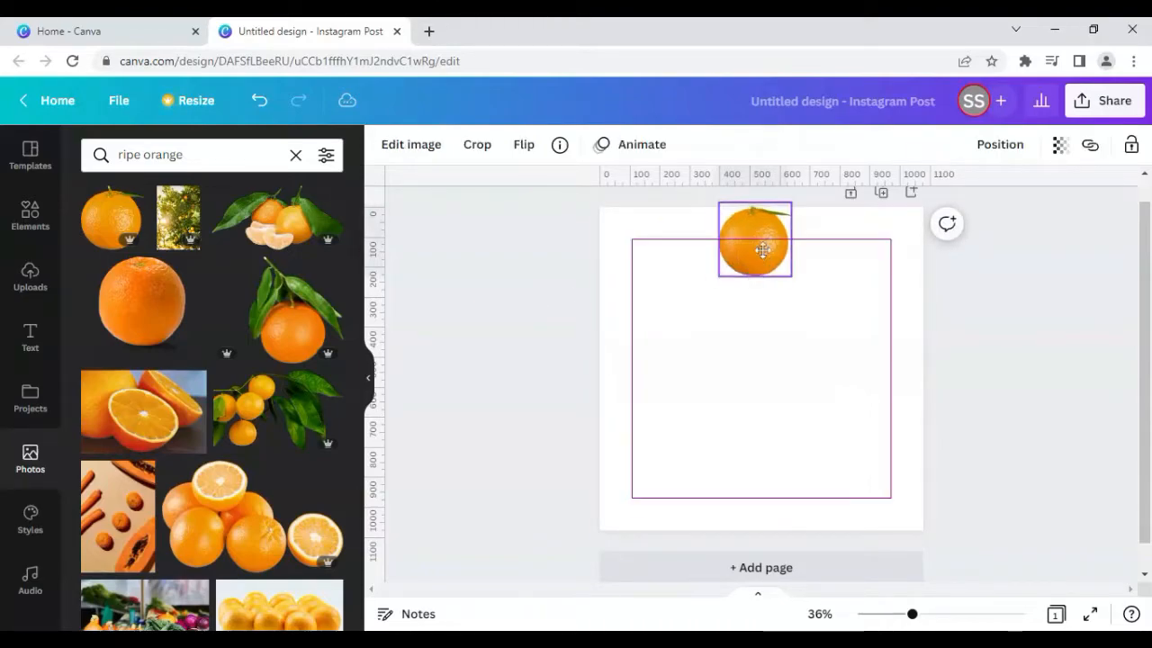
left_click(531, 351)
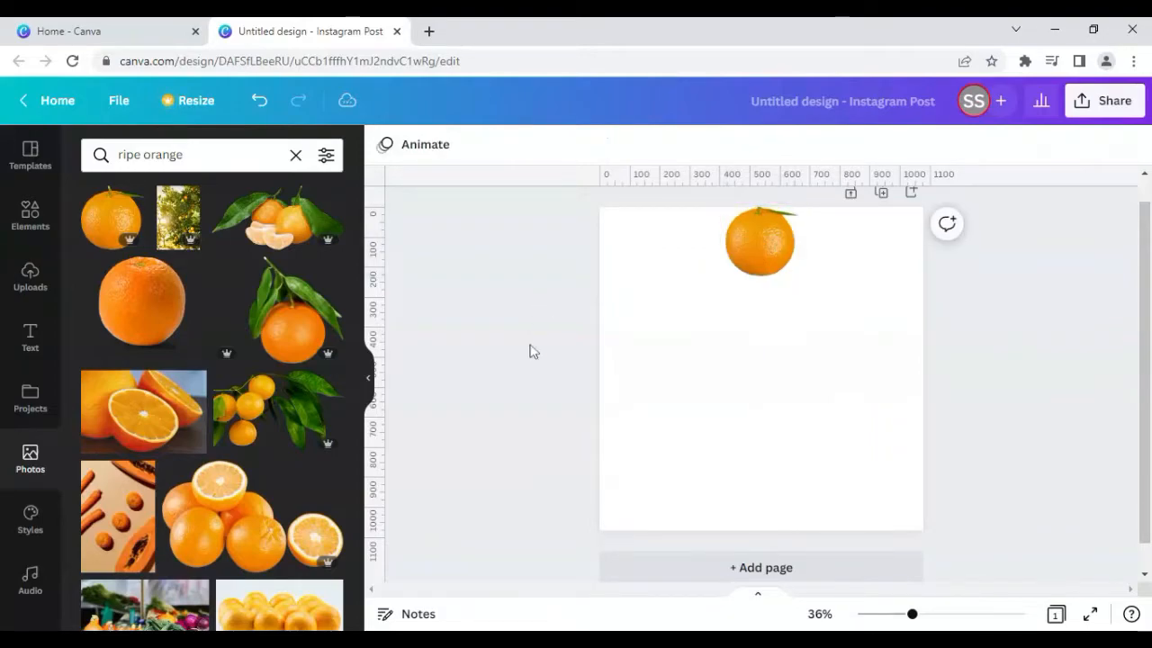
mouse_move(529, 346)
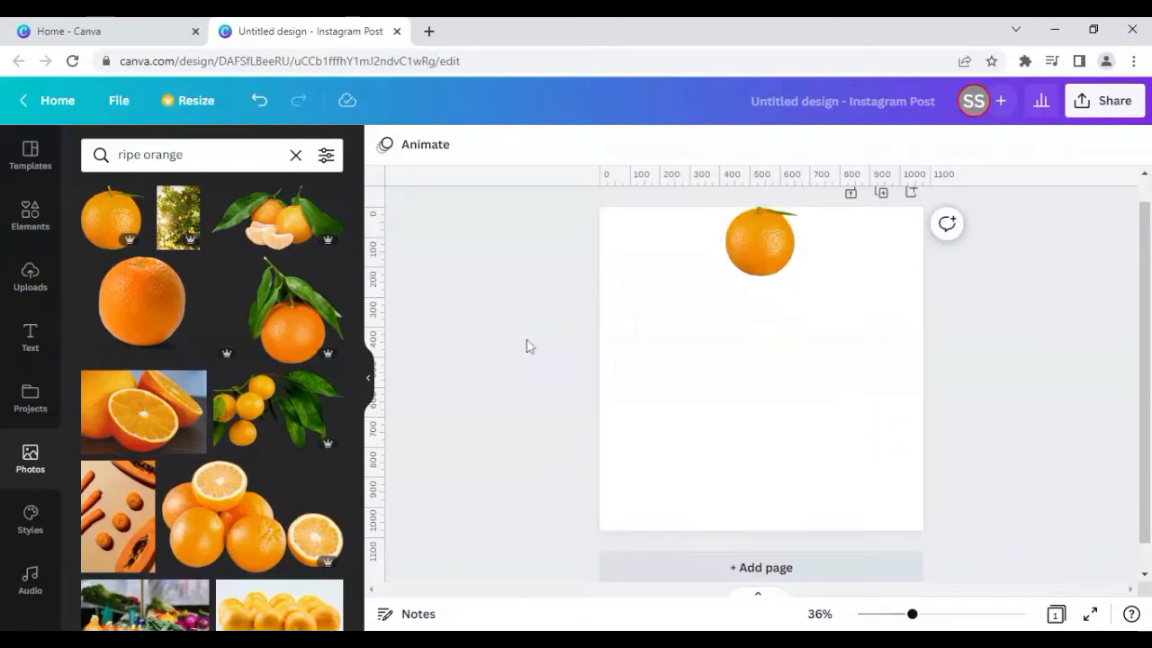
left_click(759, 241)
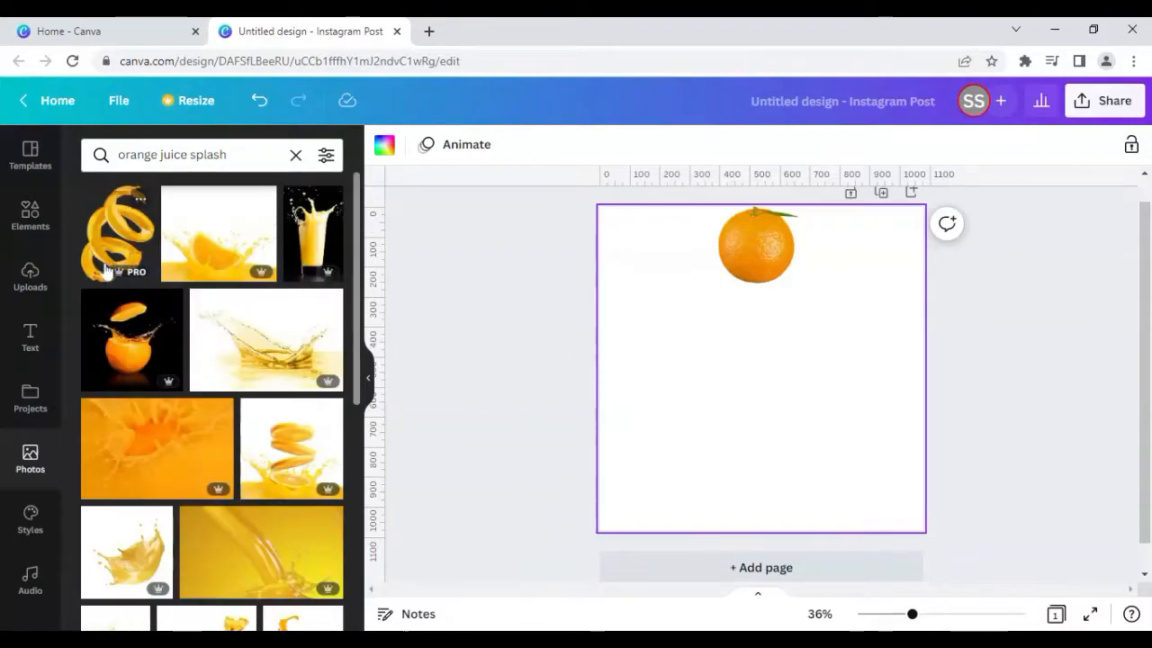
Add the orange-juice splash jug photo and remove its background with Background Remover
scroll("down", 3)
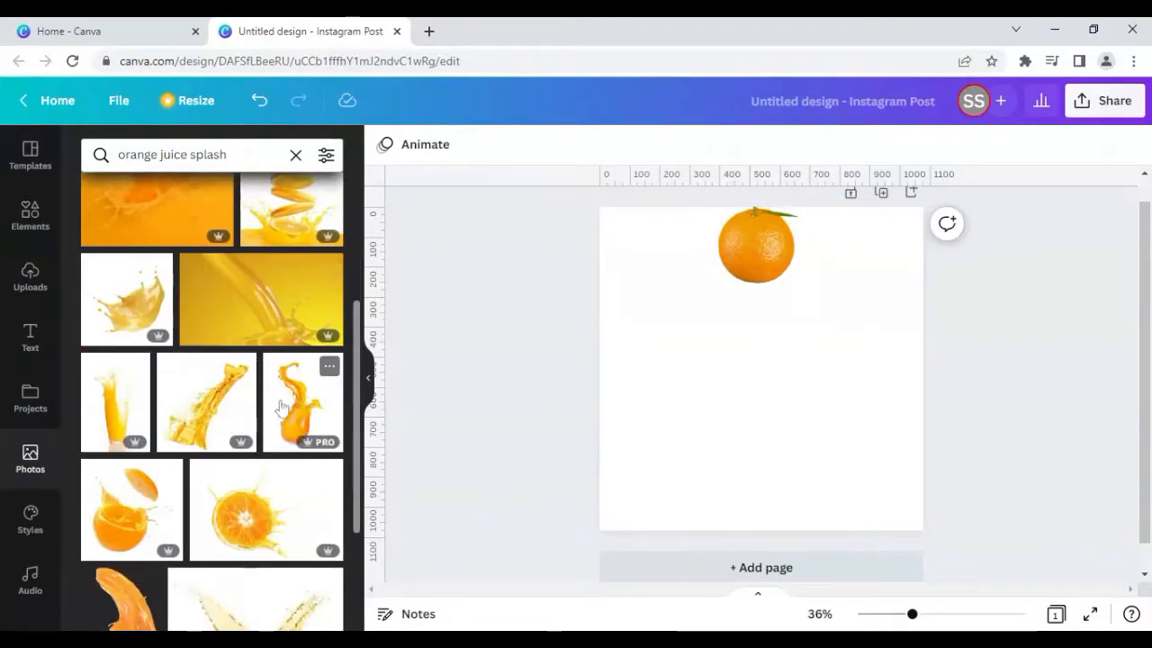
left_click(302, 401)
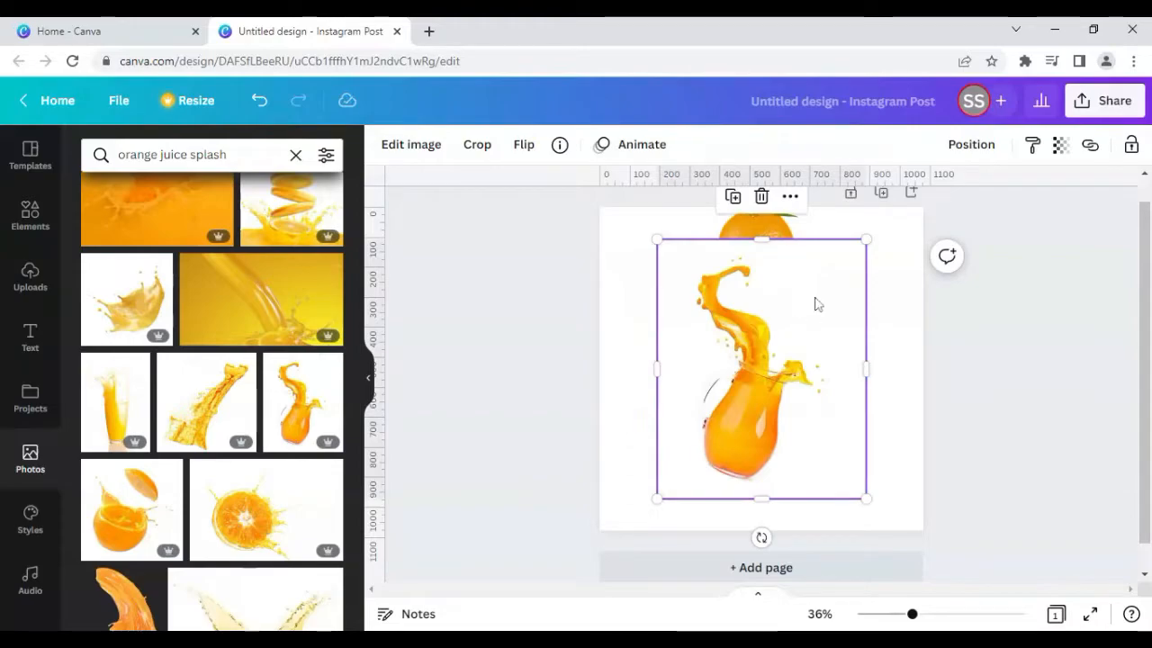
mouse_move(837, 291)
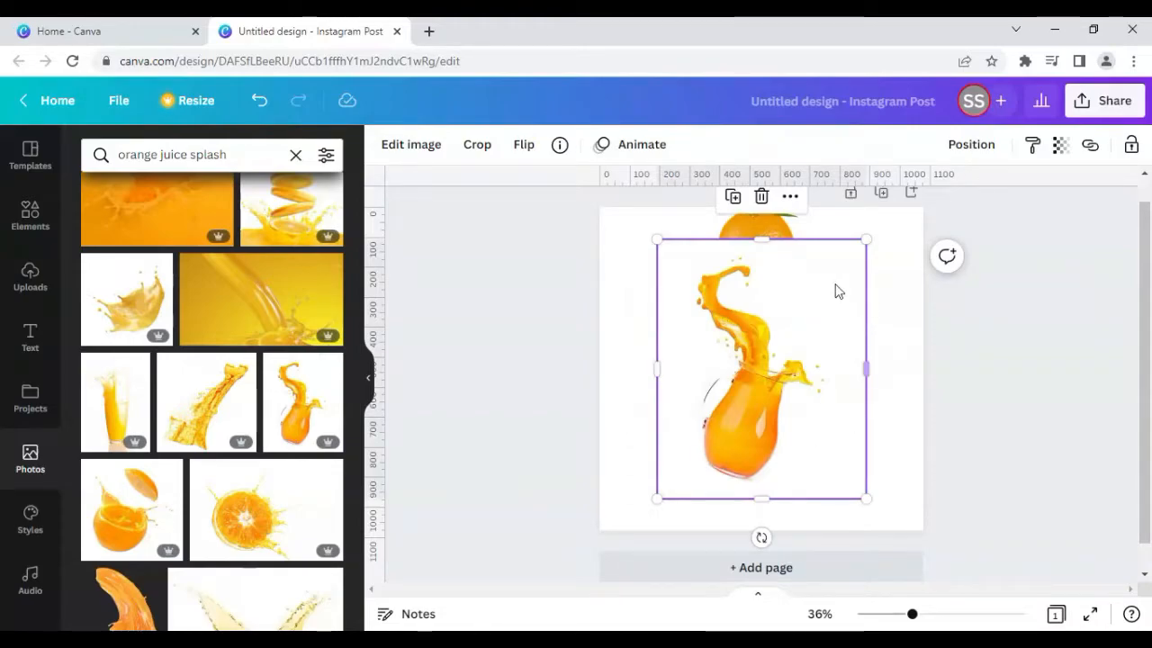
mouse_move(813, 308)
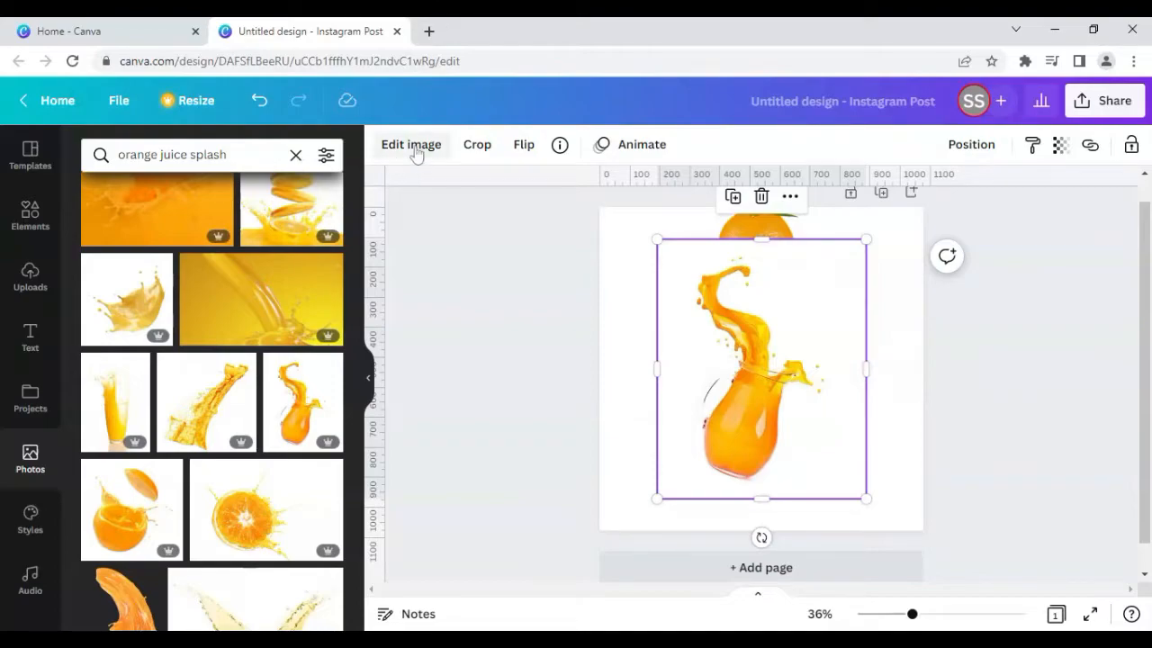
left_click(411, 144)
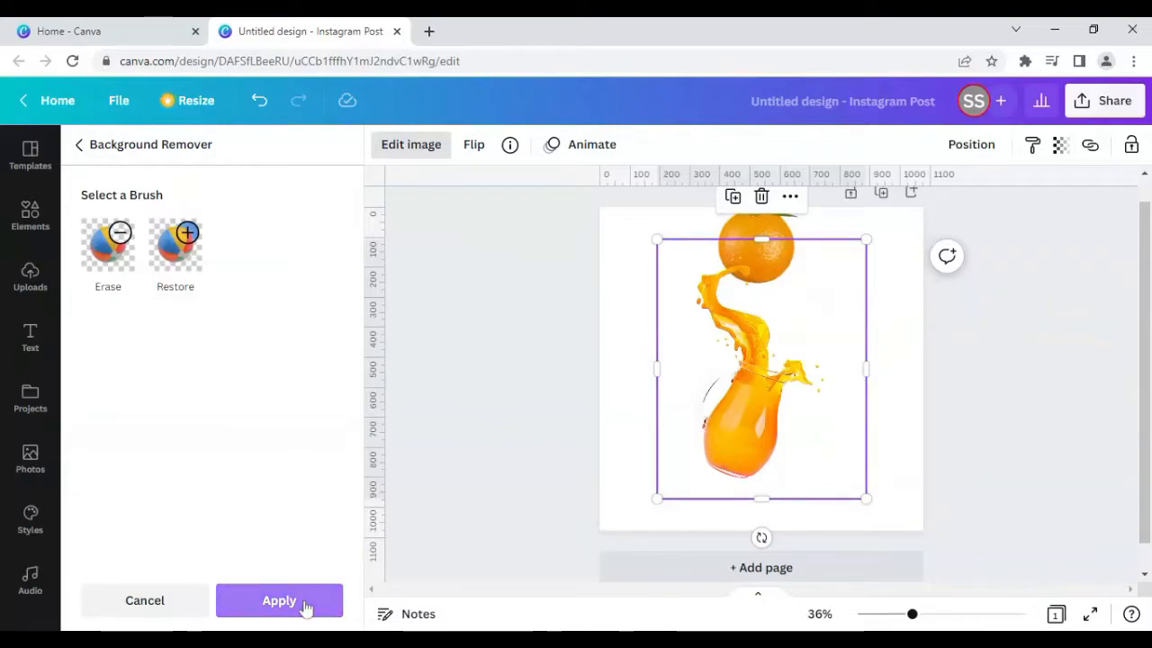
left_click(279, 601)
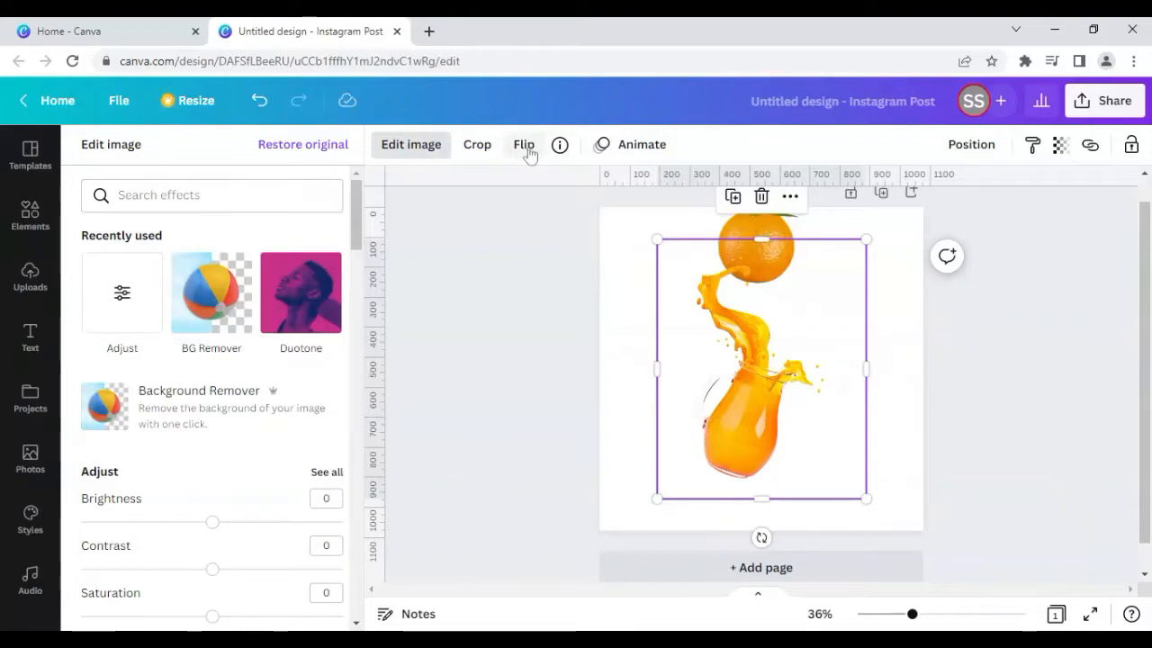
Tilt the jug about 18 degrees and position it under the orange at top centre
left_click(522, 144)
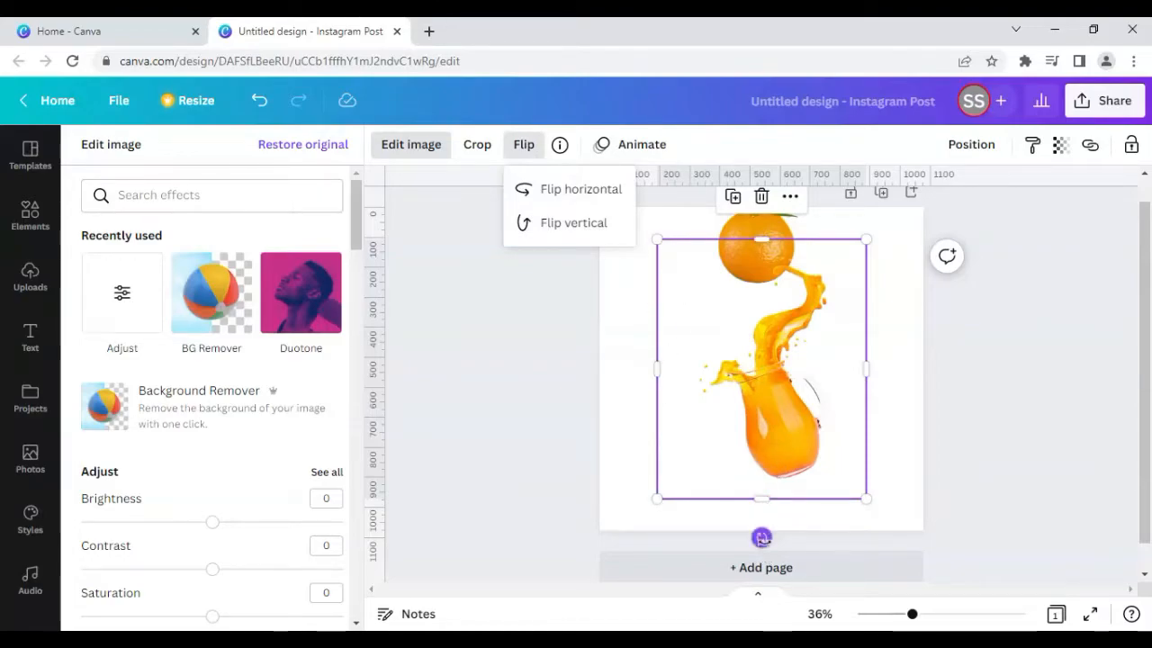
left_click_drag(762, 536, 709, 531)
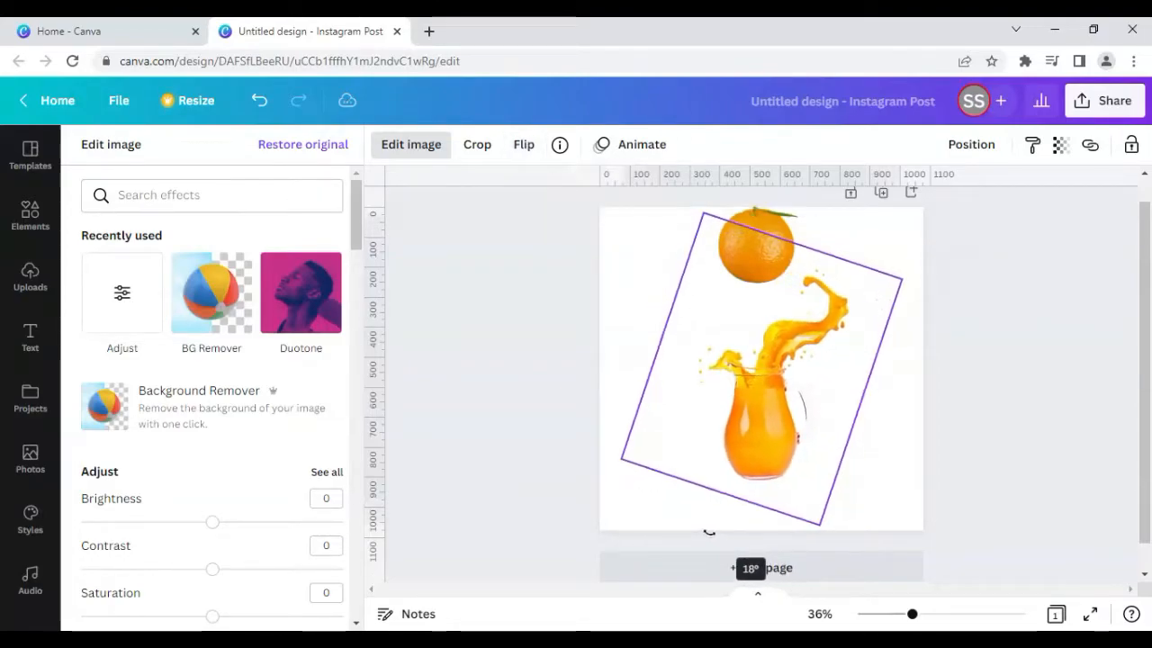
left_click_drag(711, 533, 709, 539)
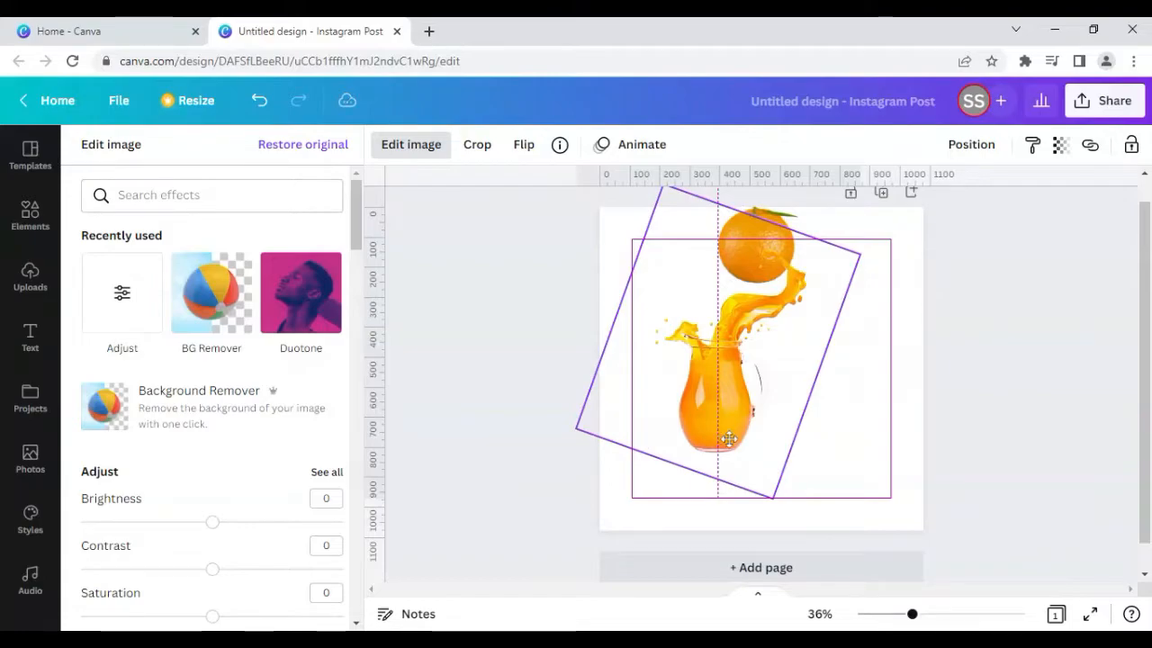
left_click_drag(727, 439, 742, 450)
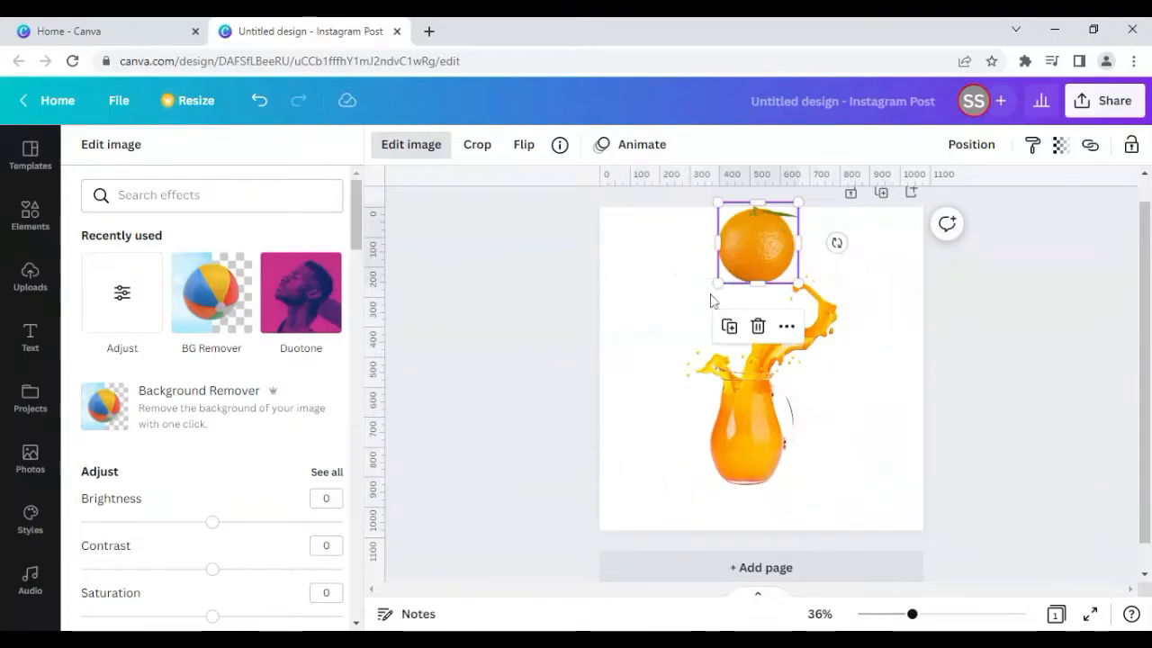
Enlarge the jug and the orange so the splash stream rises to meet the orange
left_click_drag(716, 285, 691, 309)
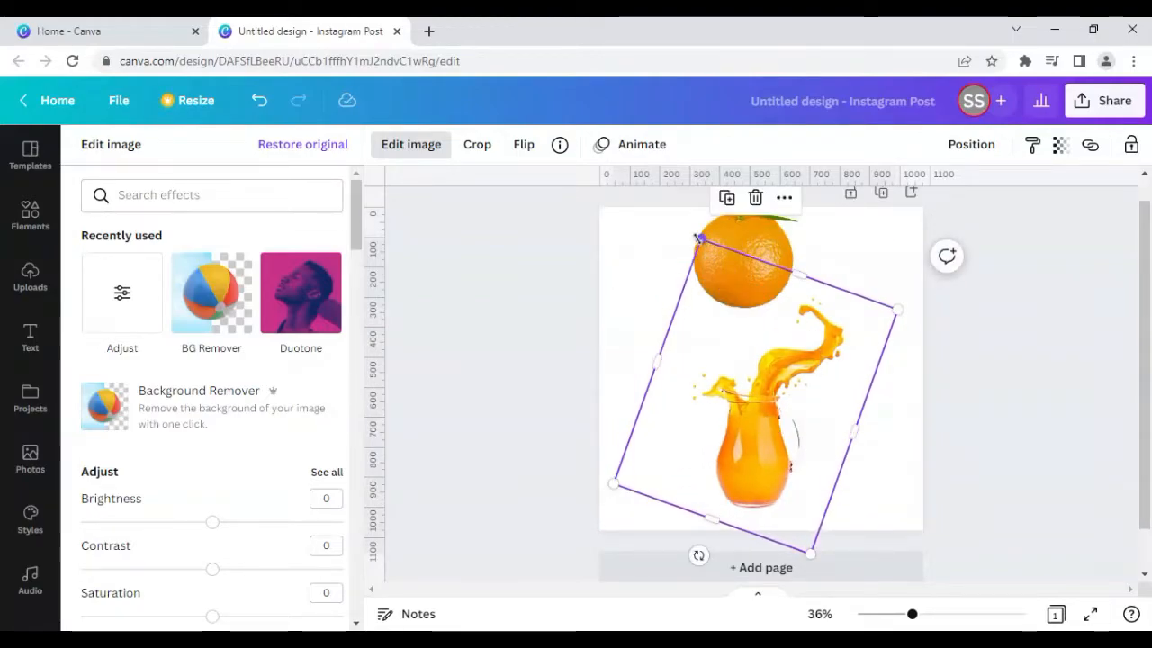
left_click_drag(695, 237, 688, 207)
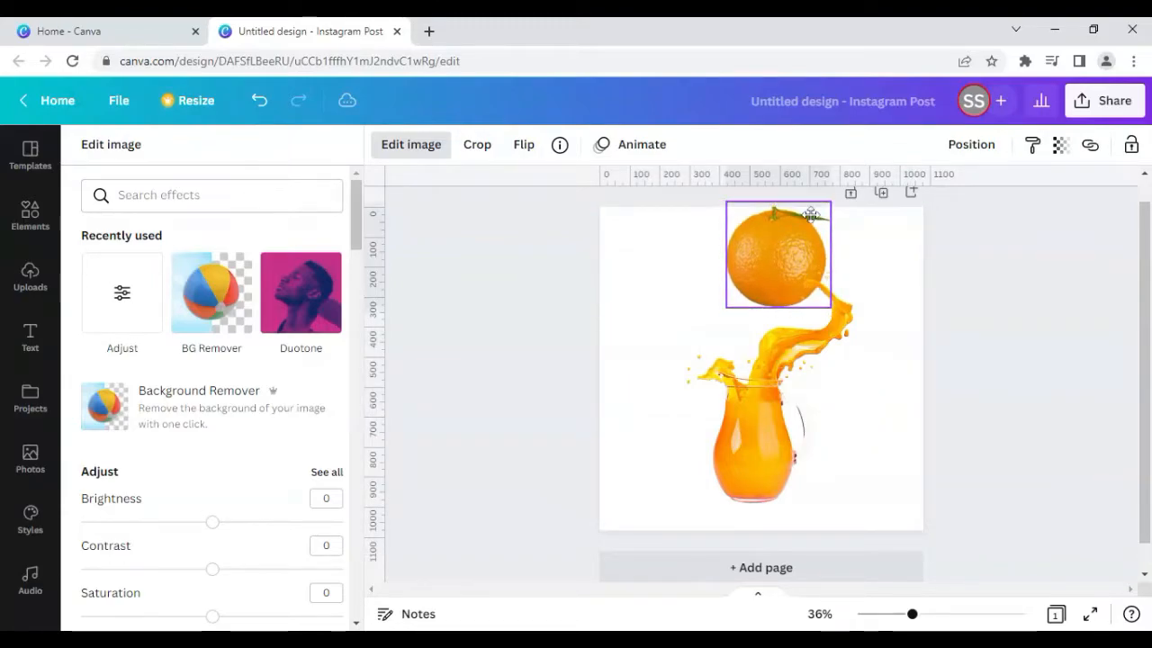
left_click(29, 457)
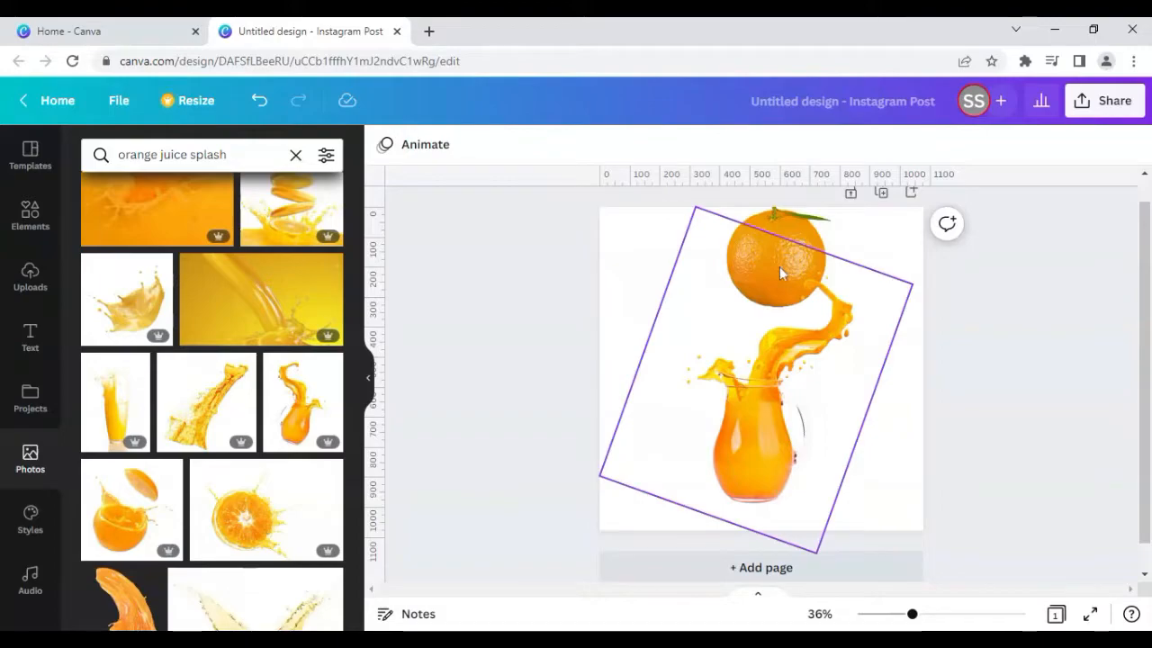
mouse_move(770, 277)
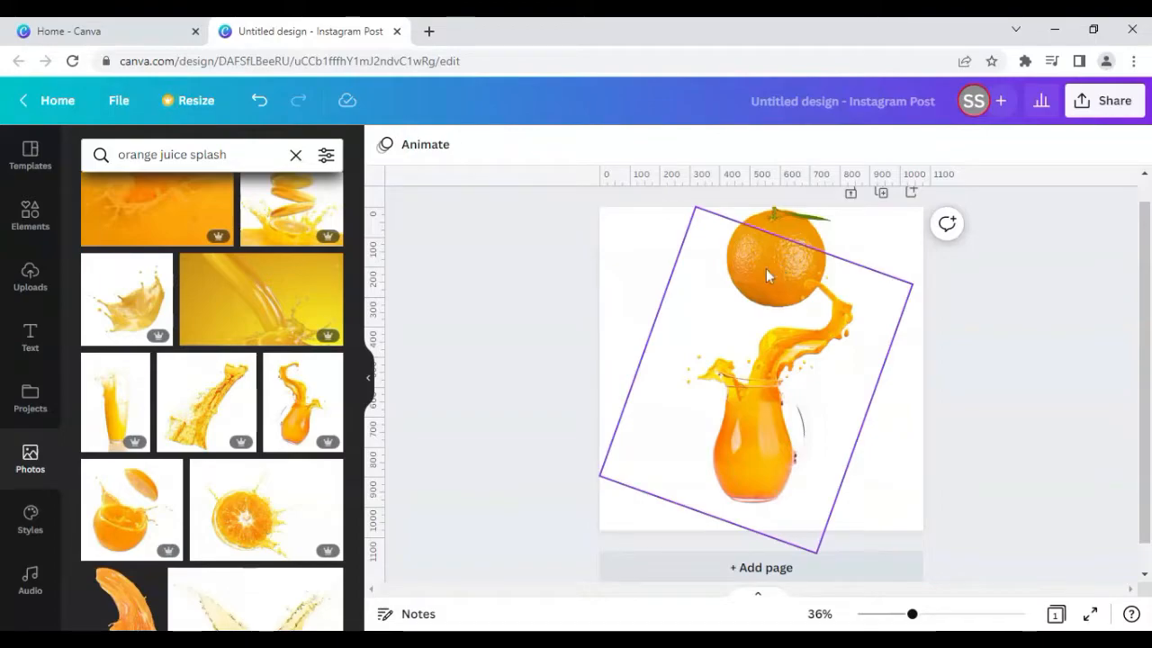
mouse_move(817, 270)
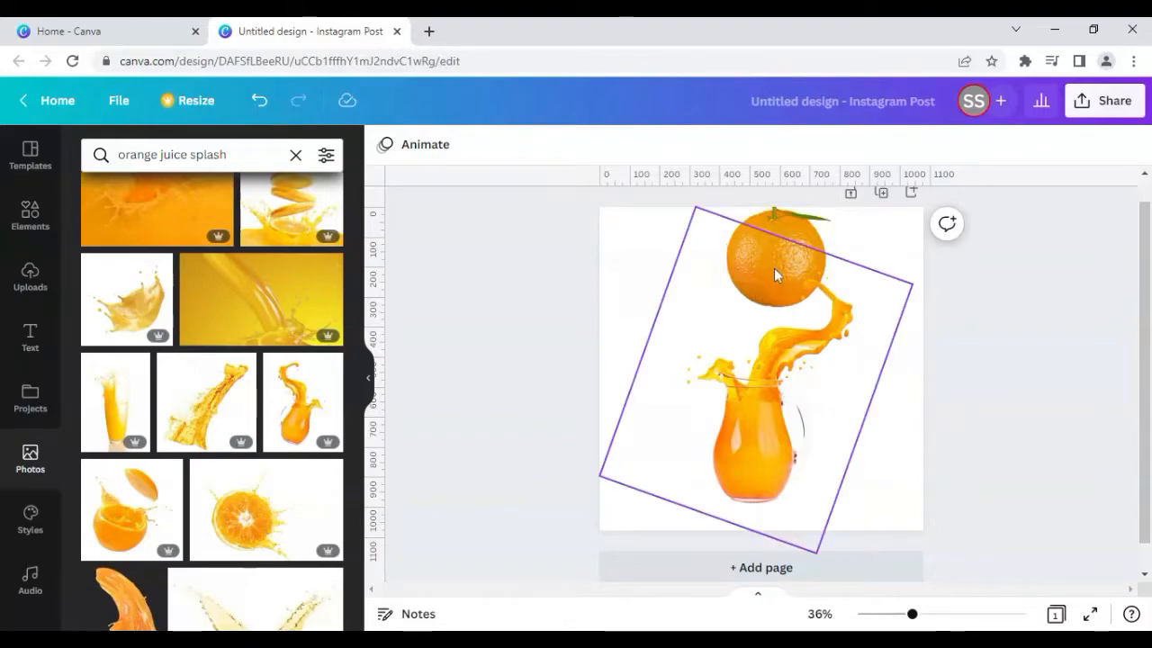
mouse_move(788, 279)
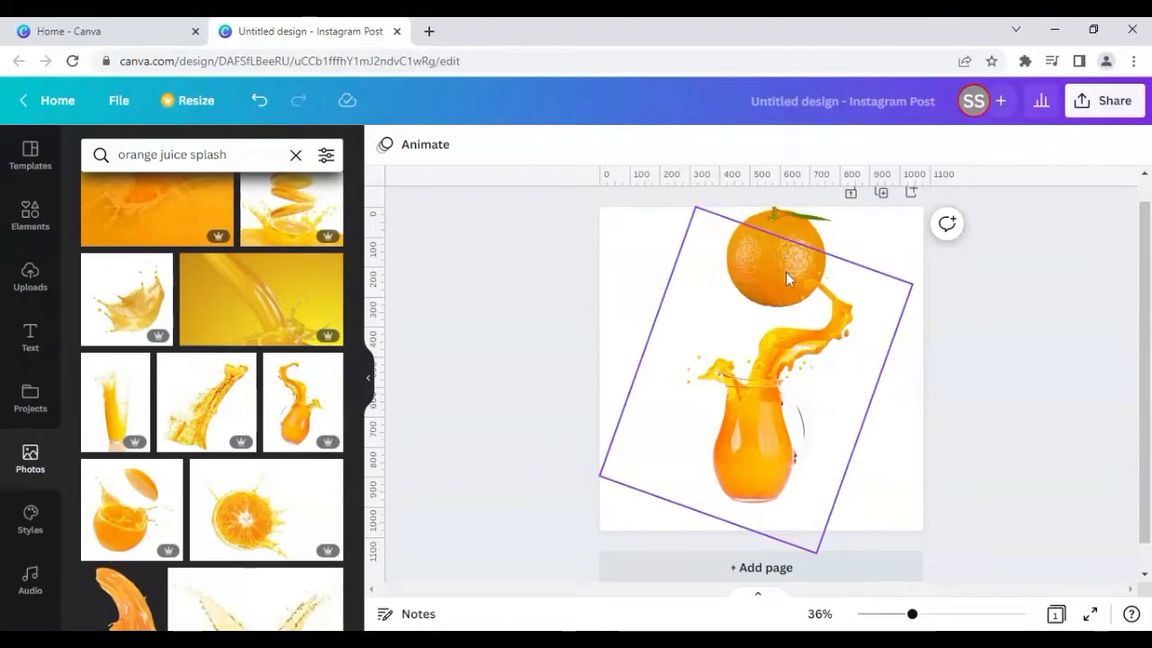
left_click(441, 369)
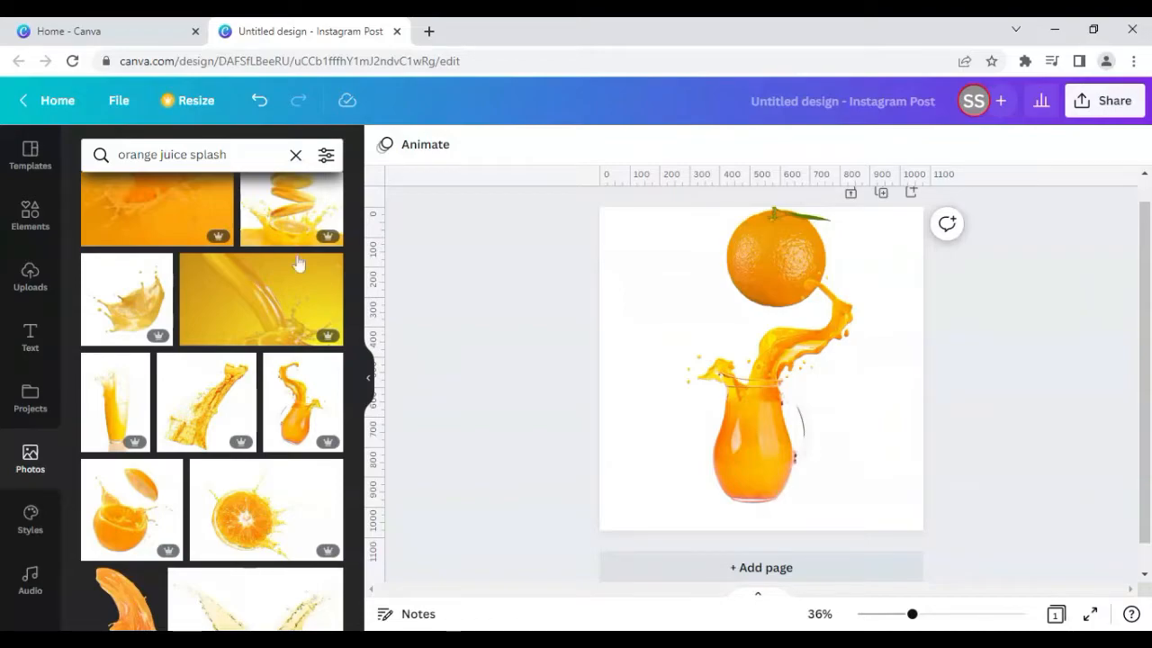
Search 'juice can with pull tab ring', add the can tops photo and remove its background
left_click(180, 154)
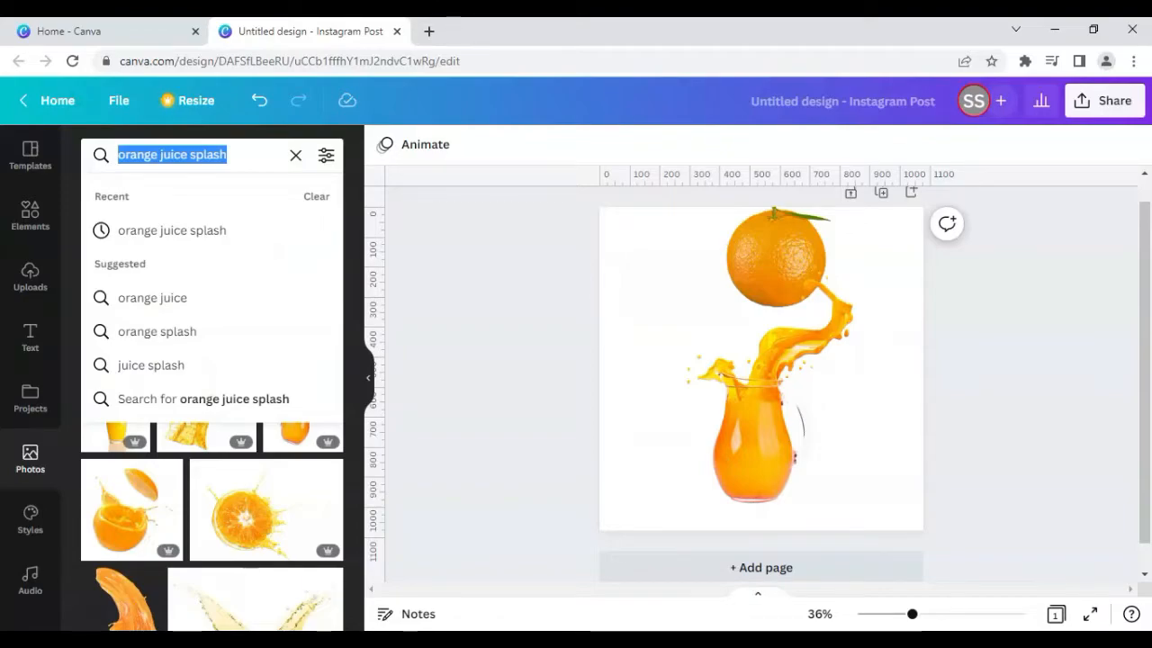
type("juice can")
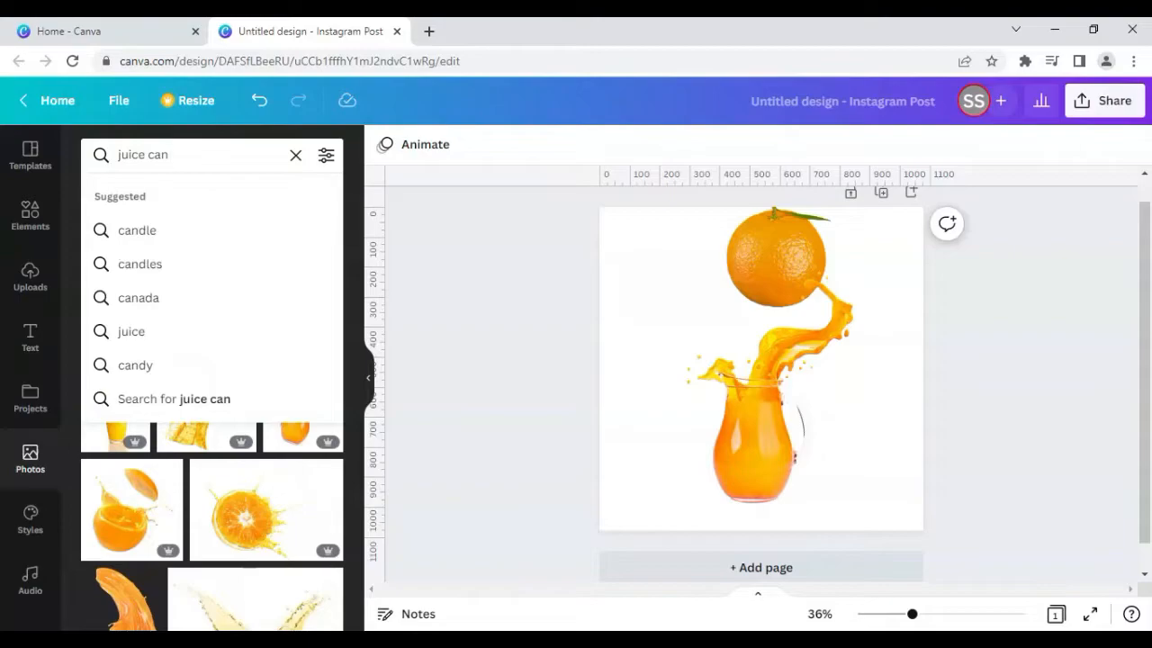
type("with pull tab ring")
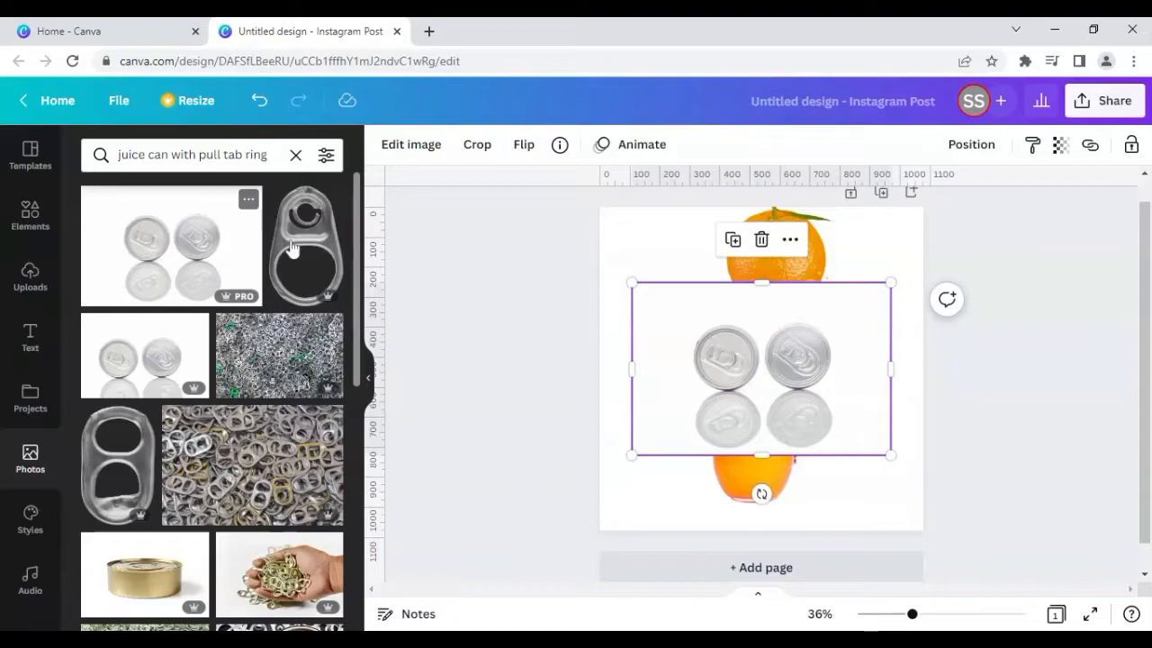
left_click(410, 144)
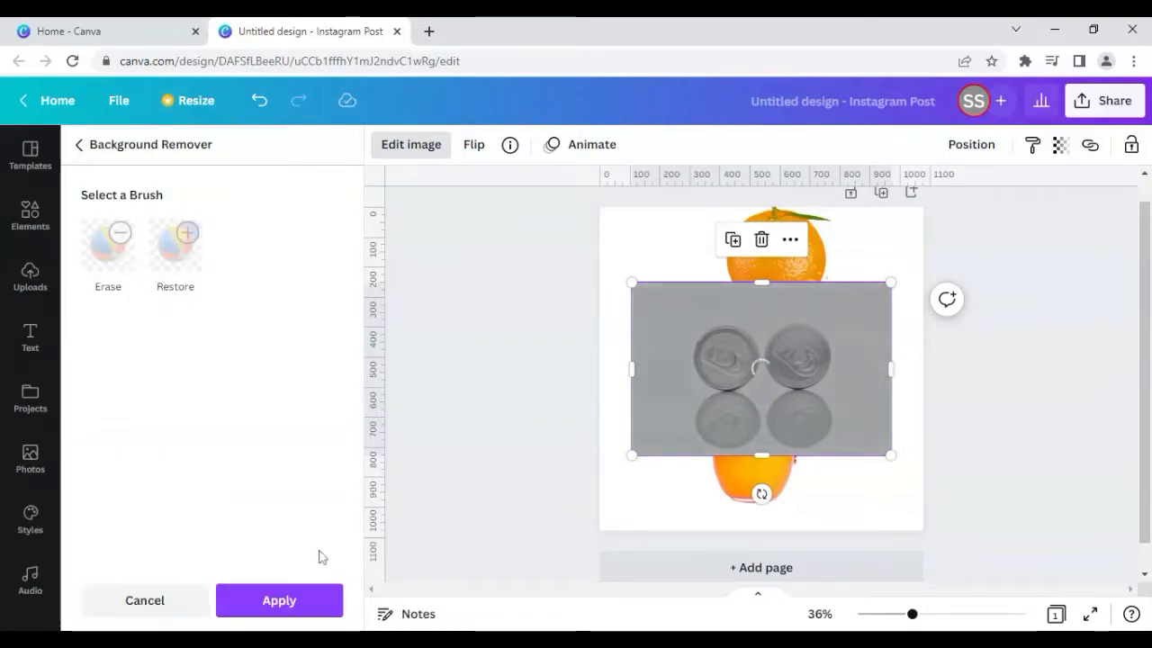
left_click(279, 601)
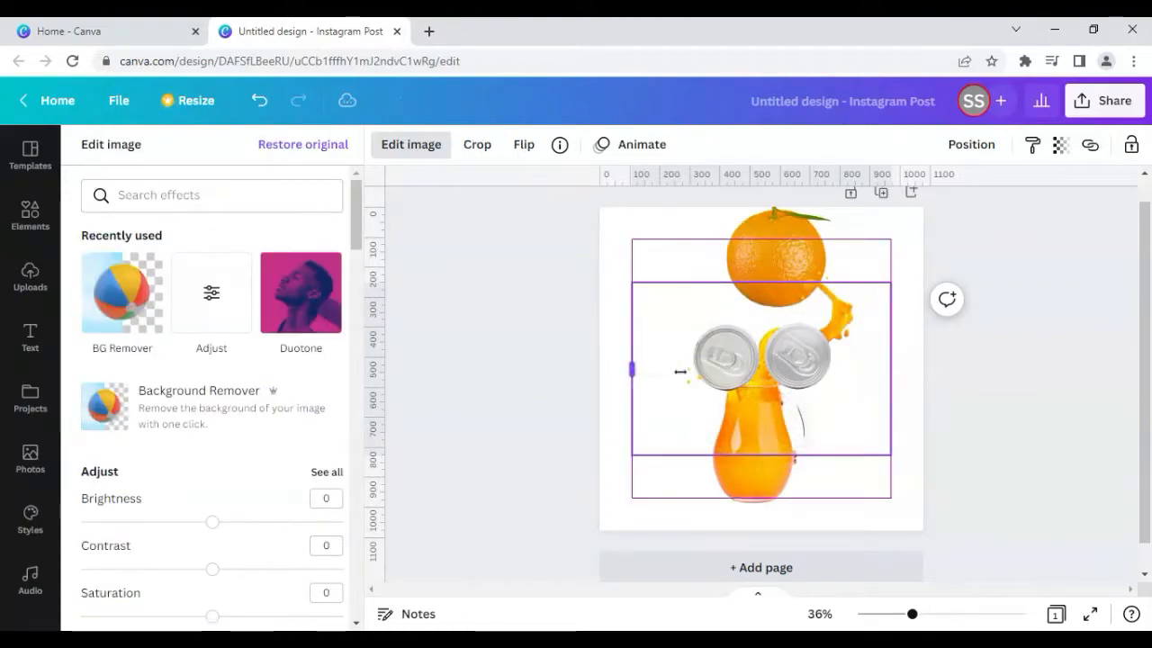
Shrink the can top and place it on the orange above the splash
left_click_drag(630, 371, 763, 371)
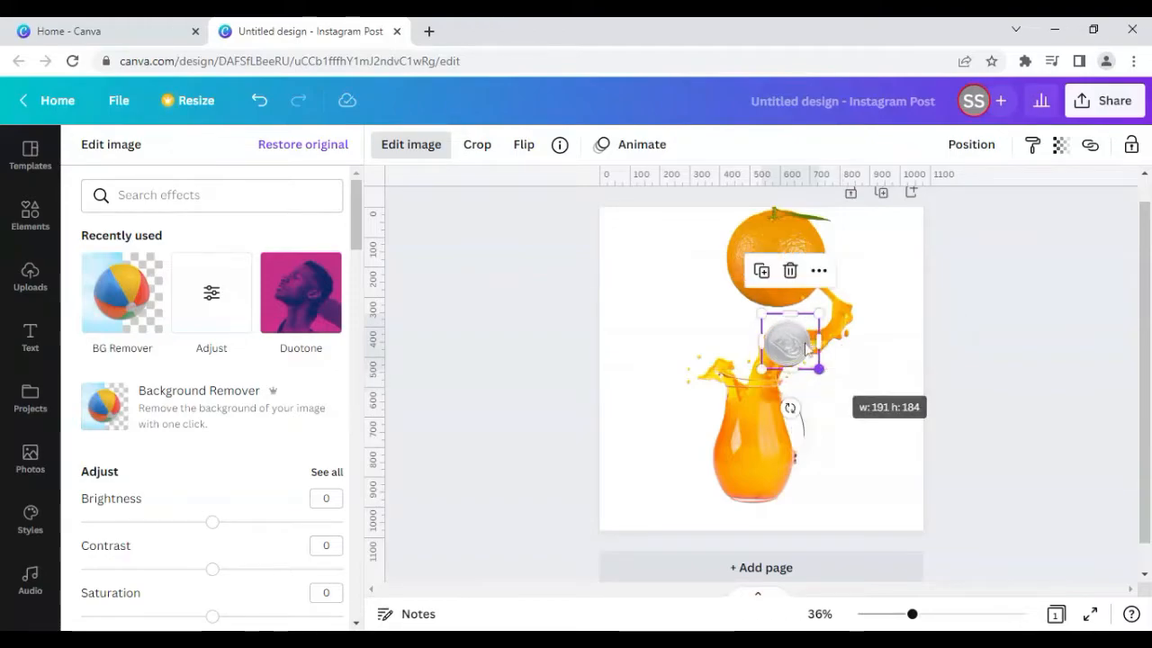
left_click_drag(788, 346, 788, 266)
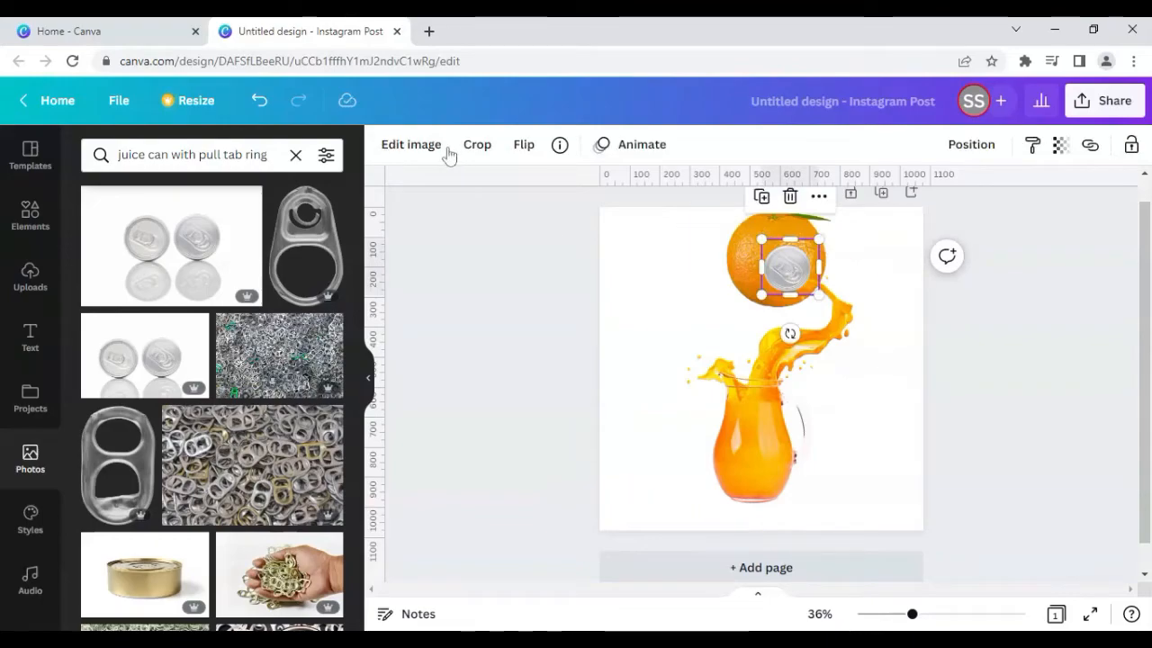
Add a Glow shadow to the can top and bring up its settings
left_click(411, 144)
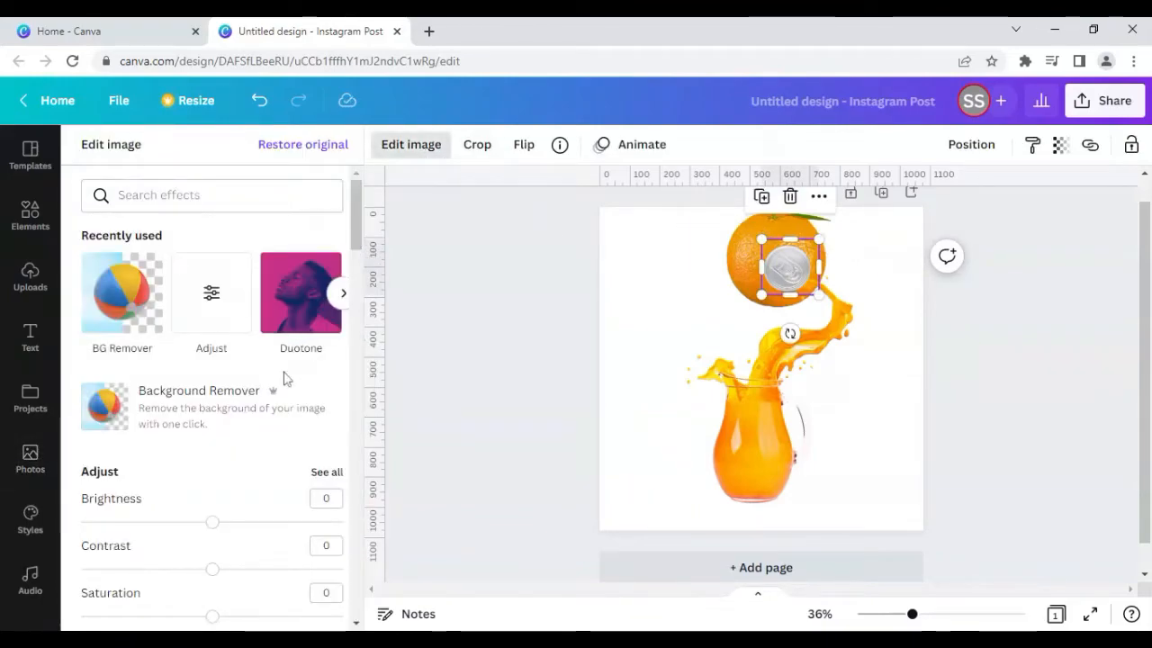
scroll("down", 3)
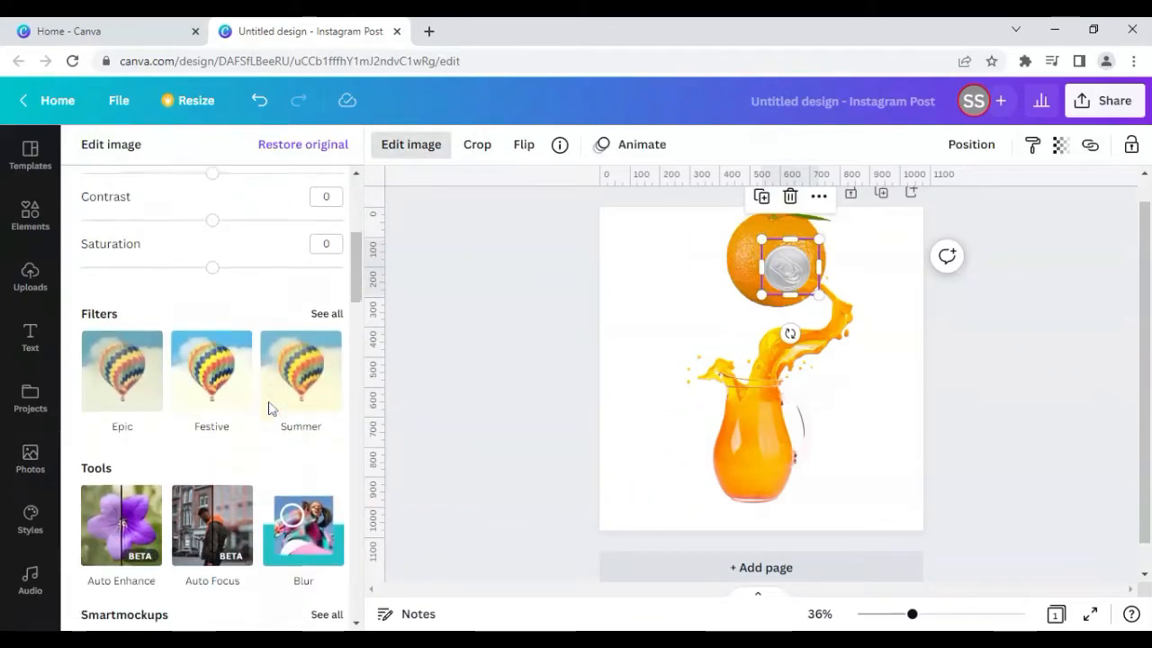
scroll("down", 3)
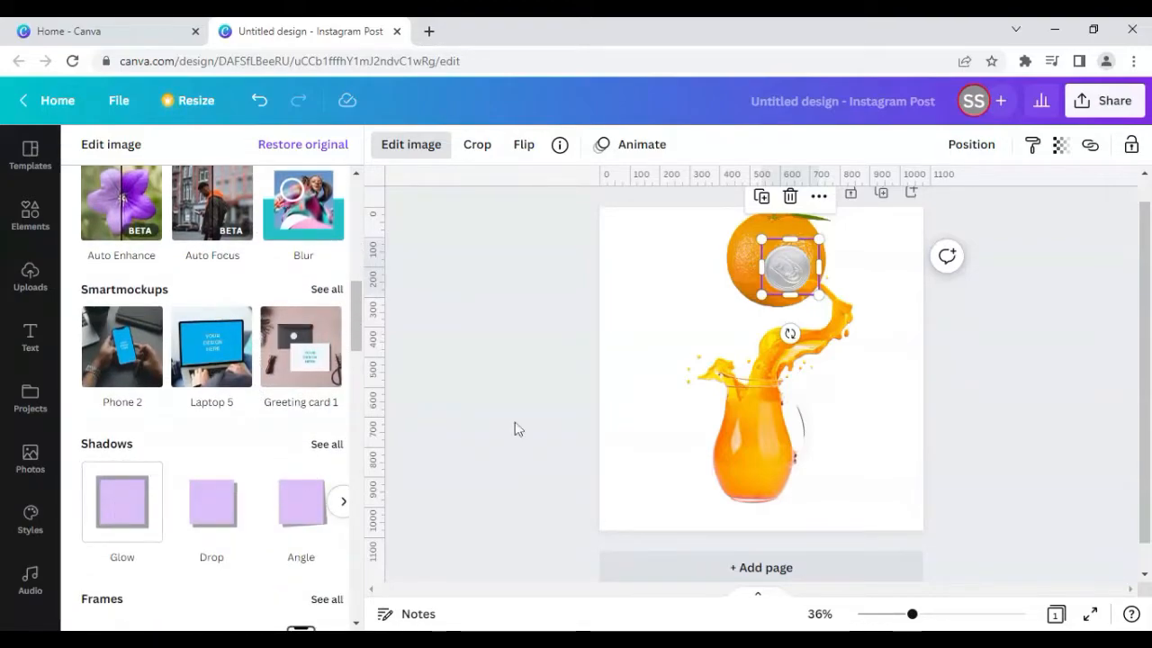
left_click(122, 500)
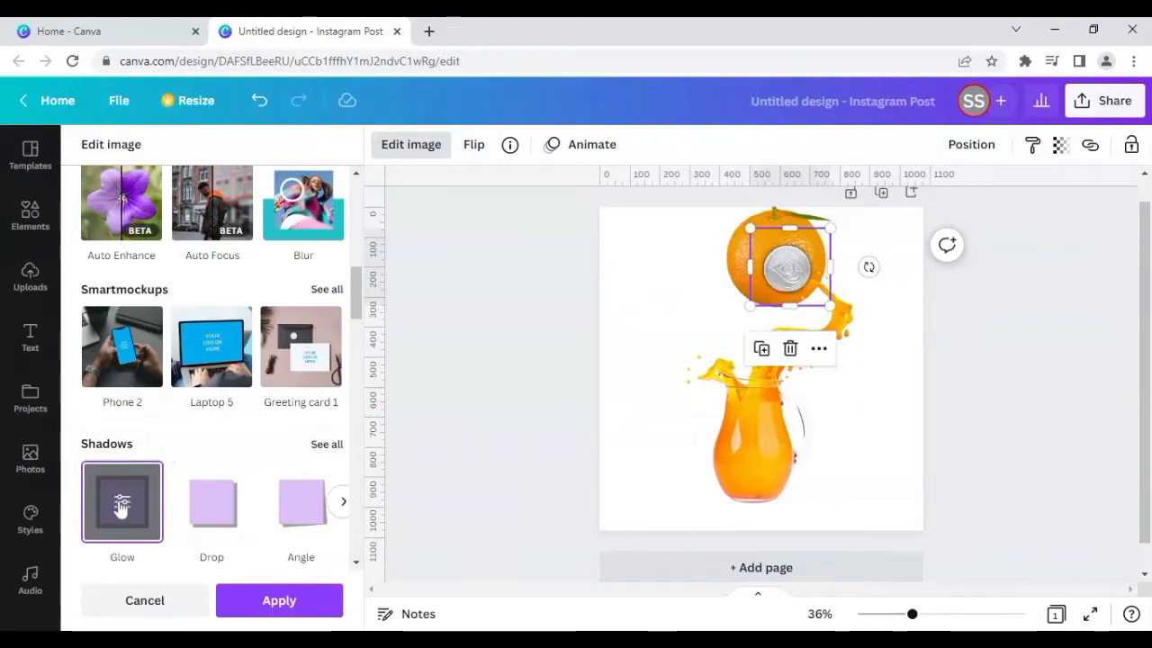
left_click(122, 500)
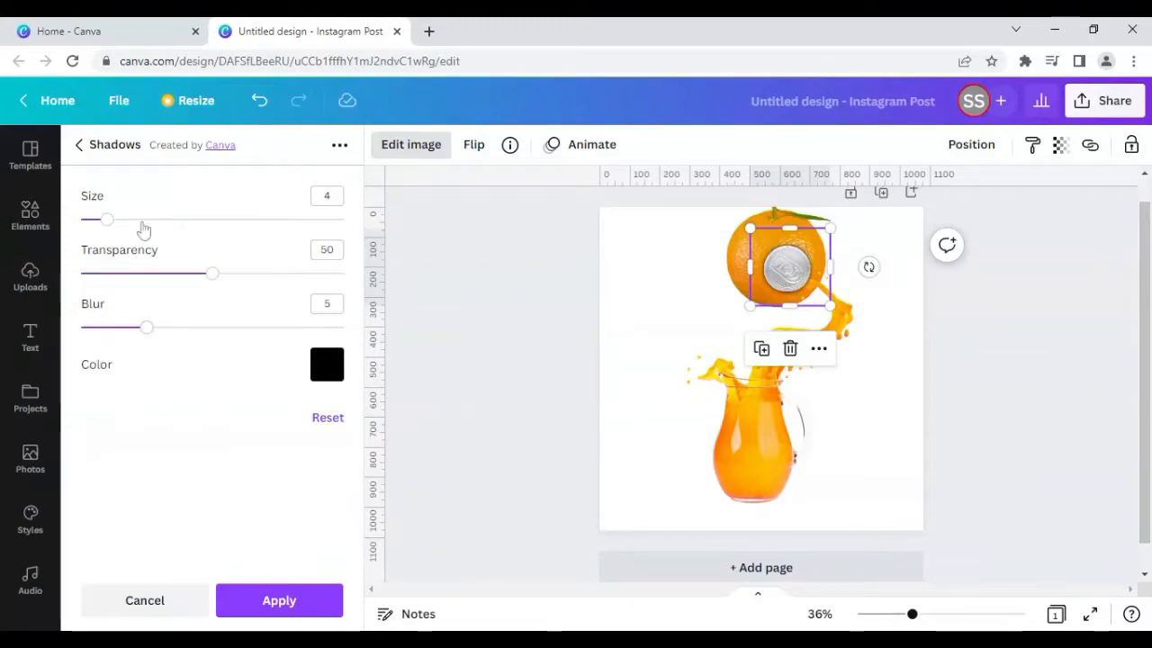
Set the glow to Size 9, Blur 9, Transparency 41 and apply it
left_click_drag(108, 220, 133, 220)
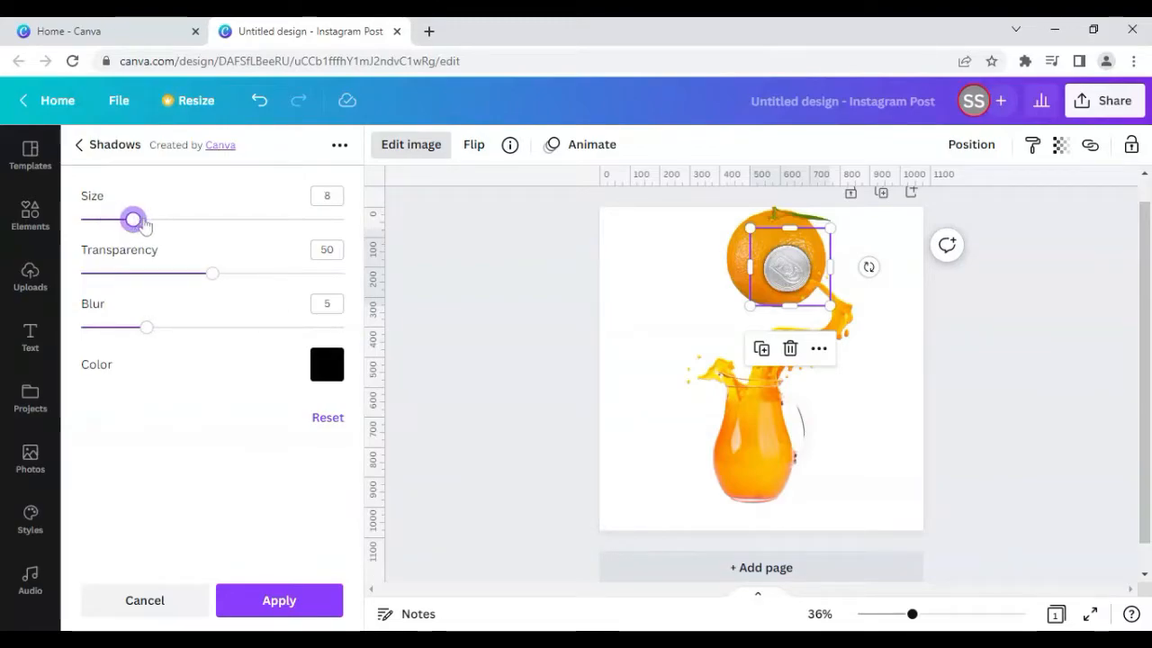
left_click_drag(133, 220, 141, 220)
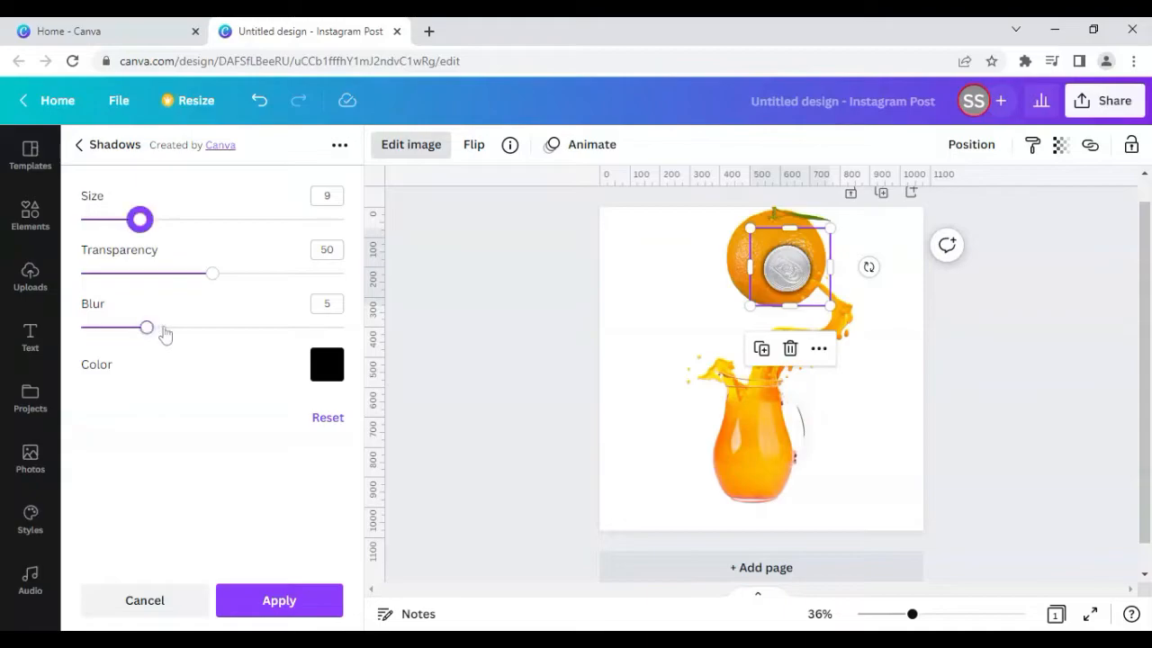
left_click_drag(147, 327, 198, 327)
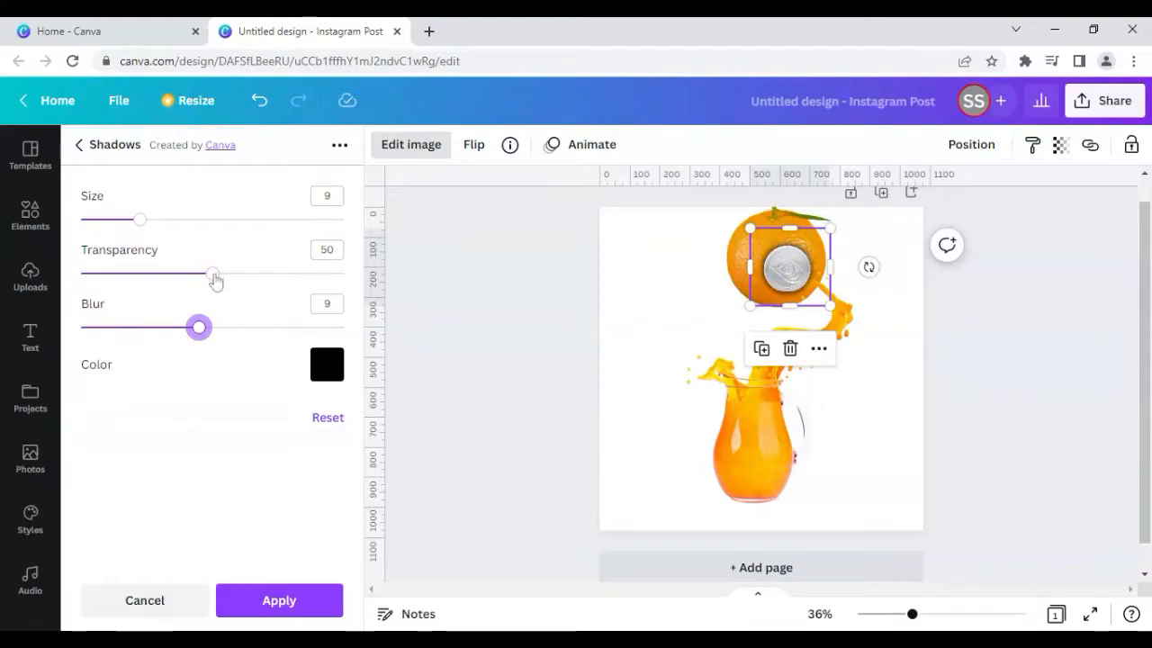
left_click_drag(212, 273, 191, 274)
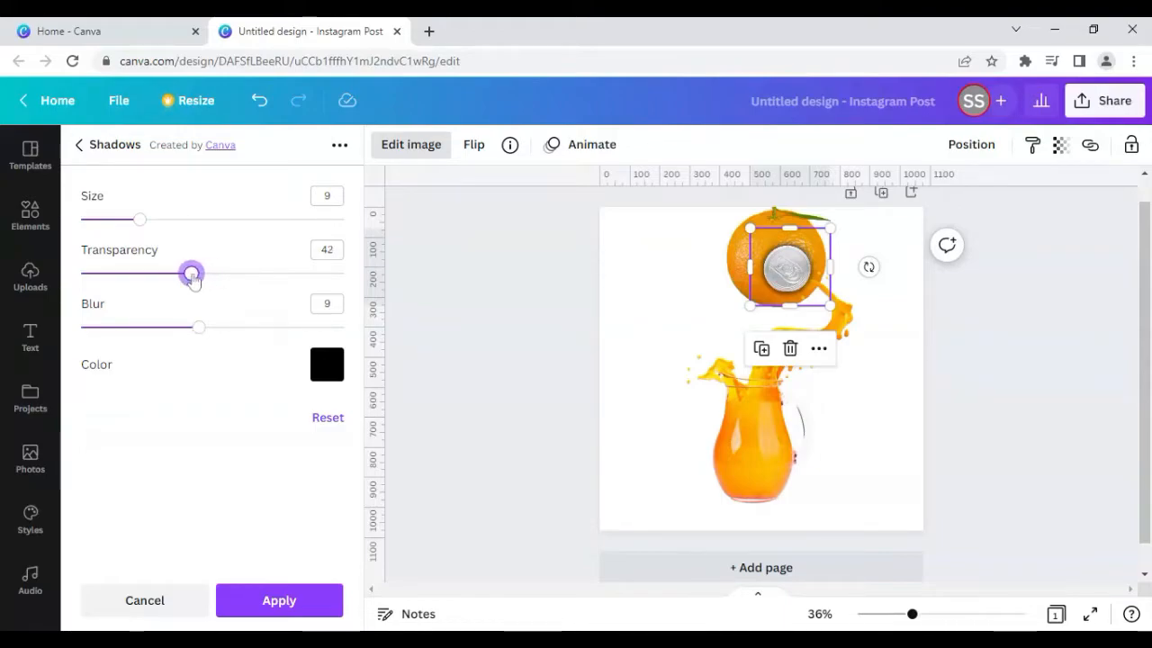
left_click_drag(191, 274, 189, 274)
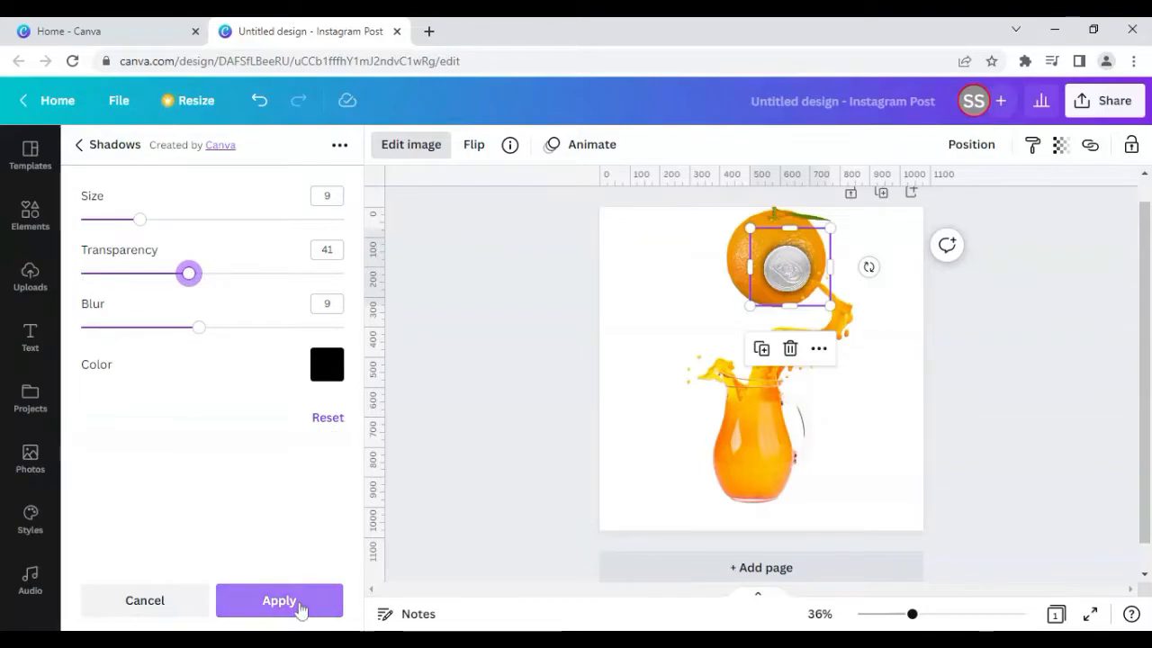
left_click(278, 601)
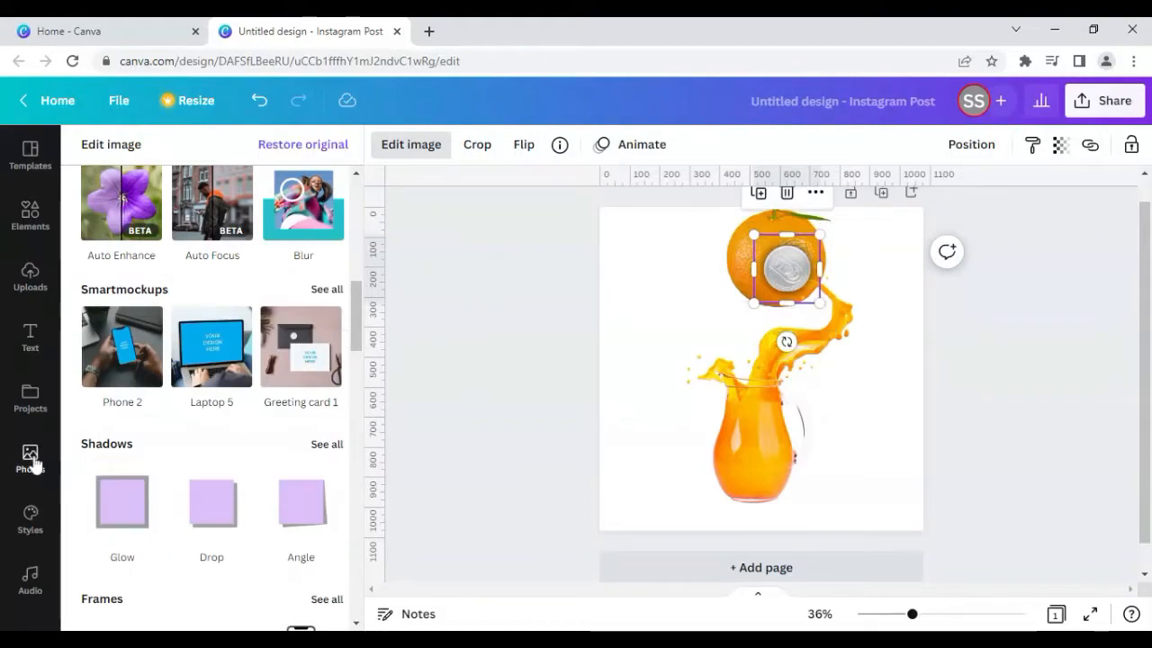
Rerun the recent 'juice can with pull tab ring' photo search
left_click(28, 459)
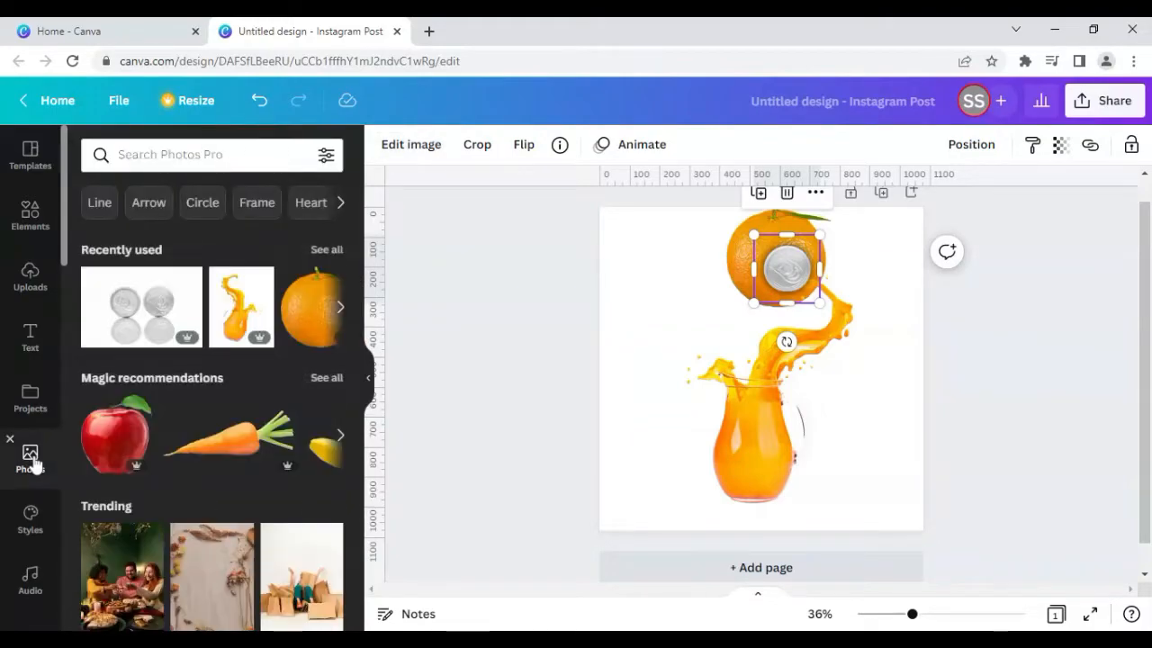
left_click(207, 155)
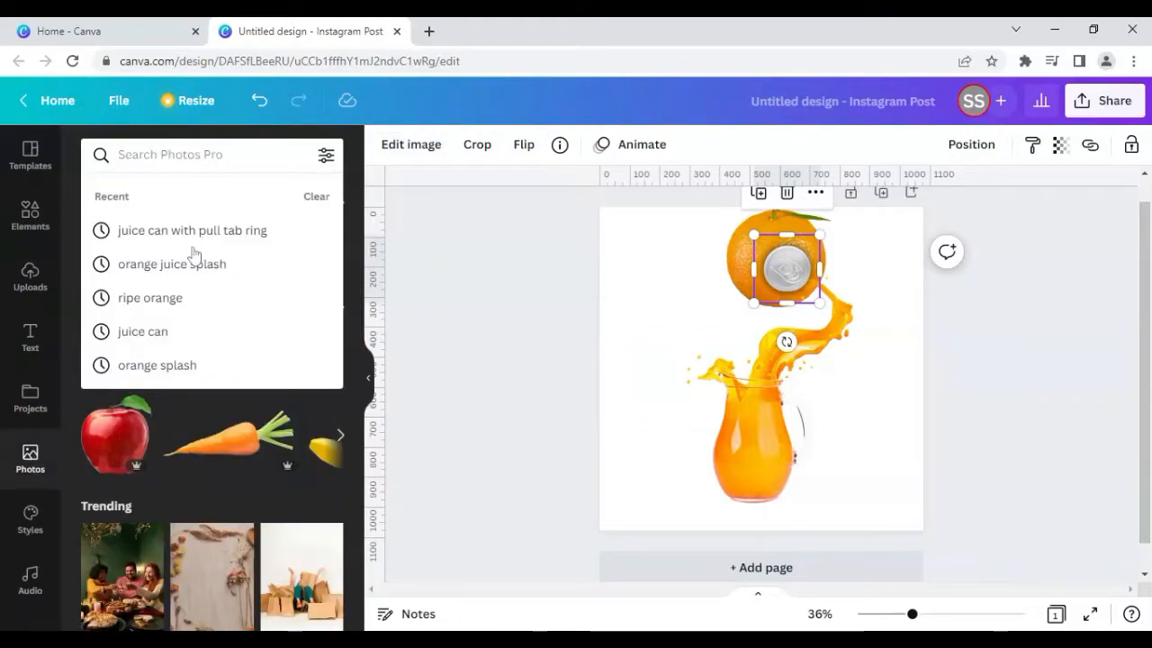
left_click(190, 230)
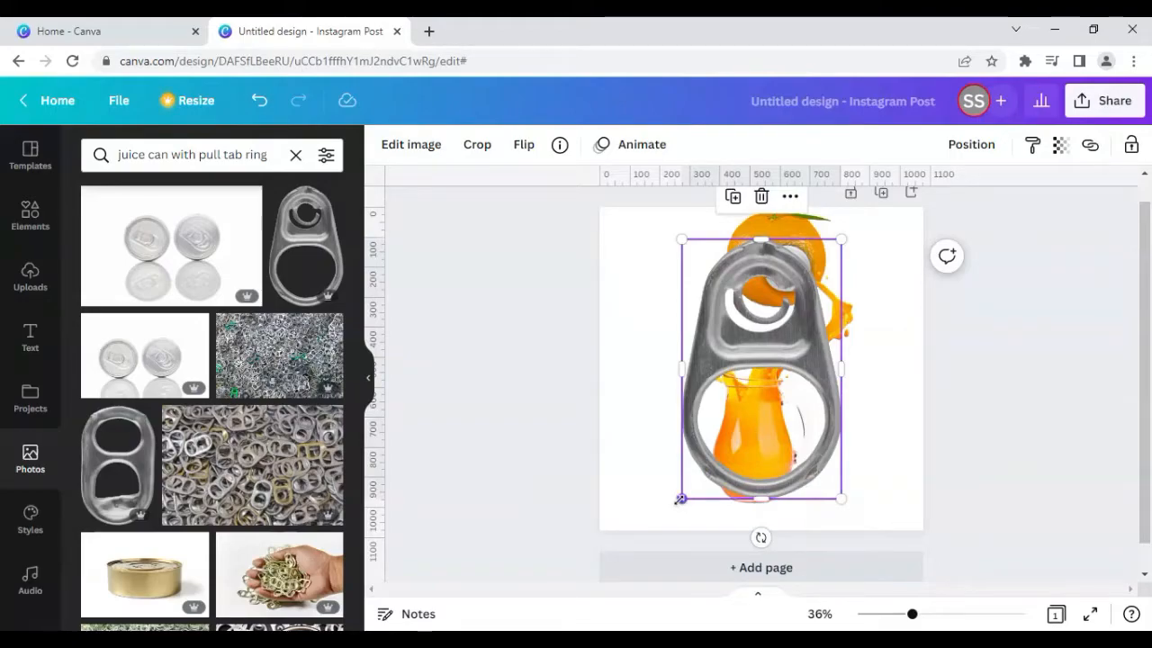
mouse_move(854, 220)
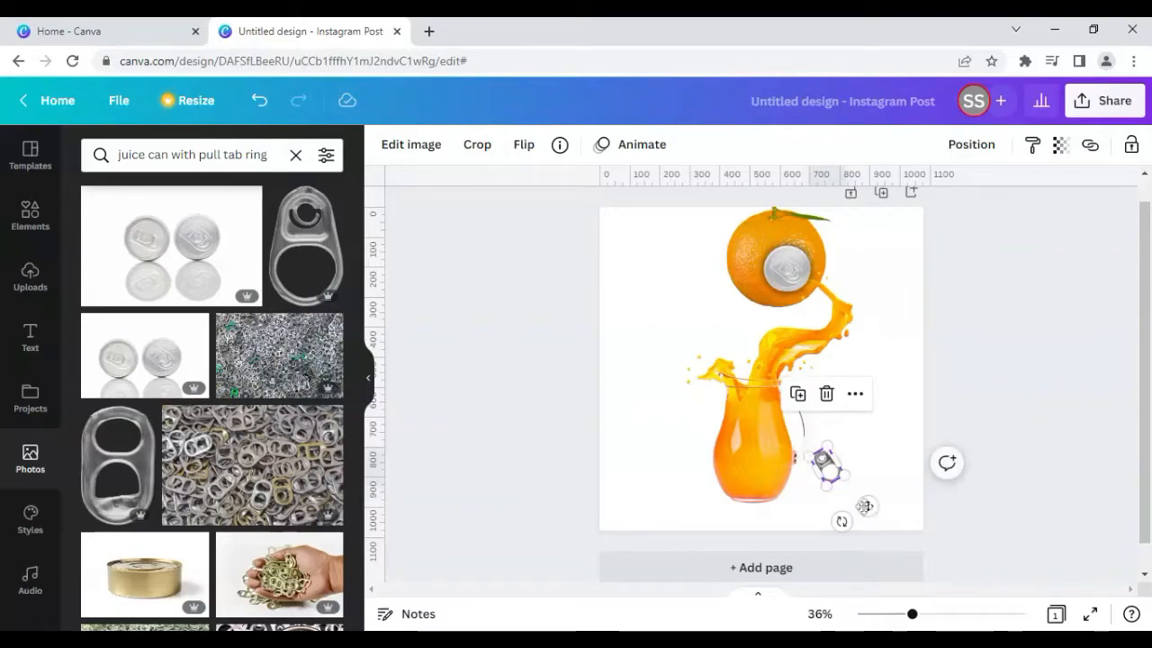
Place the shrunken, tilted pull-tab ring on the can top atop the orange
left_click_drag(827, 464, 778, 256)
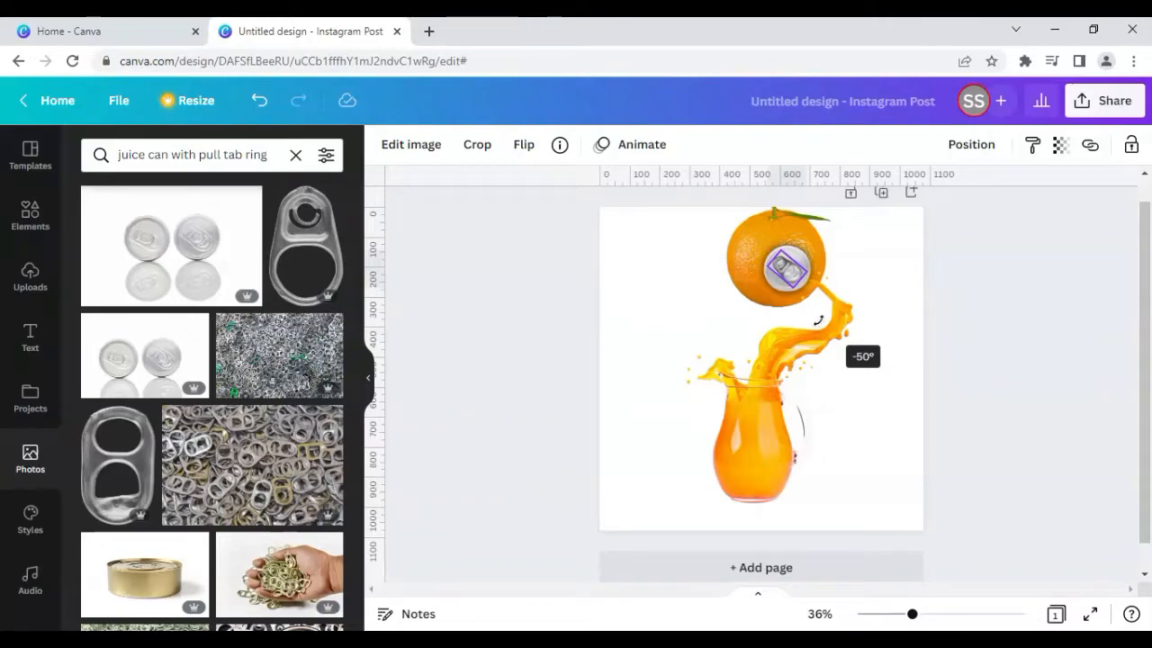
left_click(655, 283)
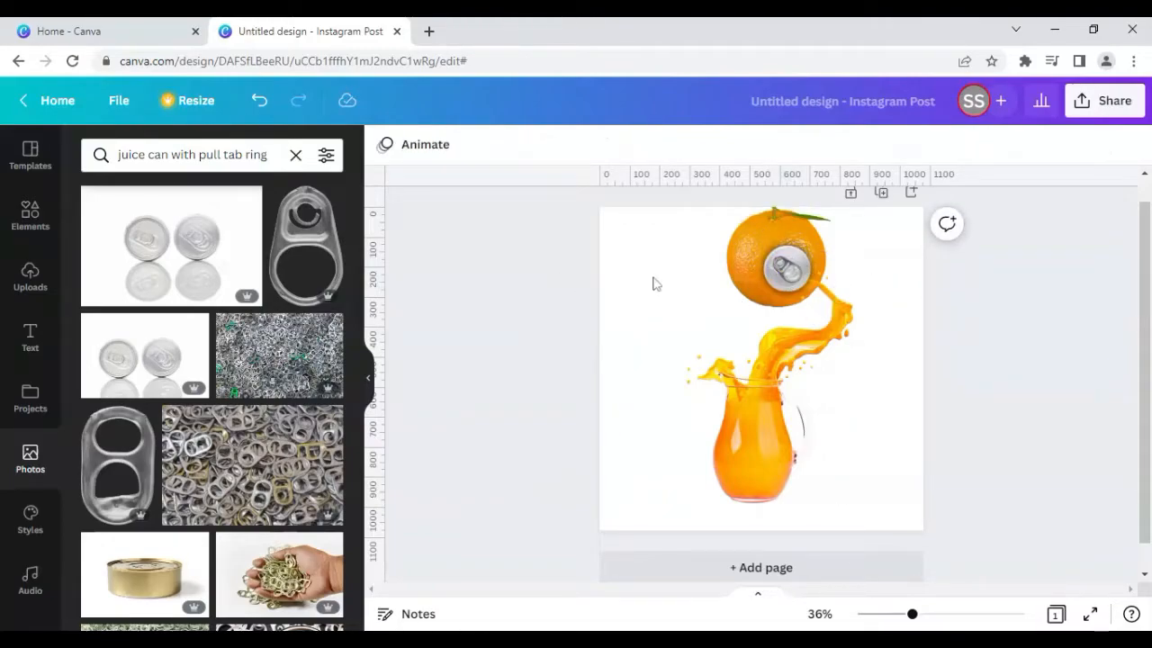
left_click(776, 259)
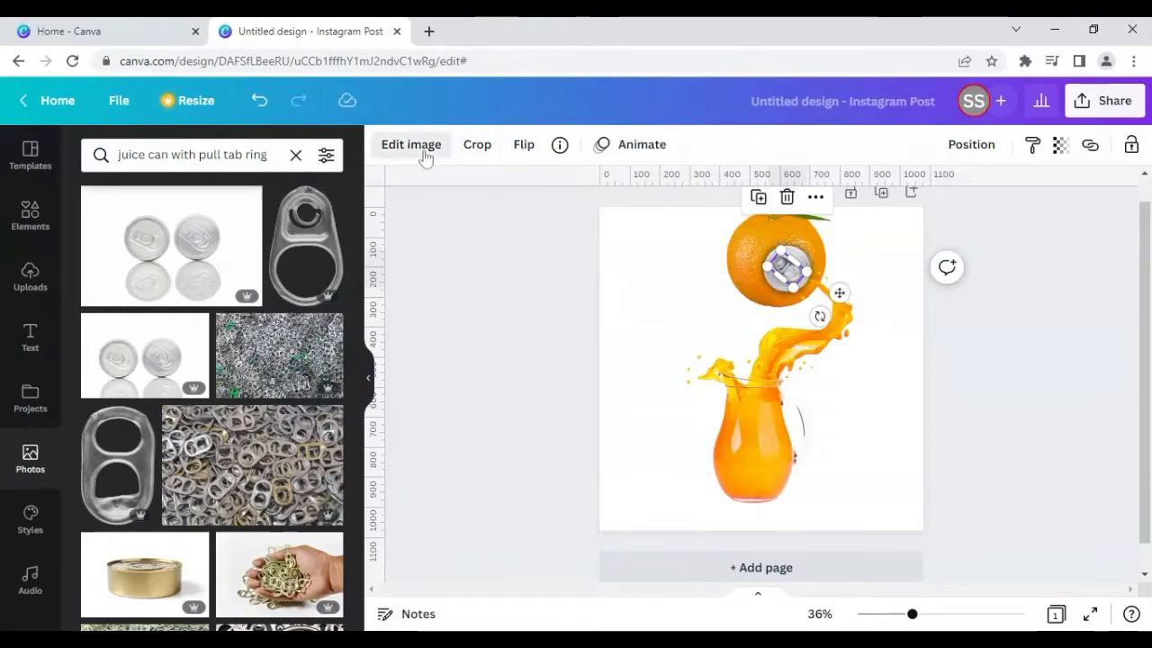
Raise the pull-tab ring's brightness to 25 in the image adjustments
left_click(410, 144)
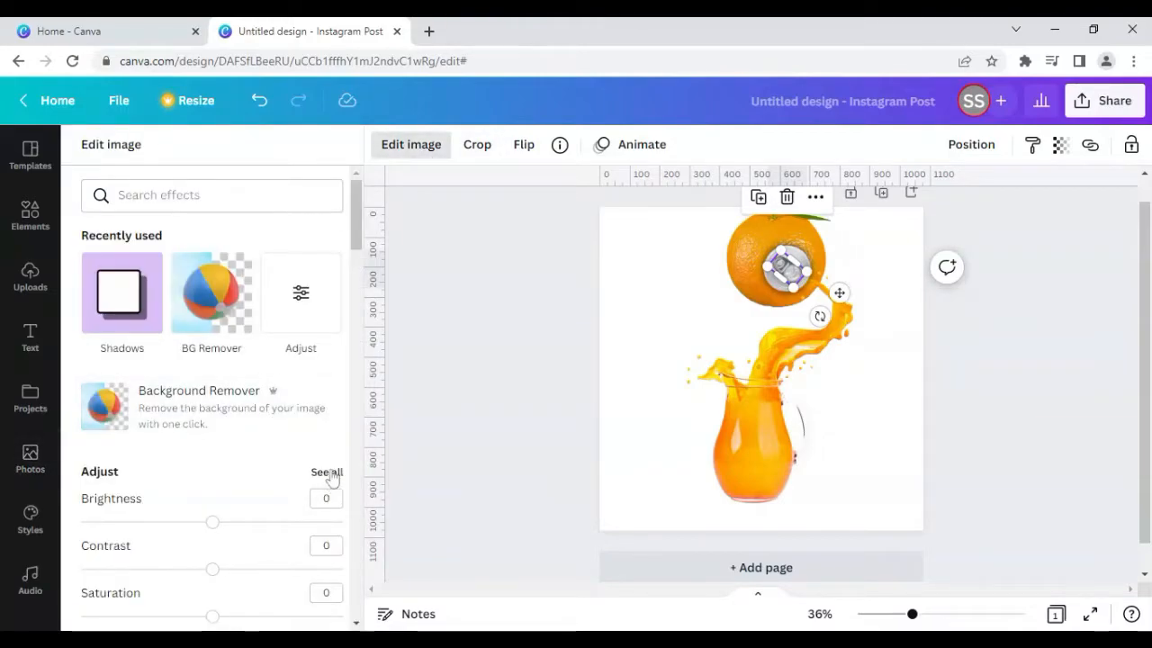
left_click(326, 471)
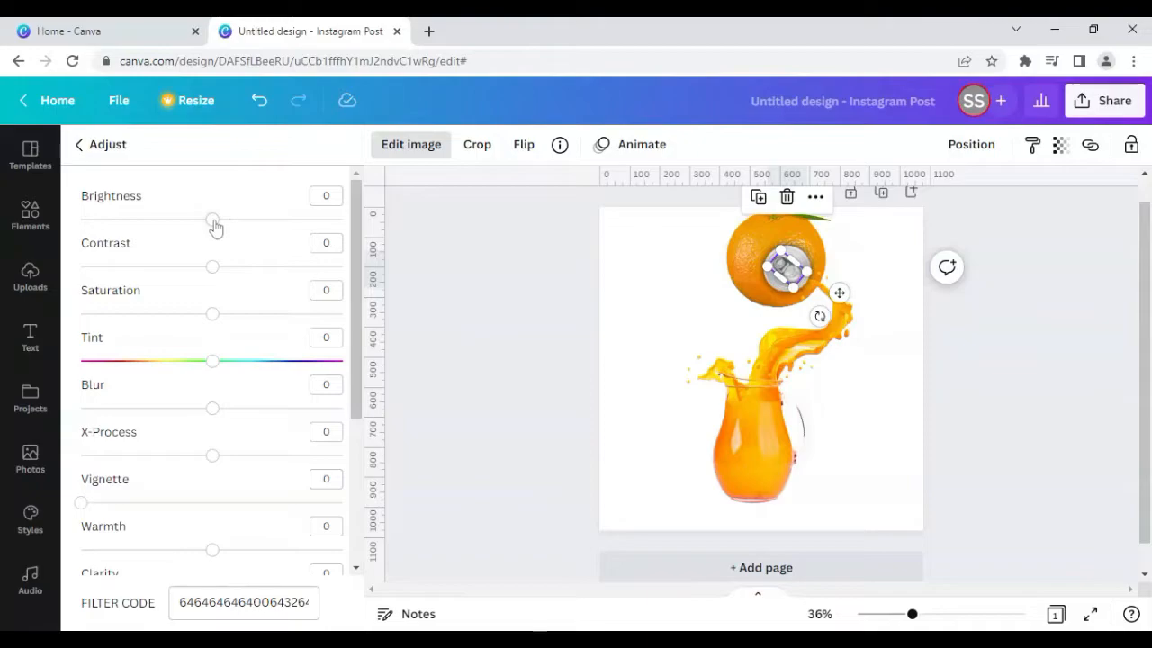
left_click_drag(212, 219, 245, 220)
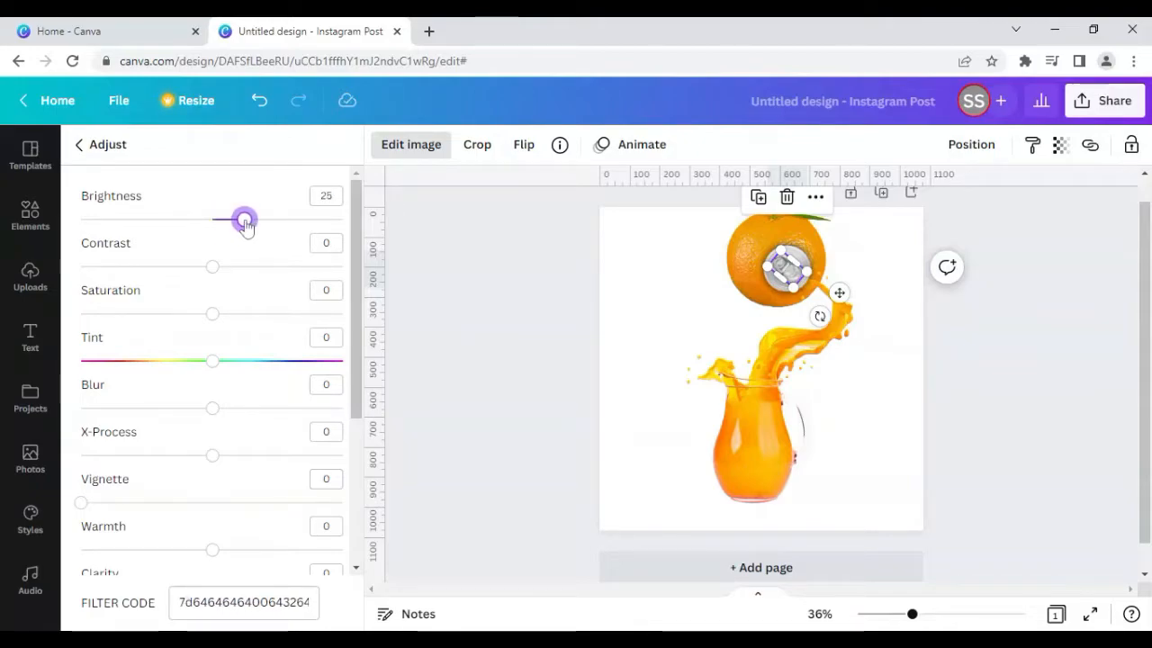
left_click_drag(244, 219, 246, 220)
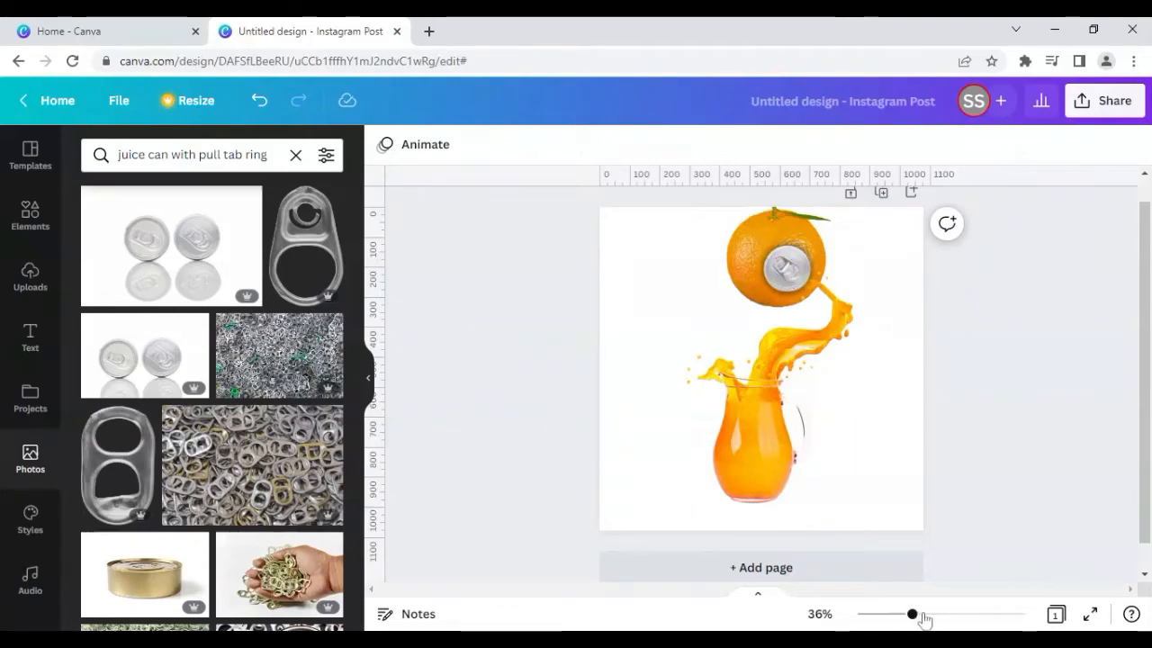
left_click_drag(911, 614, 943, 613)
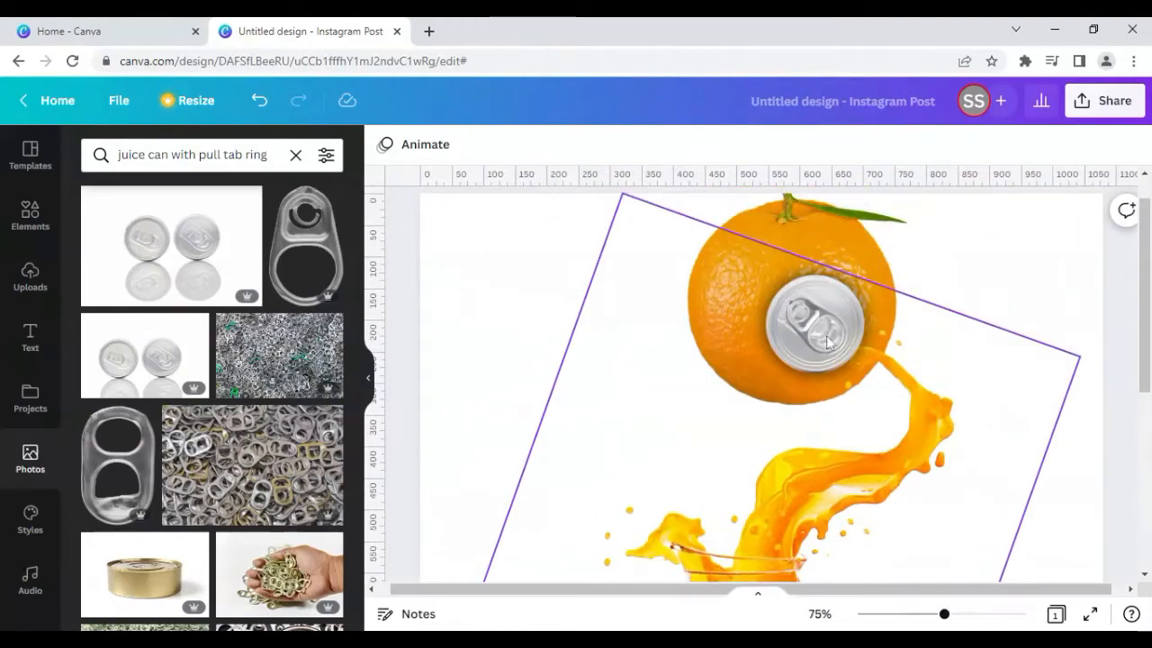
left_click(813, 324)
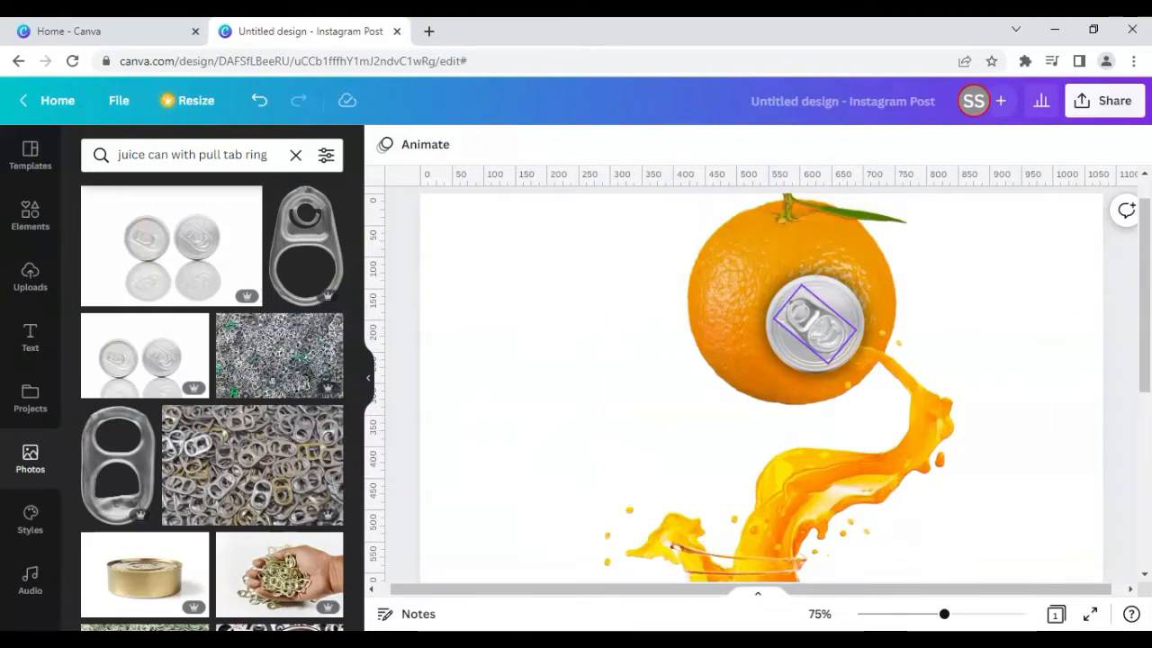
mouse_move(819, 261)
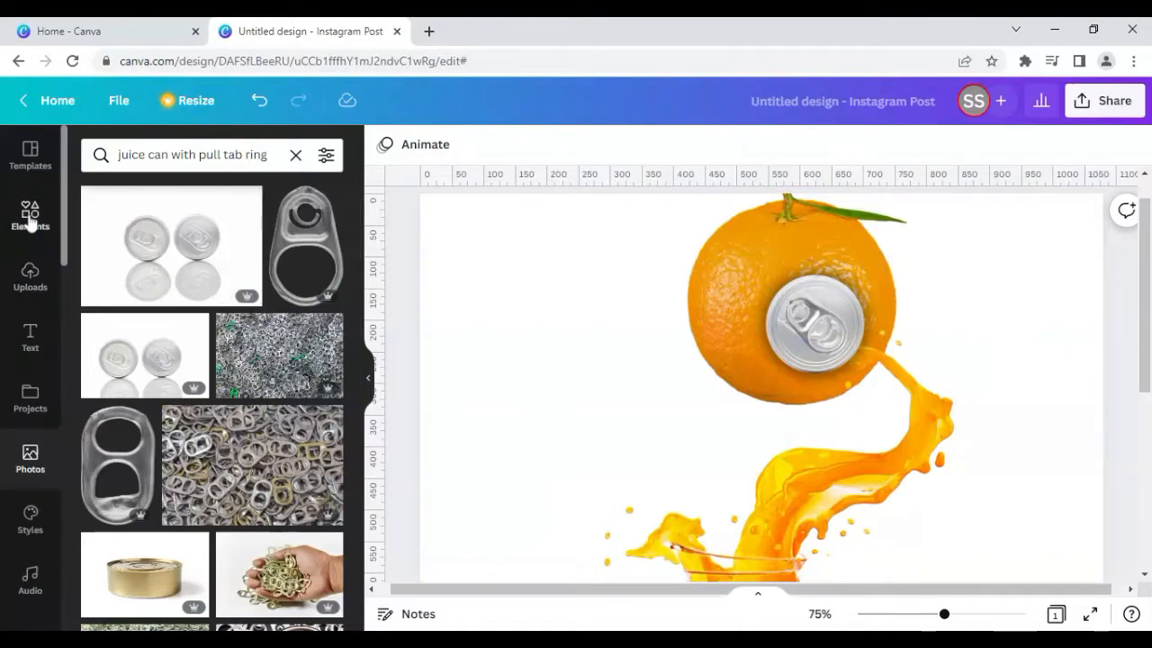
Search Elements for 'frame' and add the circle frame to the design
left_click(295, 155)
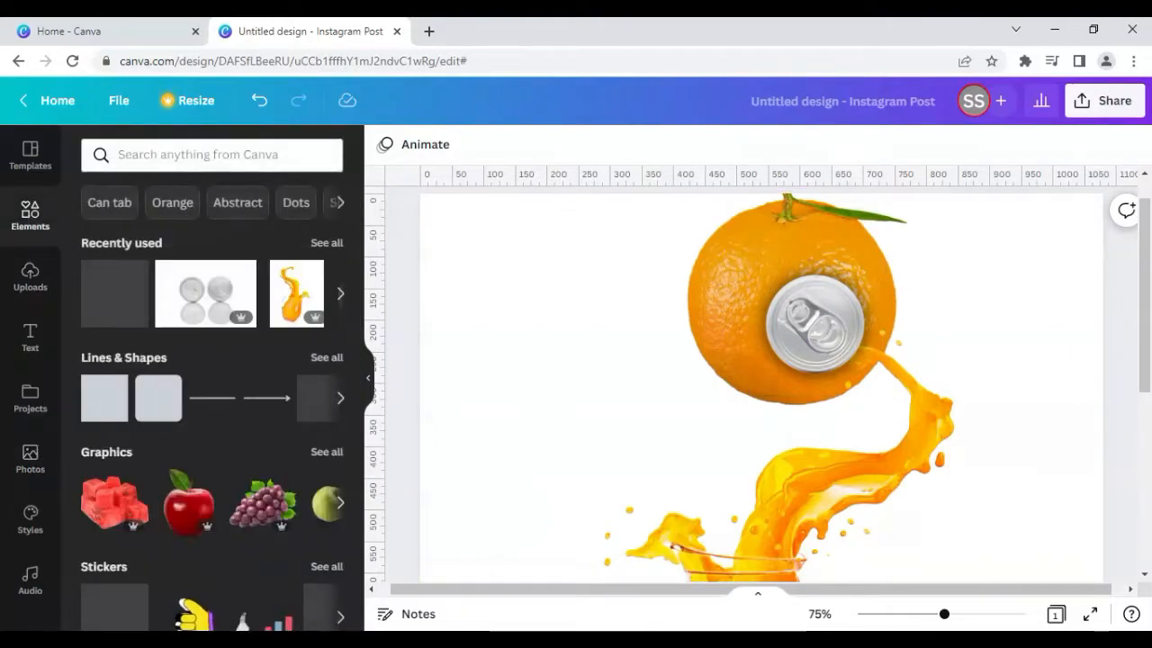
left_click(212, 154)
type("frame")
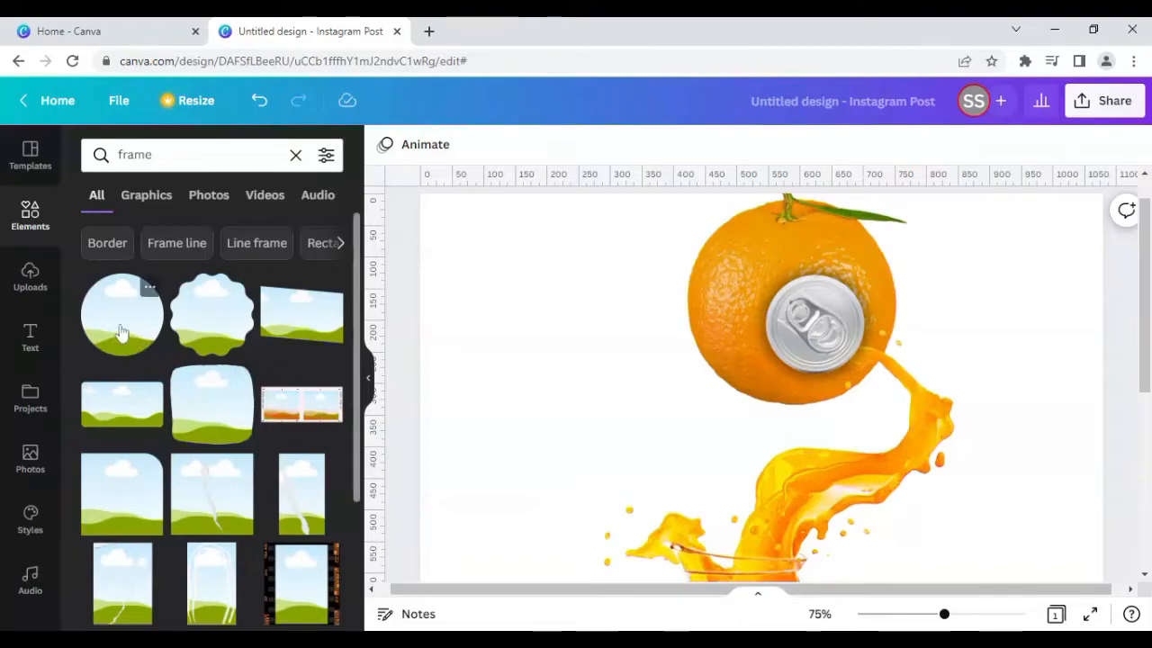
left_click(123, 313)
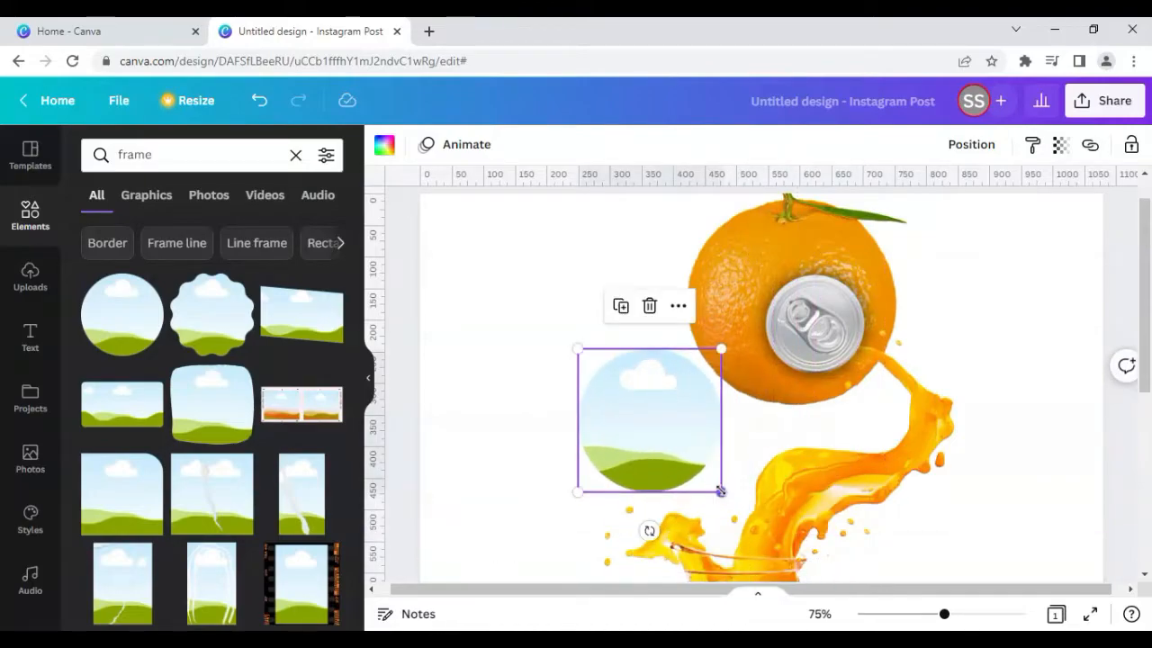
Shrink the frame and tuck it into the pull-tab opening on the orange
left_click_drag(720, 489, 621, 392)
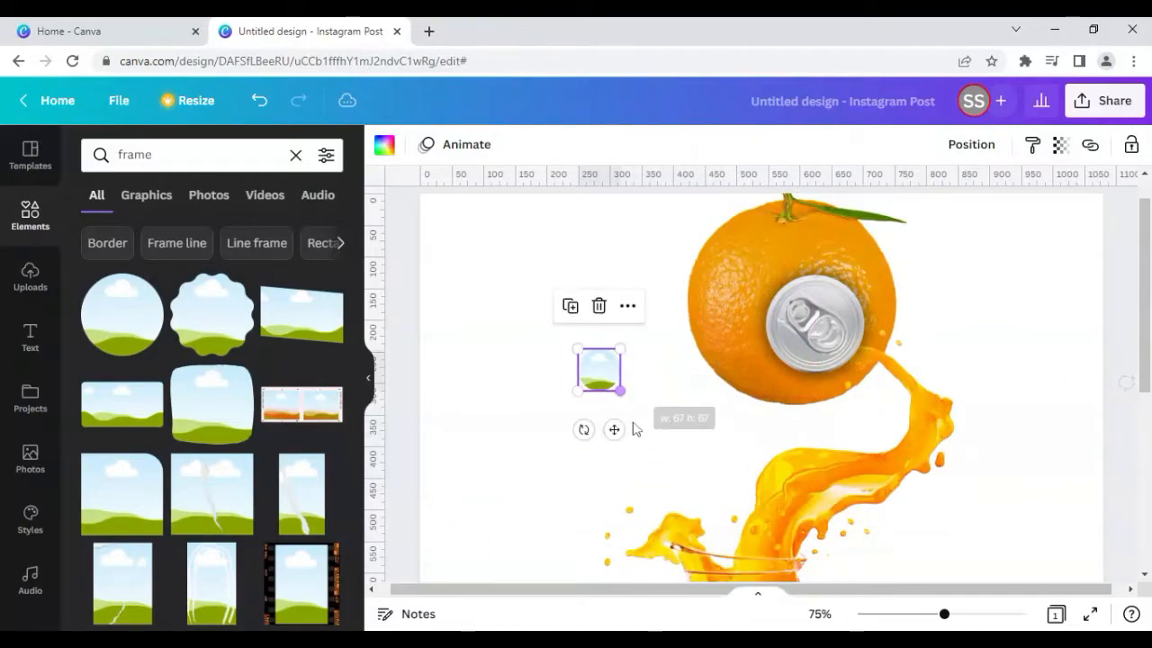
left_click_drag(598, 369, 824, 338)
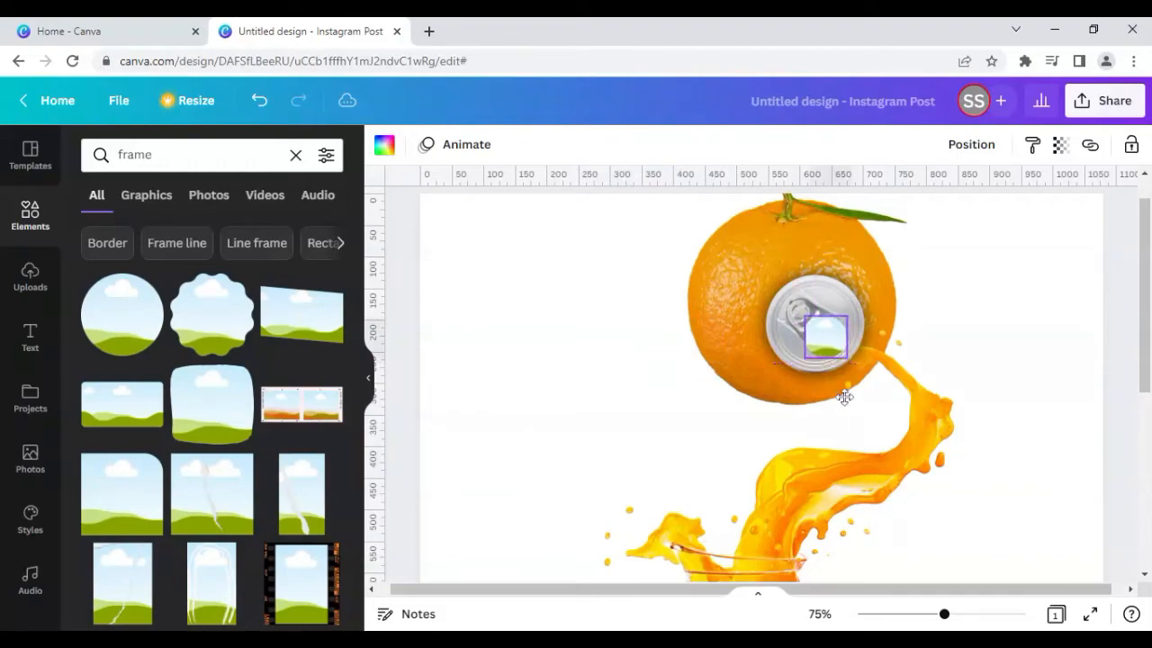
left_click(824, 339)
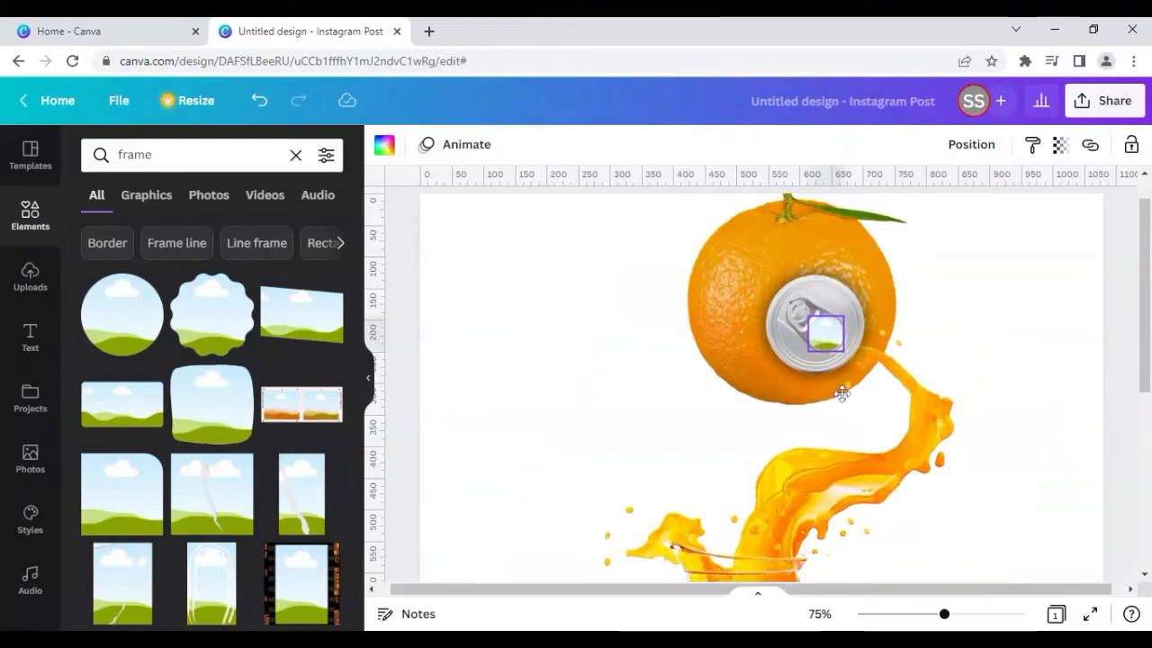
left_click(824, 331)
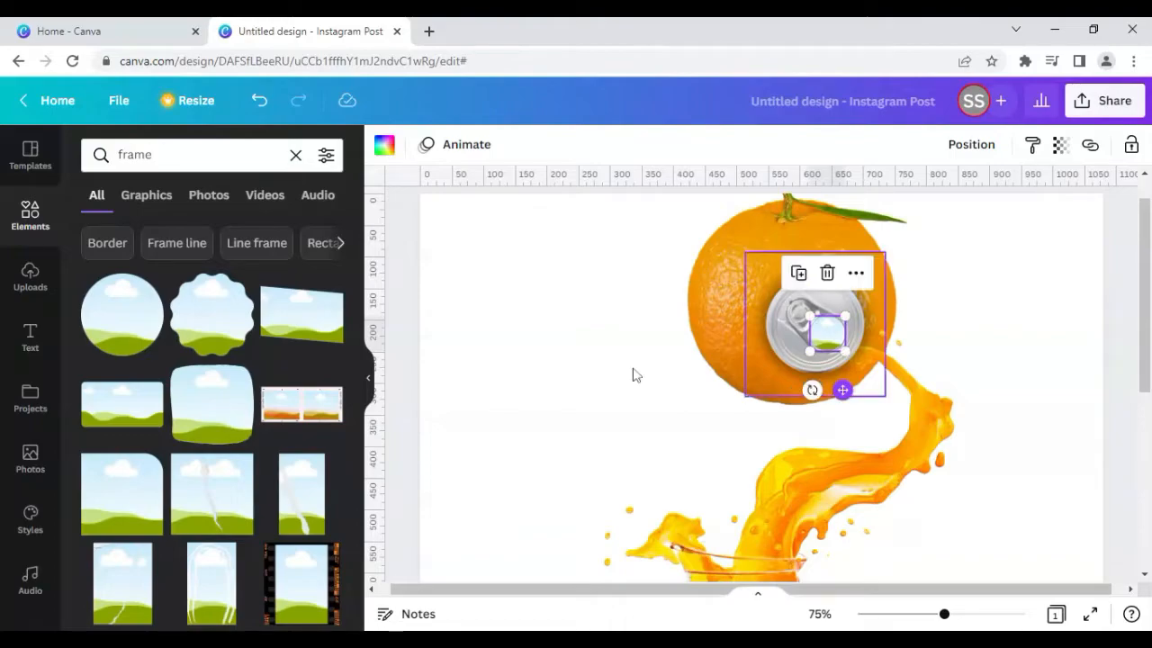
left_click(519, 349)
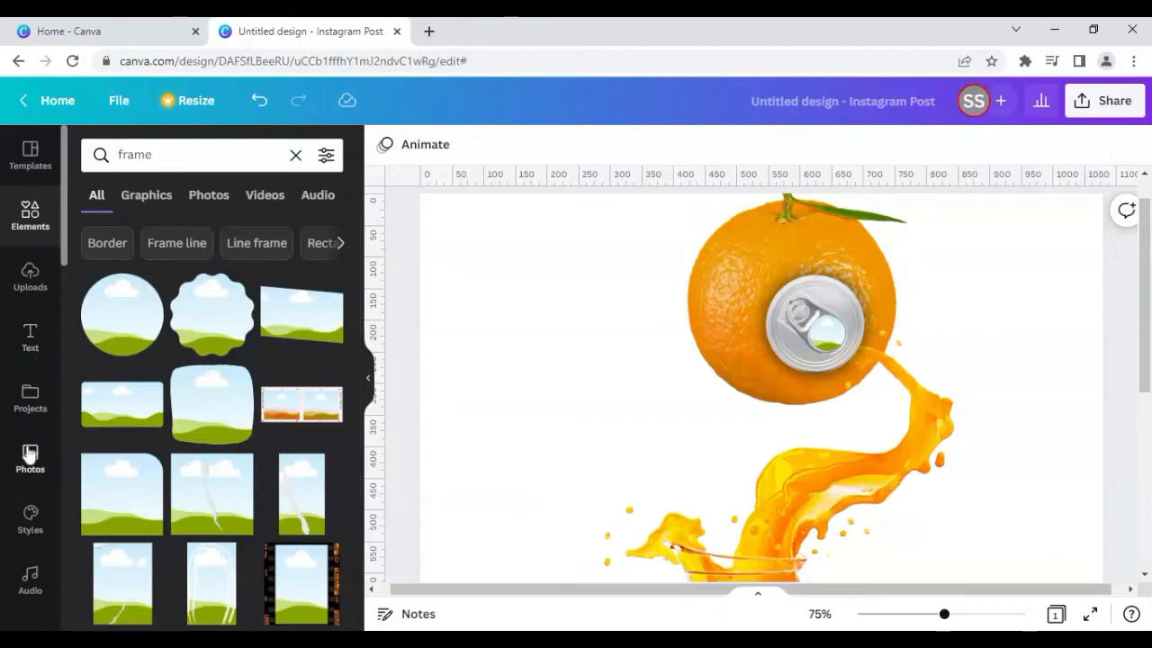
Search 'isolated orange on white' and fill the tiny circle frame with an orange photo
type("juice can with pull tab ring")
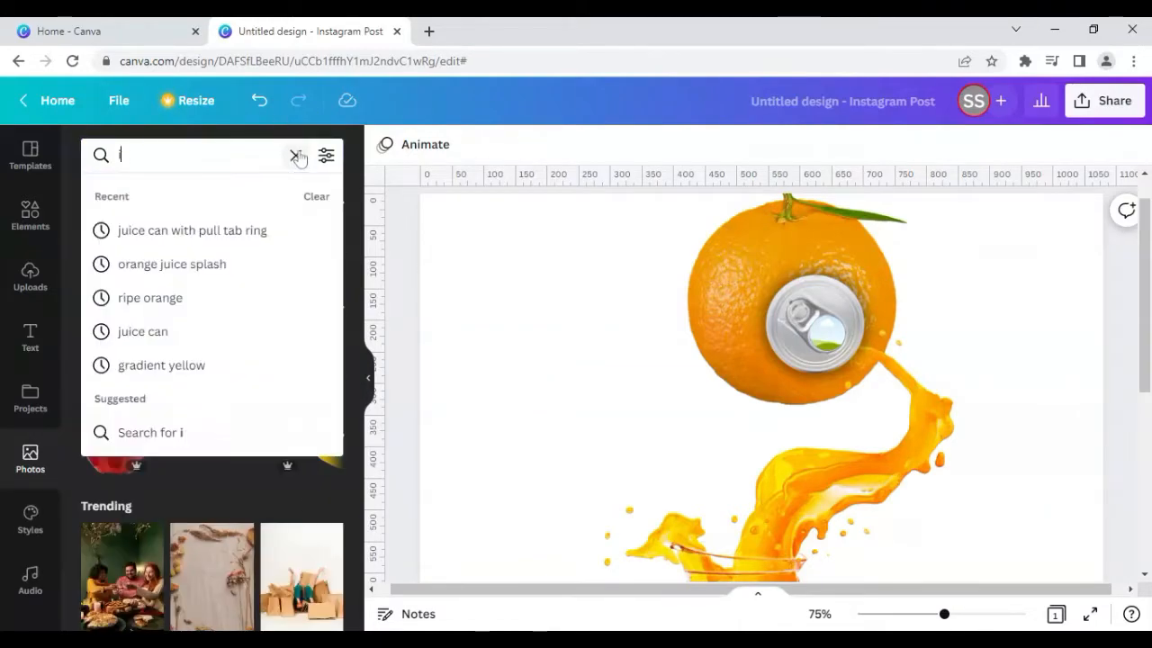
type("isolated orange on white")
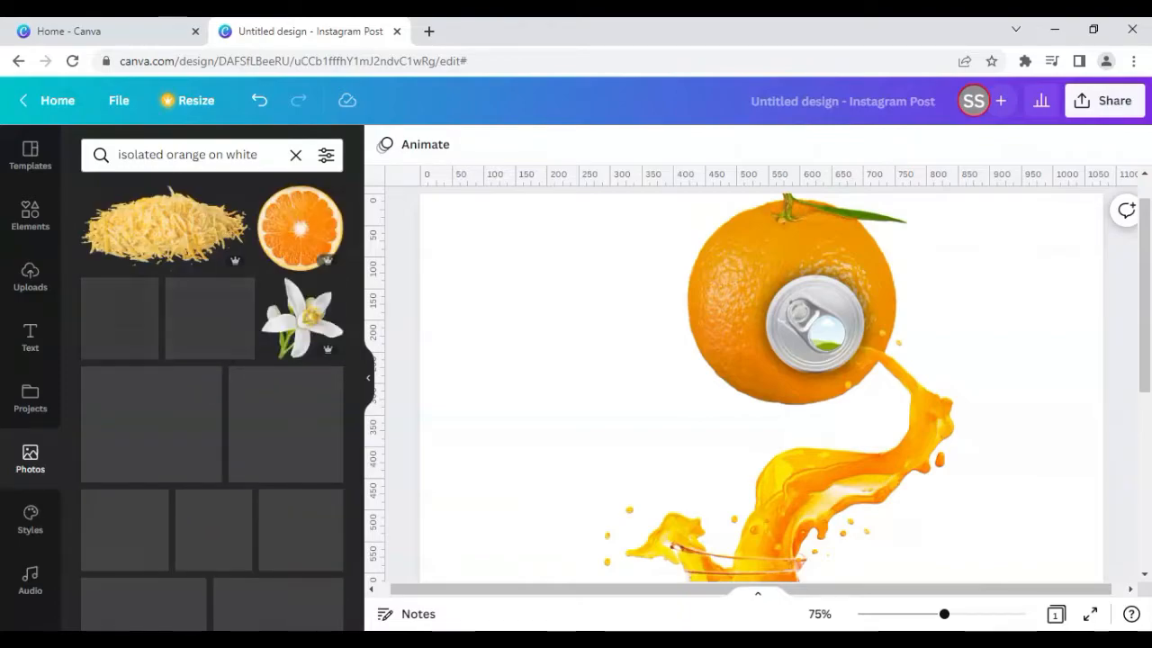
scroll("down", 3)
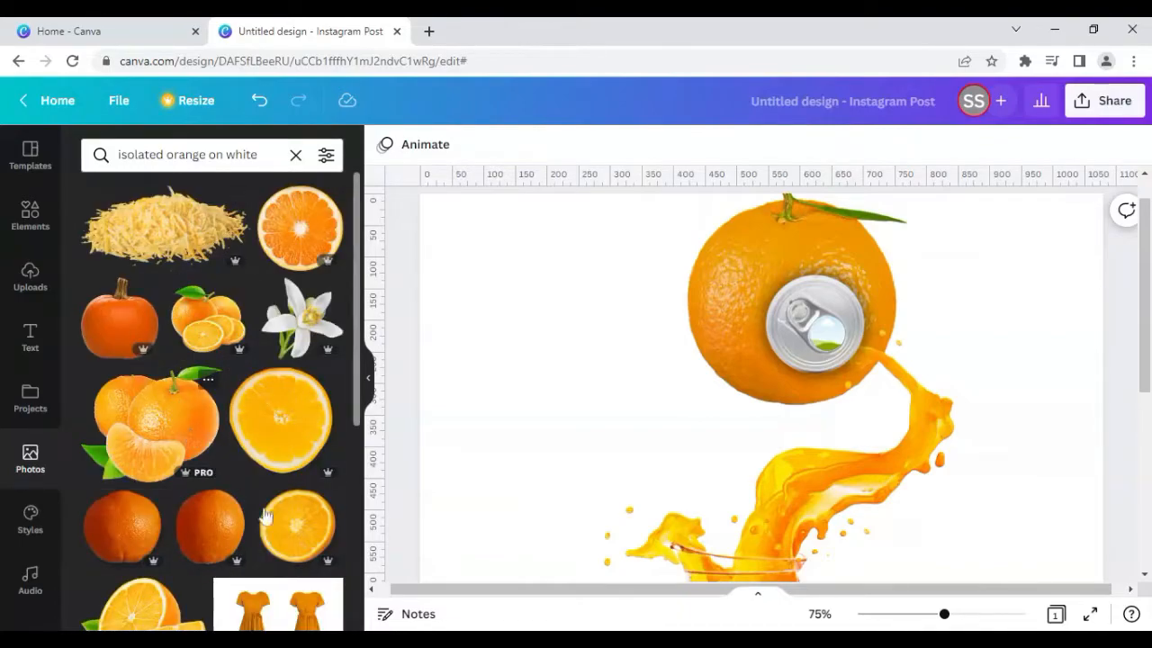
left_click(295, 525)
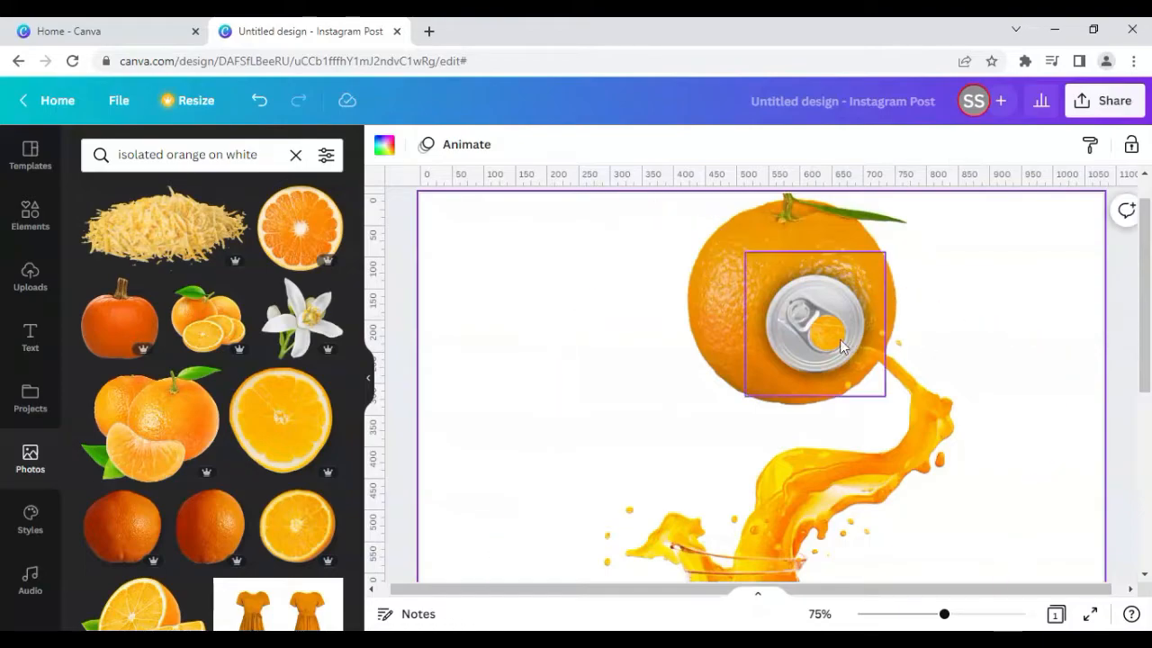
left_click(813, 338)
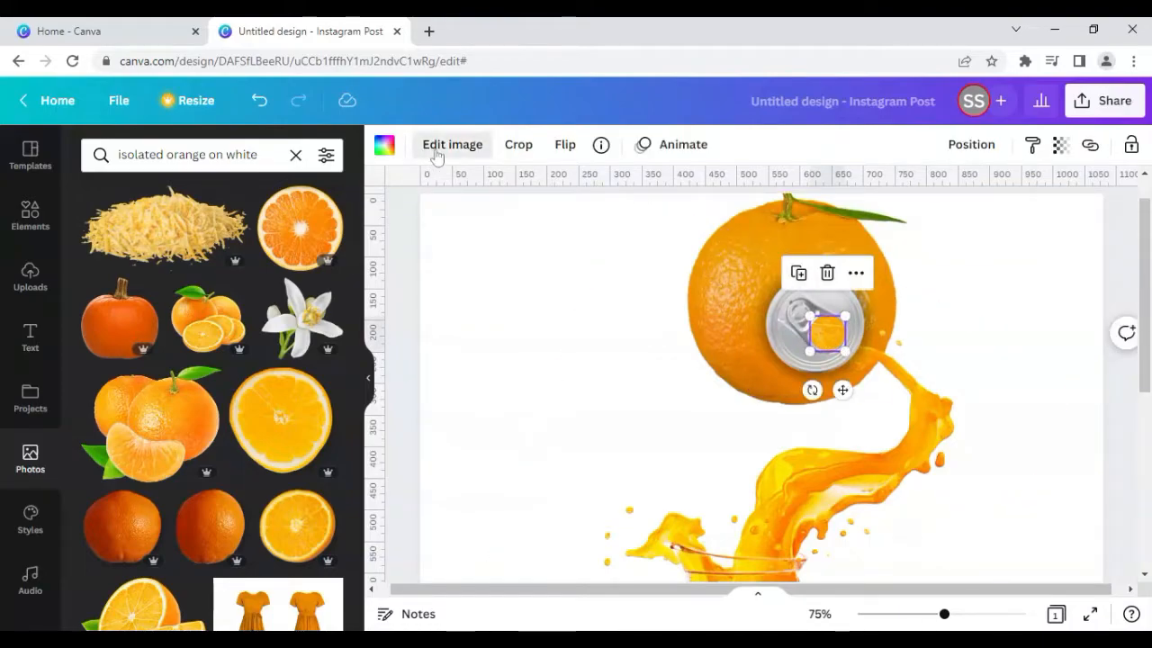
Raise the framed orange photo's Brightness to 16 and Saturation to 24 in Adjust
left_click(452, 144)
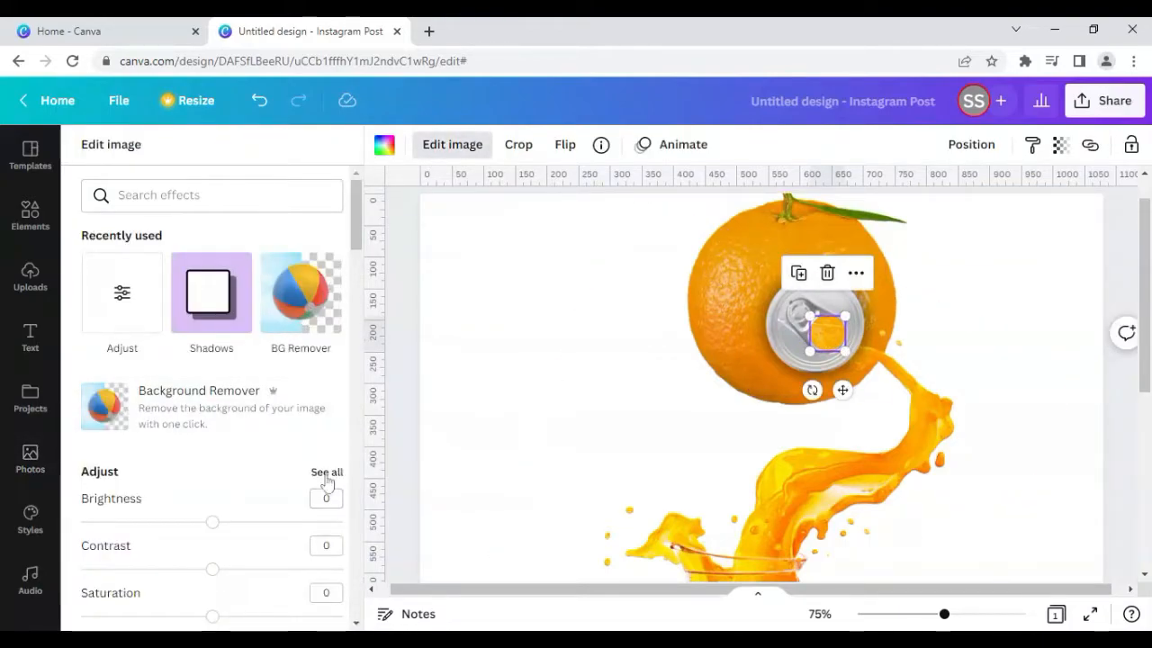
left_click(325, 471)
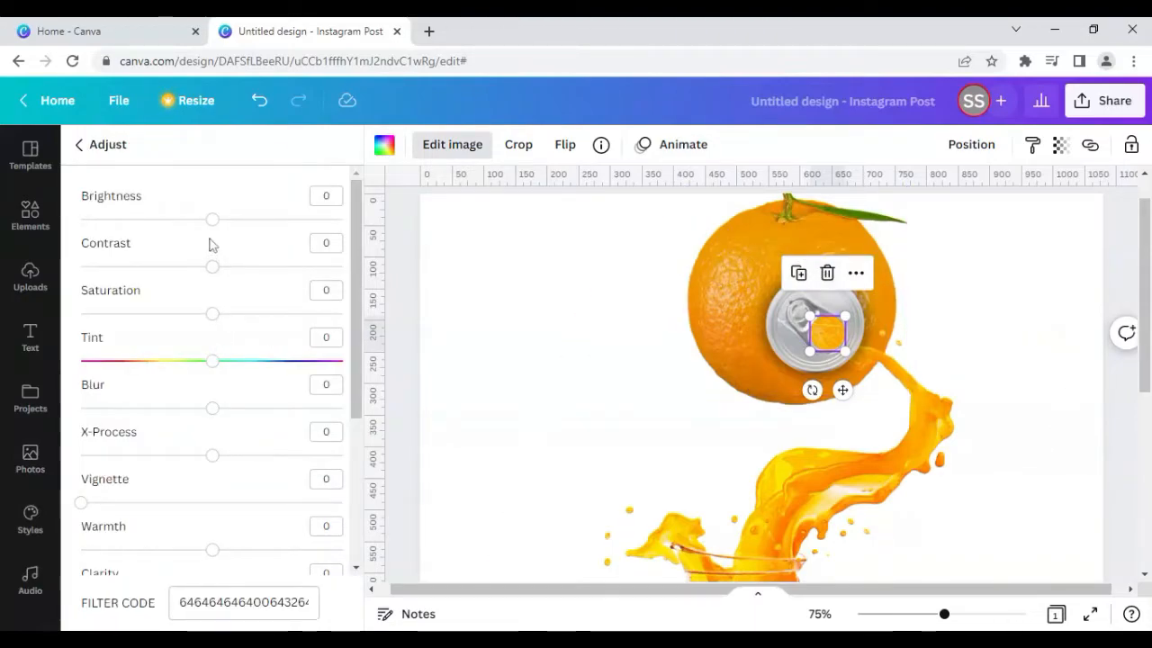
left_click_drag(212, 220, 189, 219)
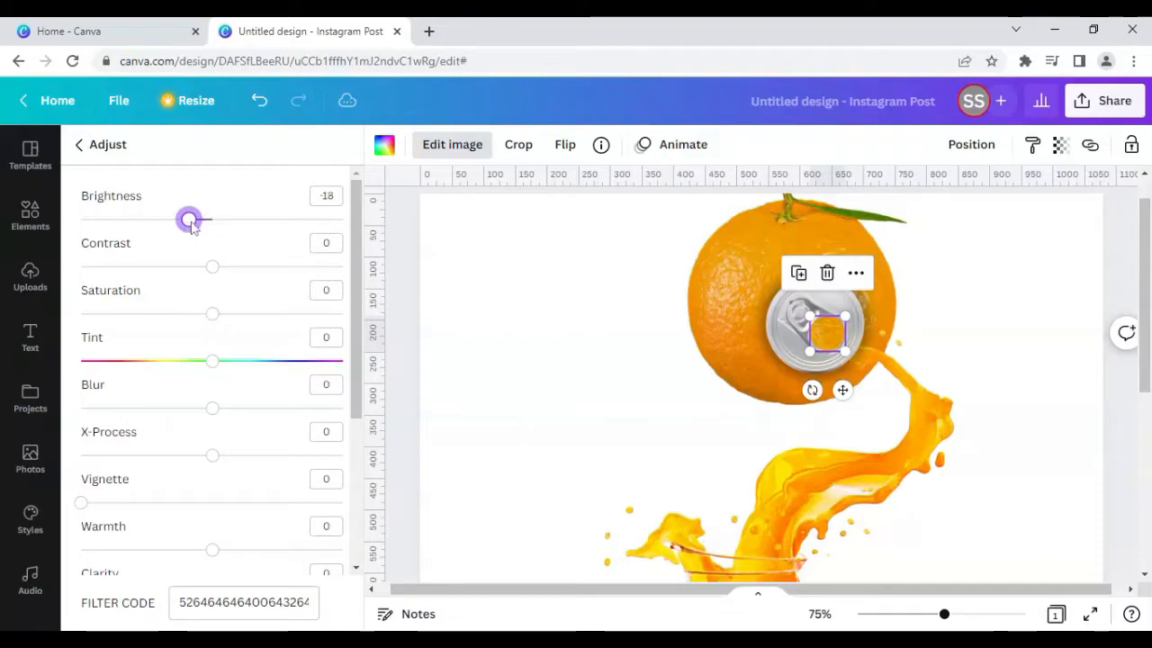
left_click_drag(189, 219, 200, 219)
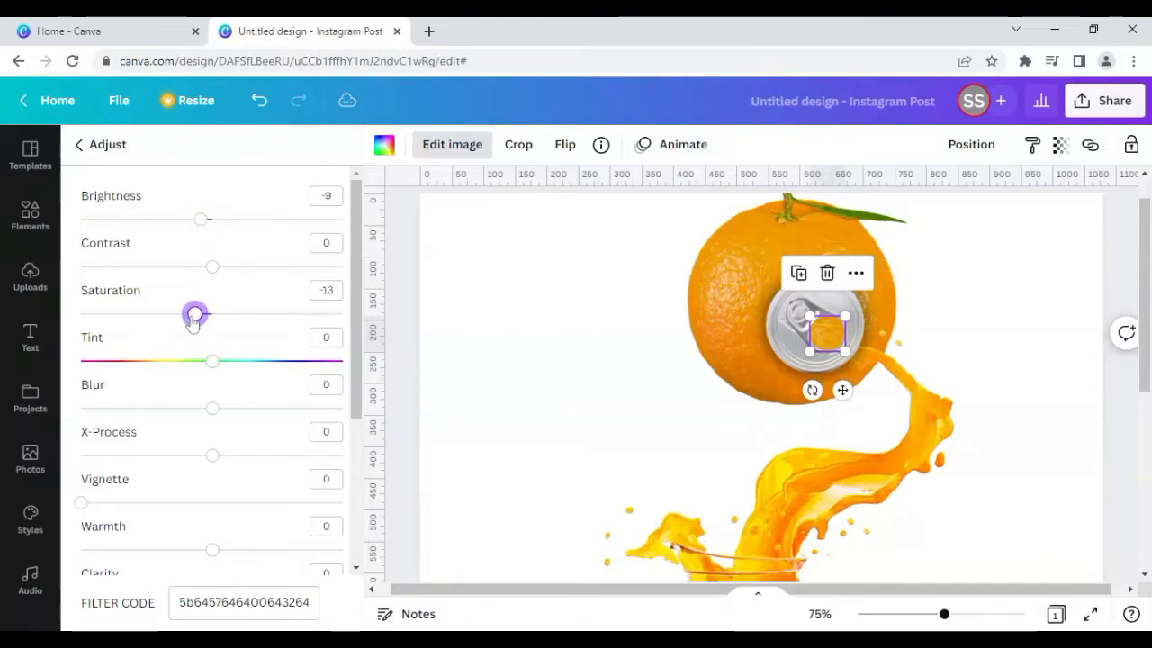
left_click_drag(194, 313, 243, 313)
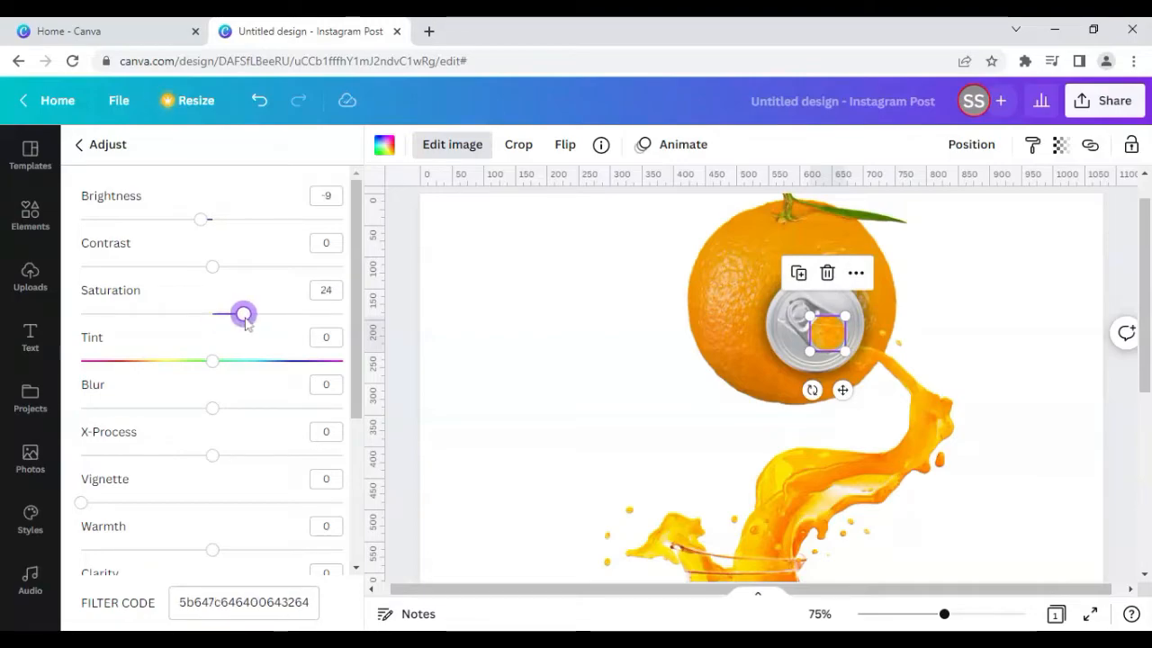
left_click_drag(207, 219, 189, 220)
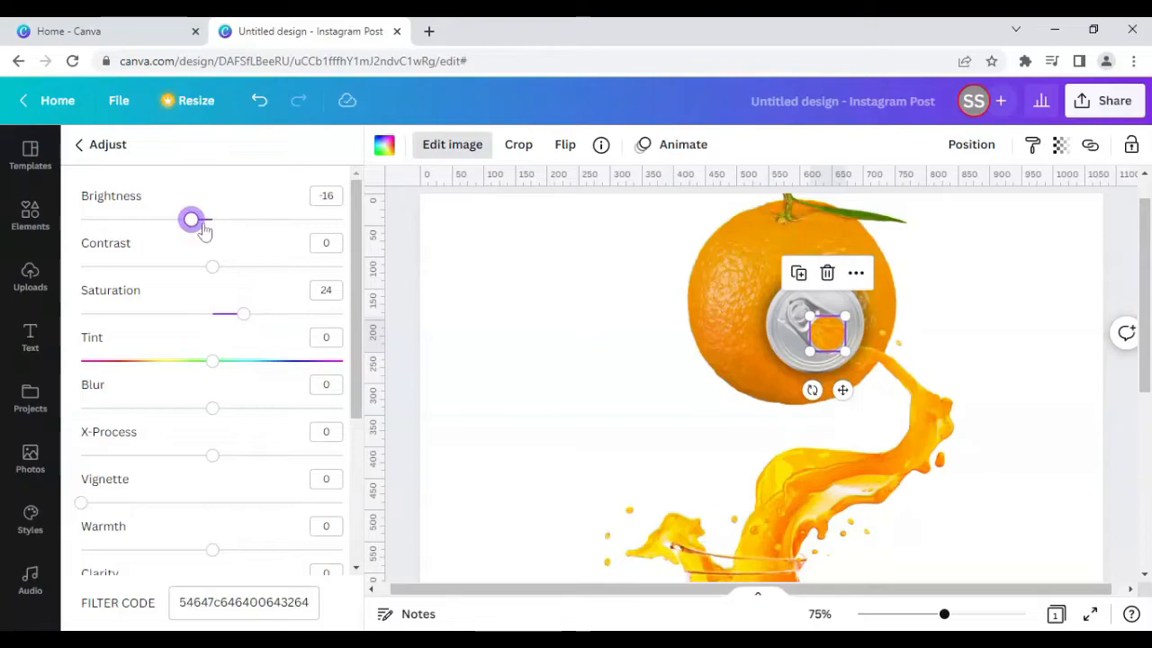
left_click(29, 459)
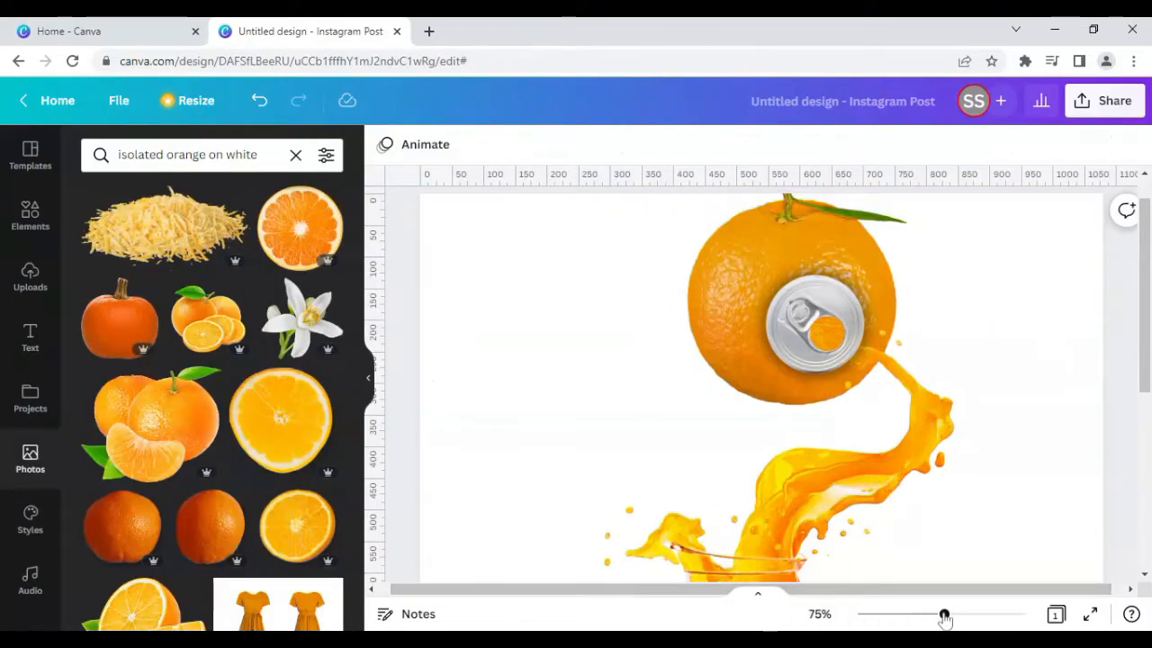
Zoom out to 39% and bring the juice splash and jug image to the front
left_click_drag(943, 616, 915, 616)
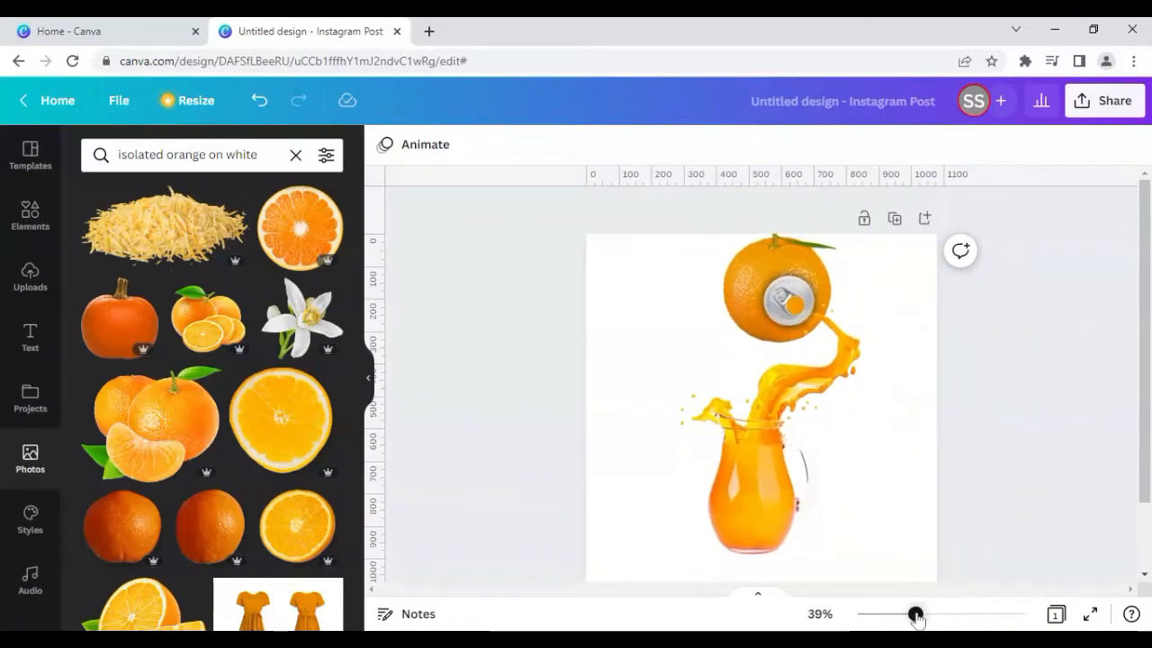
left_click(810, 387)
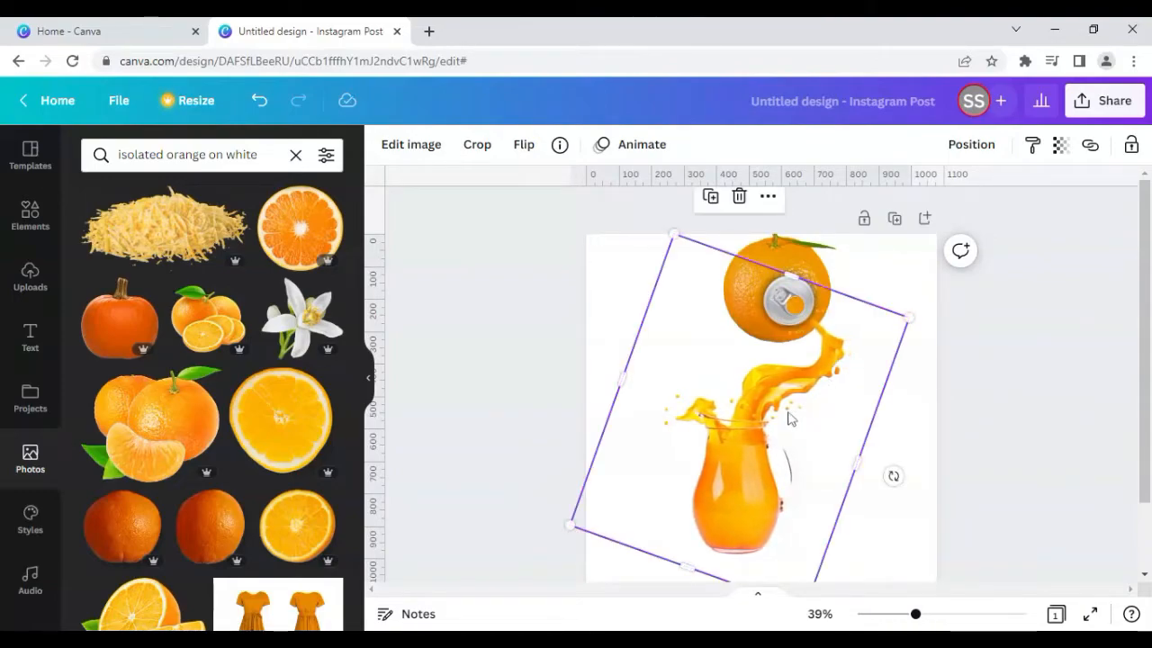
right_click(765, 405)
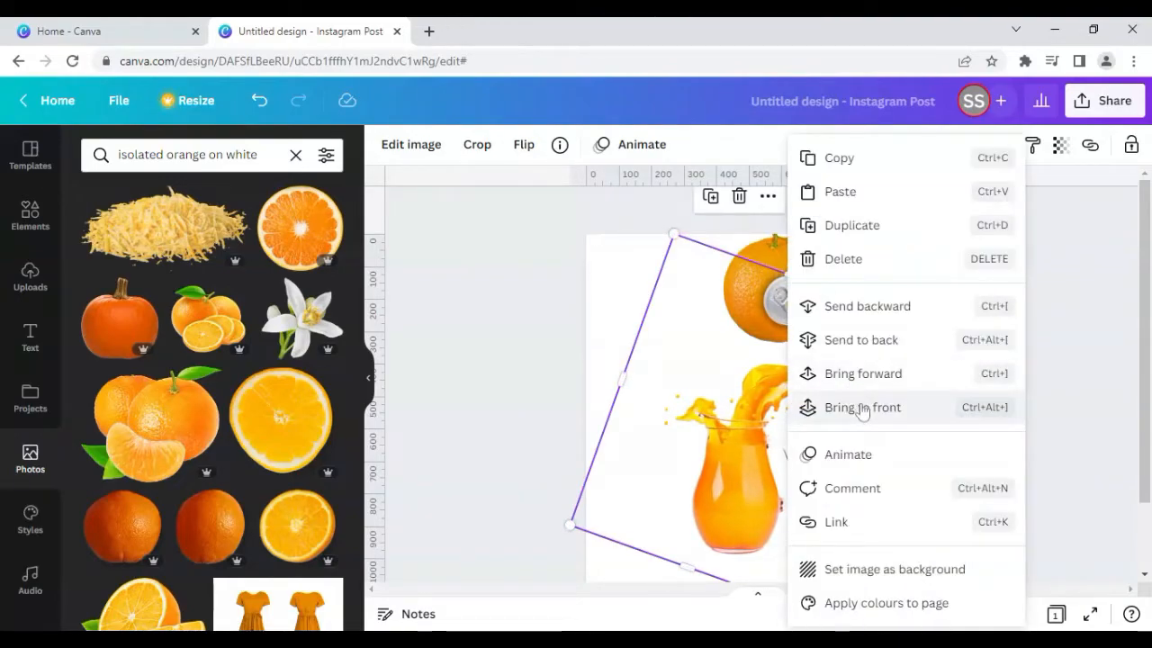
left_click(860, 406)
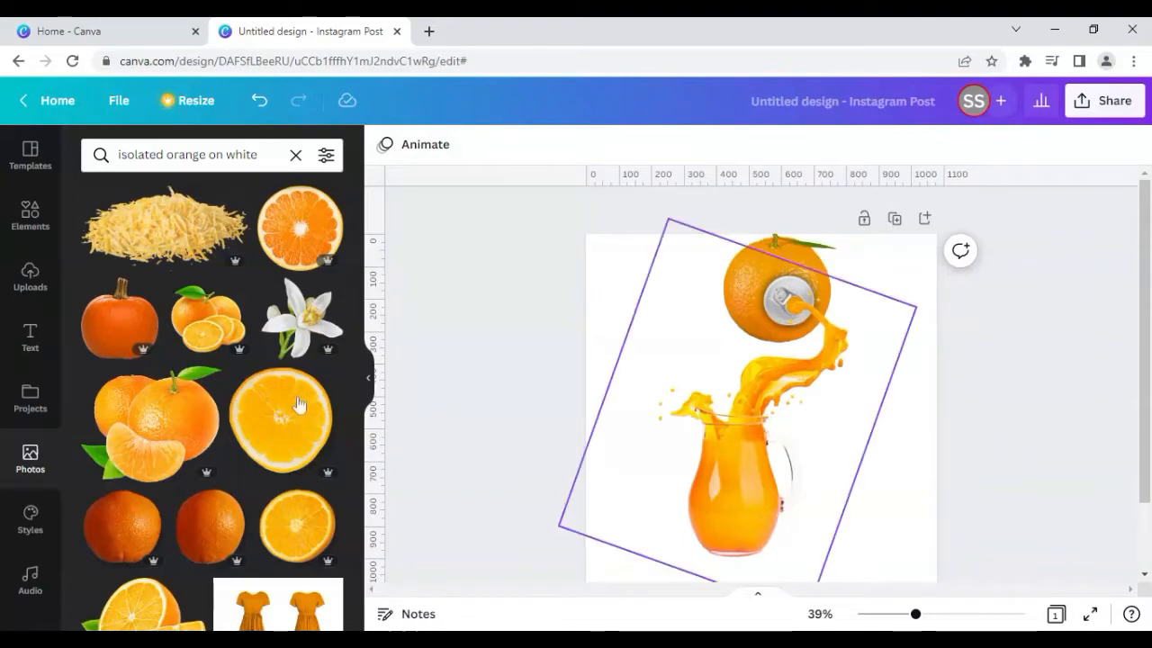
Search Photos for 'nature background' and set the sunlit forest tabletop photo as the page background
left_click(295, 154)
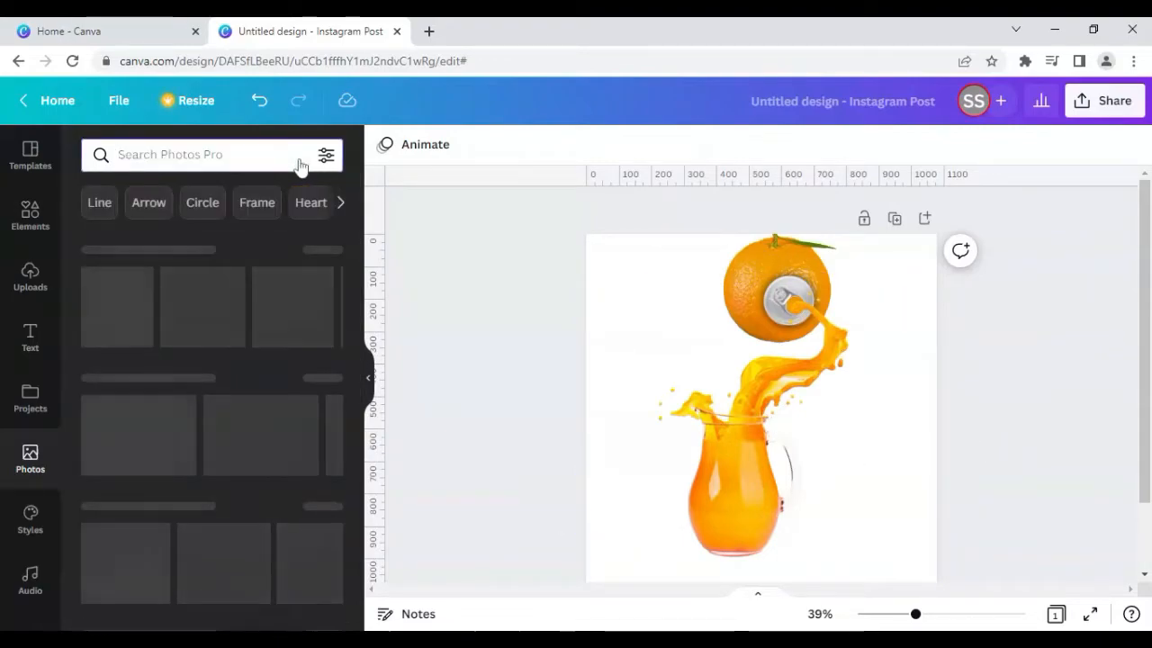
type("nature bac")
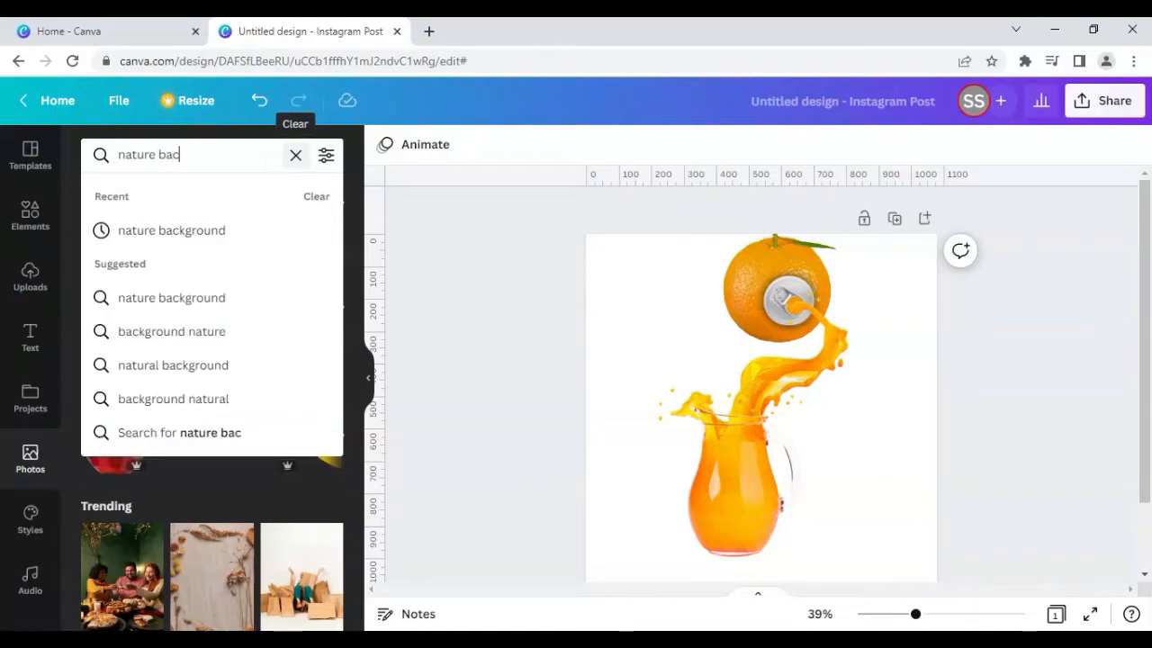
left_click(171, 230)
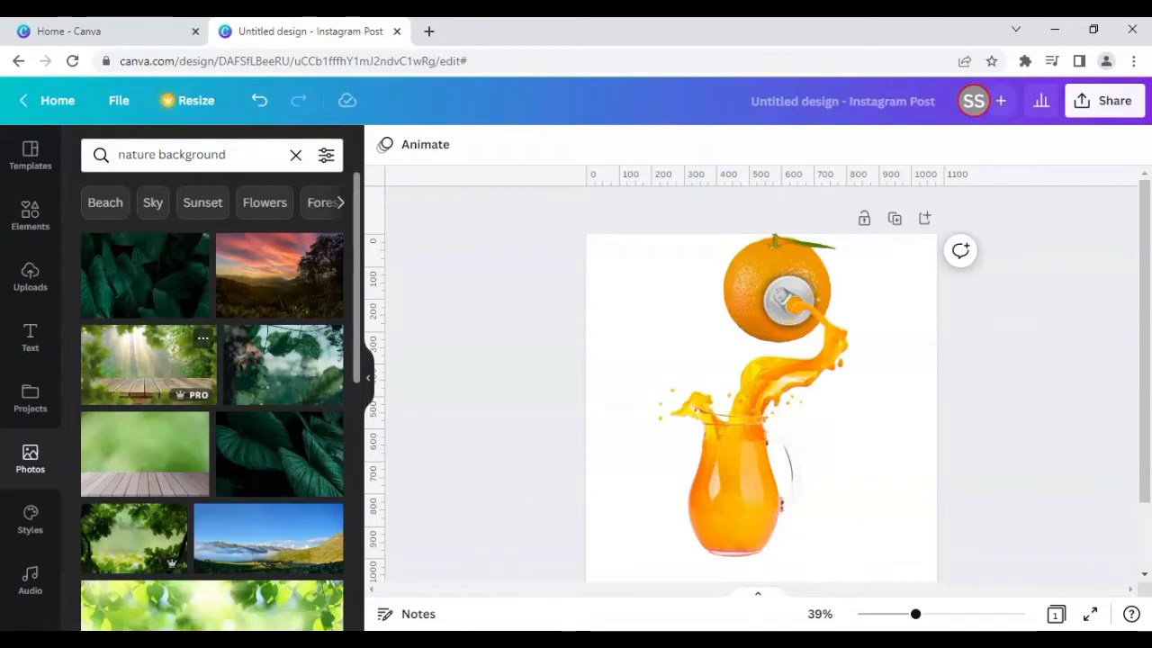
left_click(147, 363)
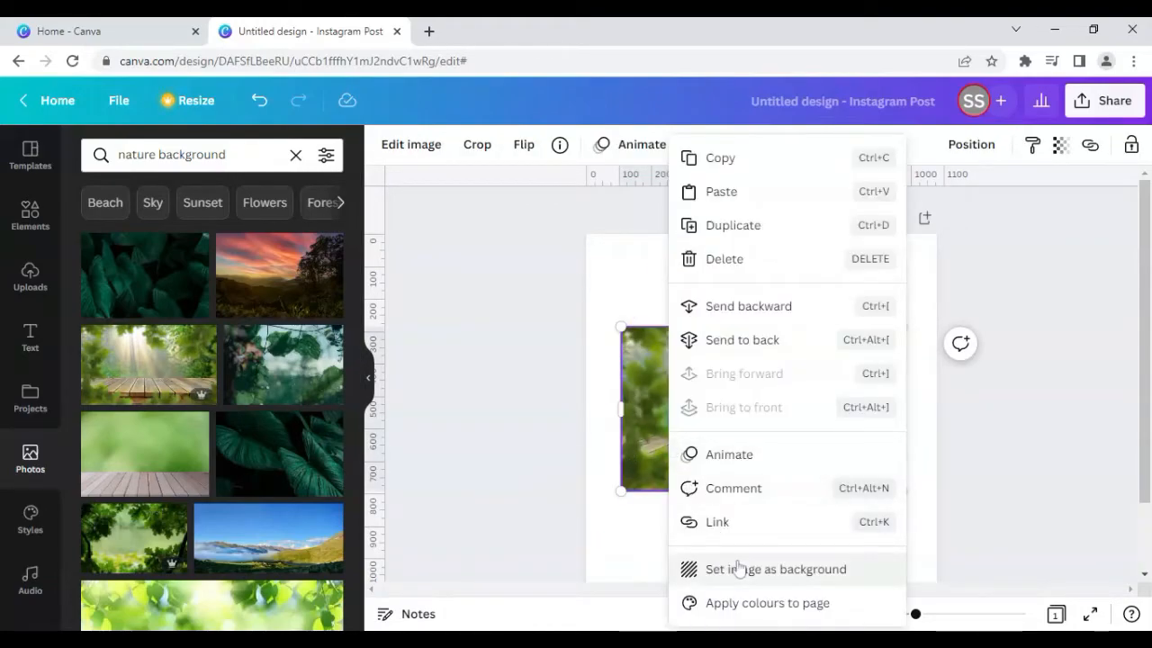
left_click(774, 569)
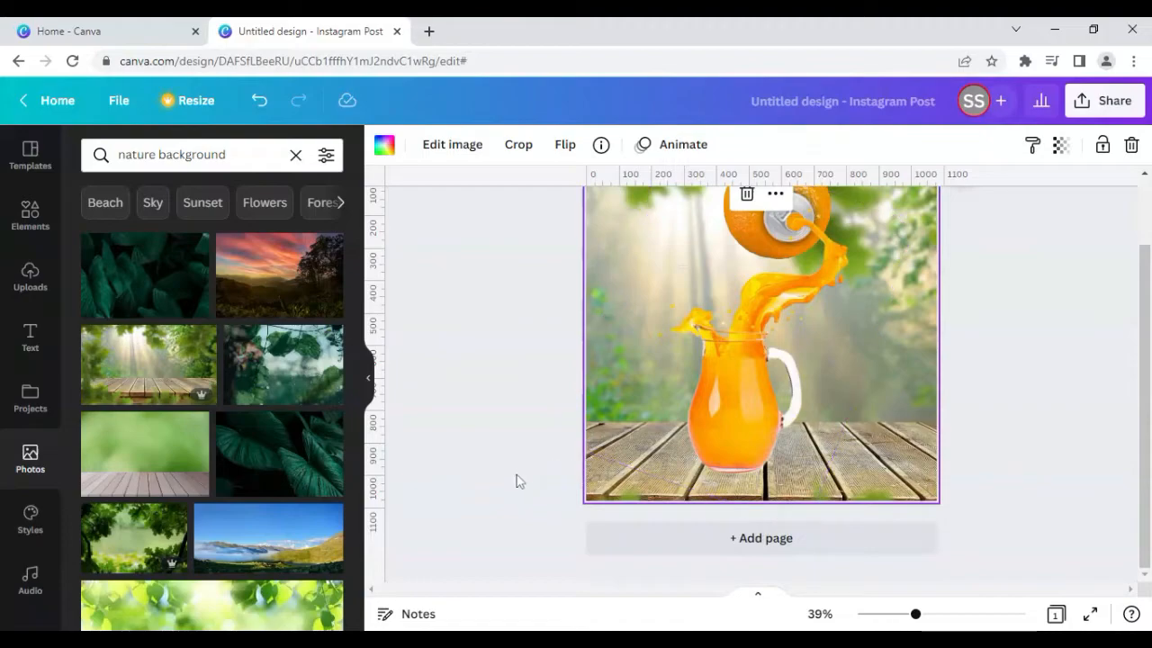
Reposition the forest background so the wooden deck sits lower beneath the jug
left_click(518, 144)
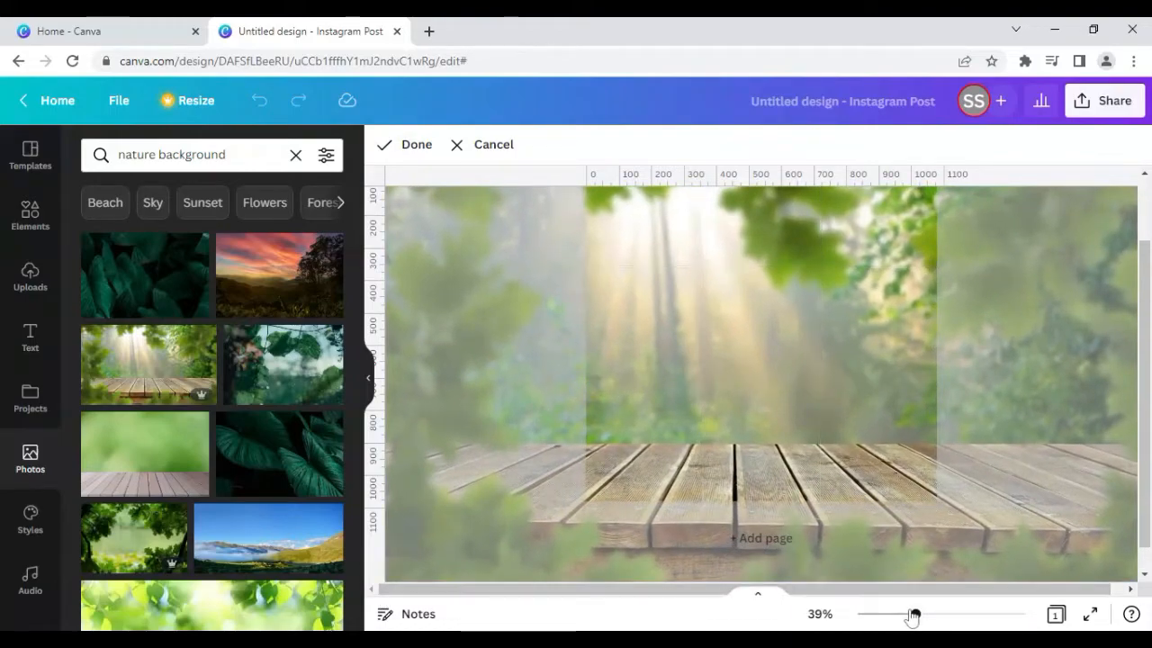
left_click_drag(911, 615, 903, 616)
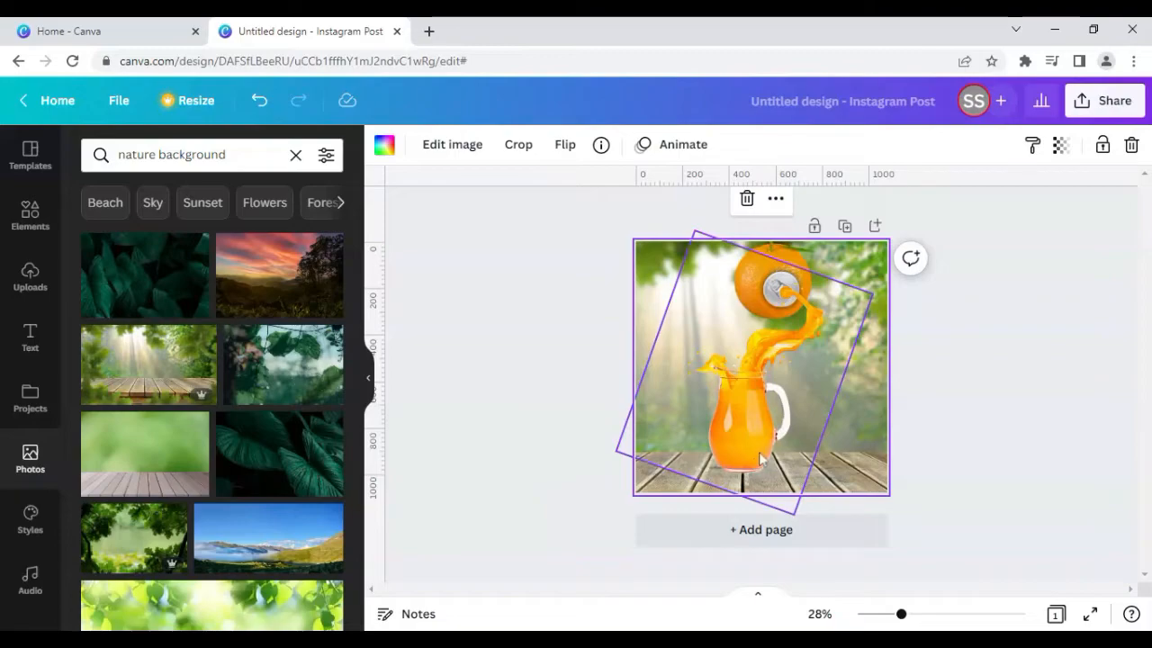
left_click(531, 468)
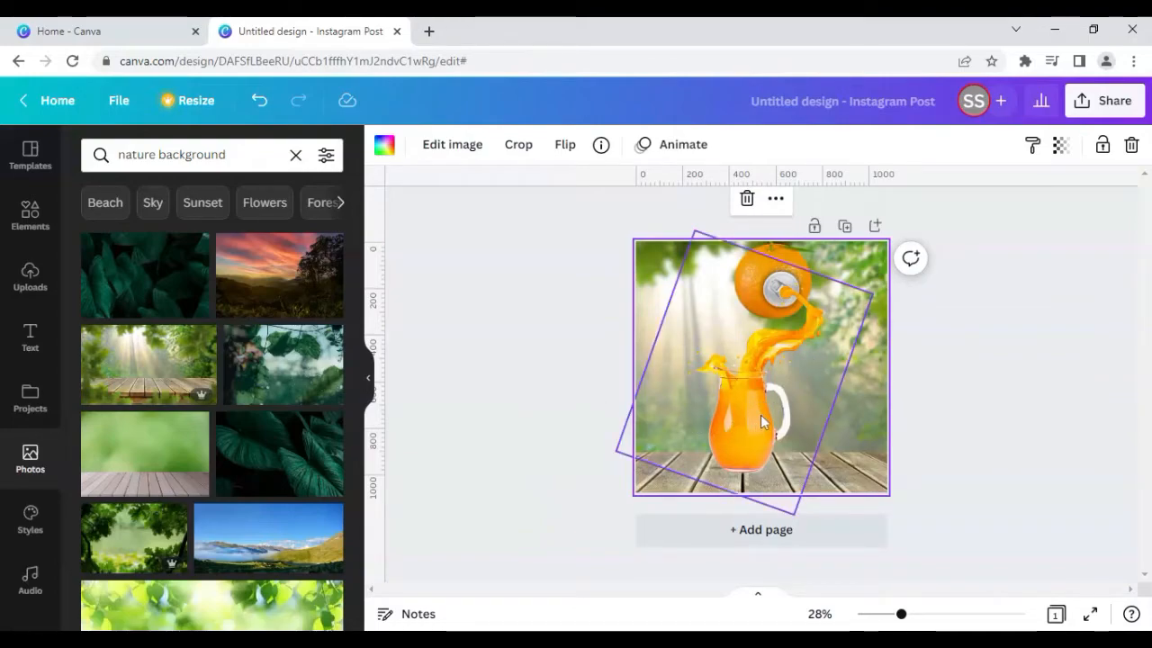
mouse_move(730, 436)
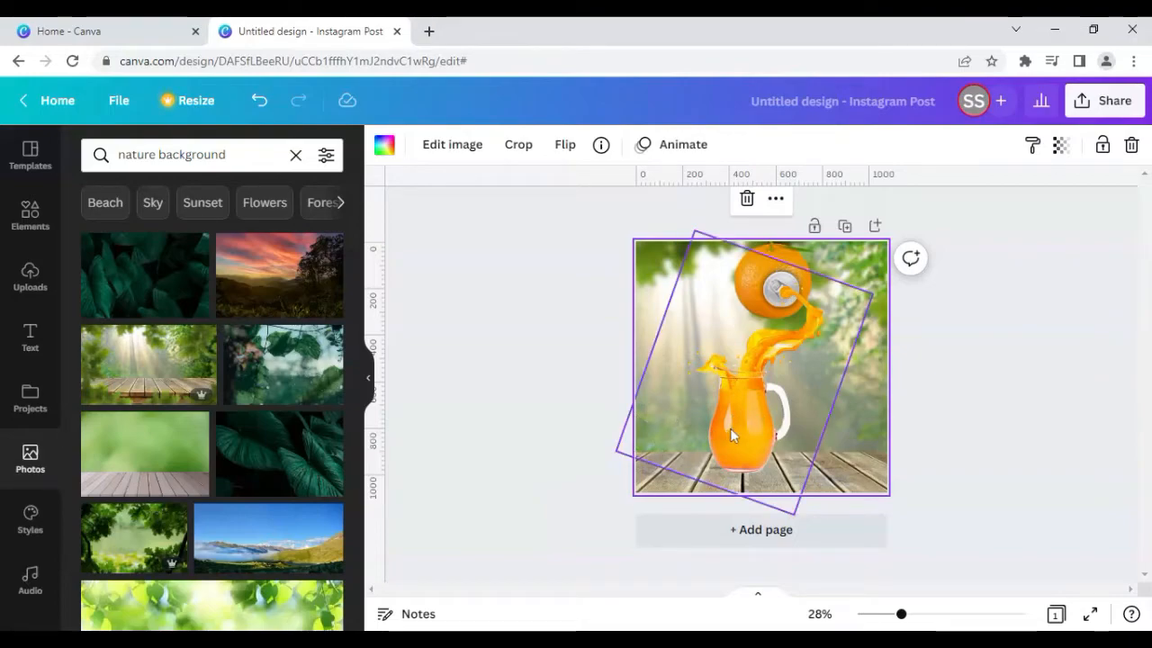
mouse_move(738, 430)
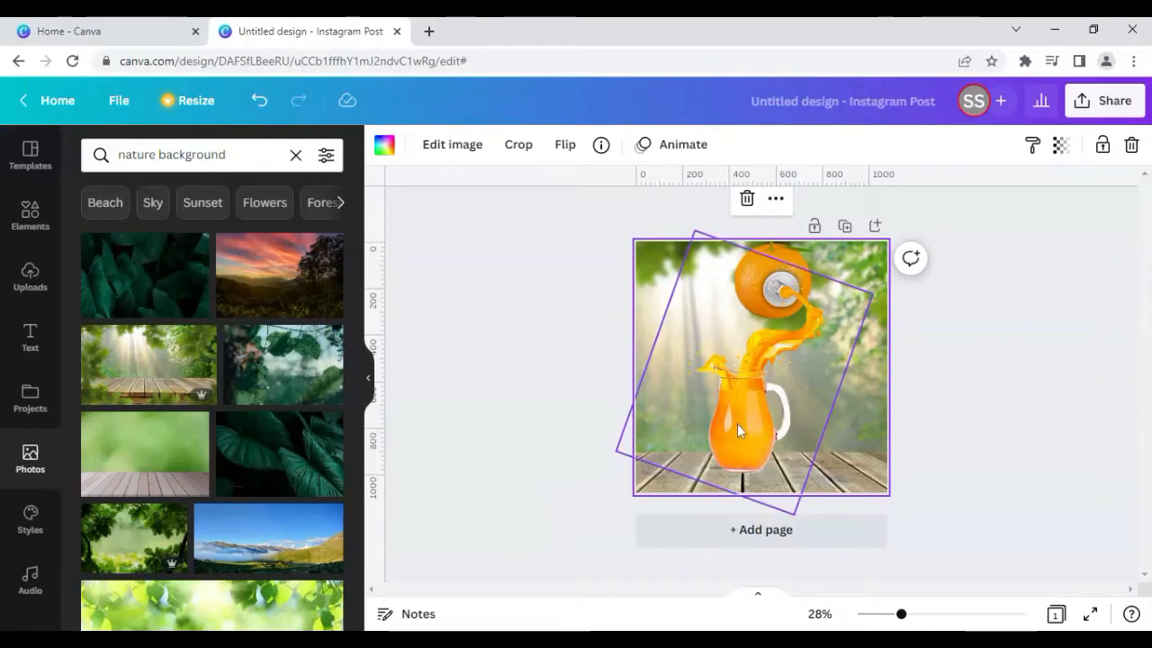
left_click(738, 428)
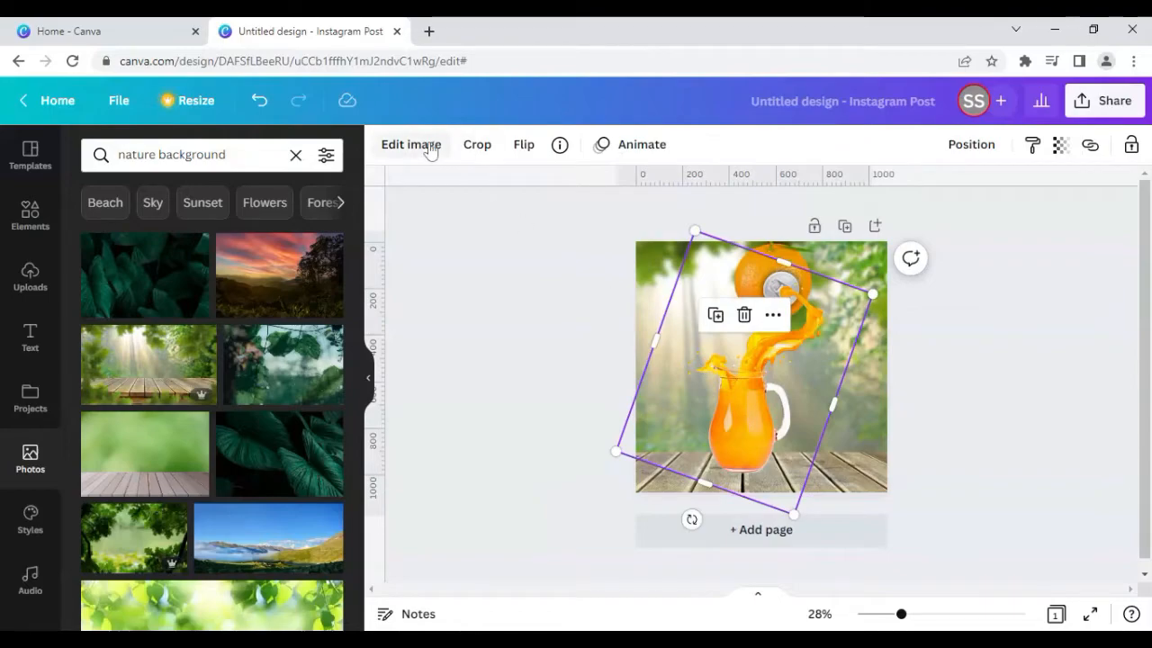
Adjust the jug image: Brightness -11, Contrast 18, Saturation -8, Highlights 11, Shadows 13
left_click(411, 144)
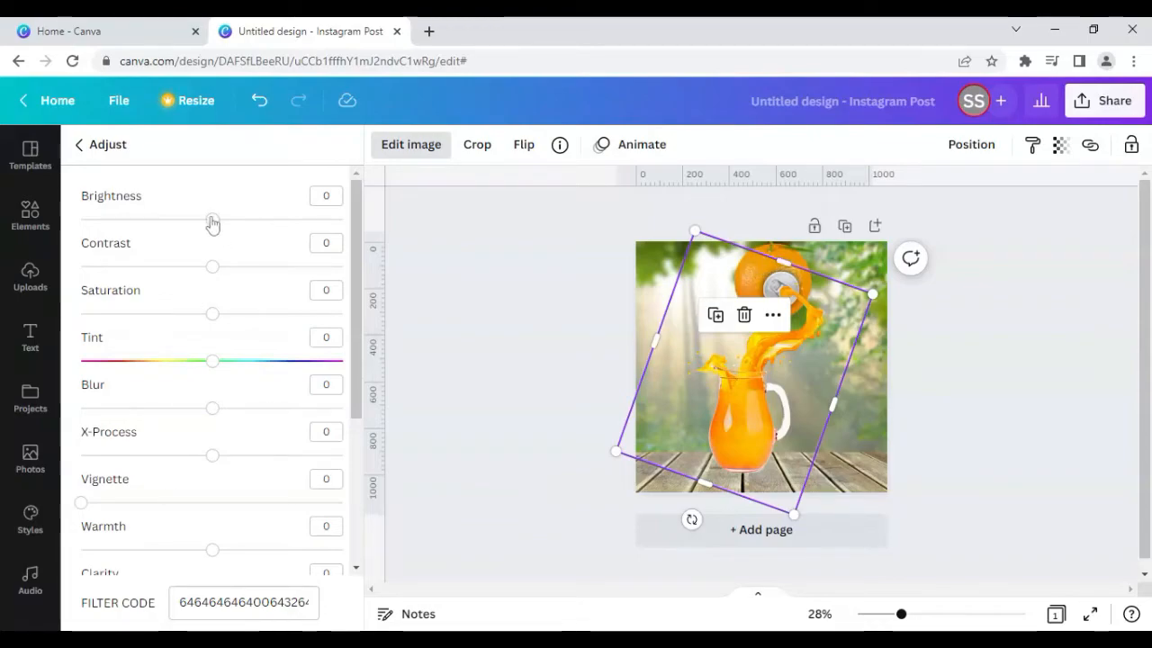
left_click_drag(212, 220, 194, 219)
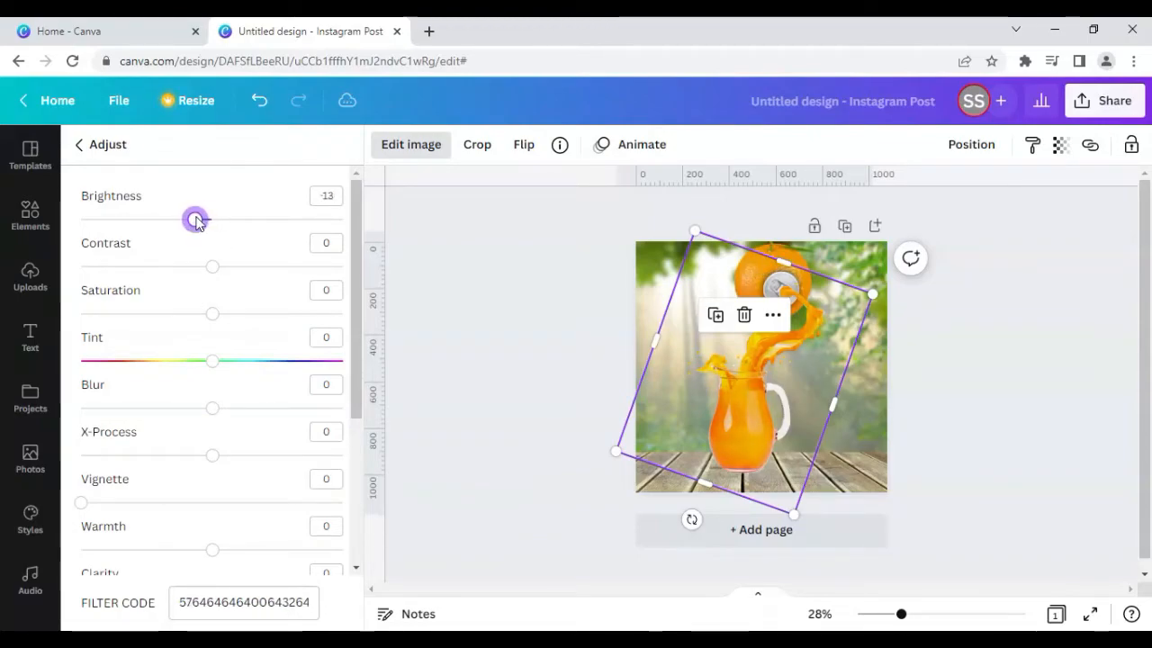
left_click_drag(194, 219, 198, 220)
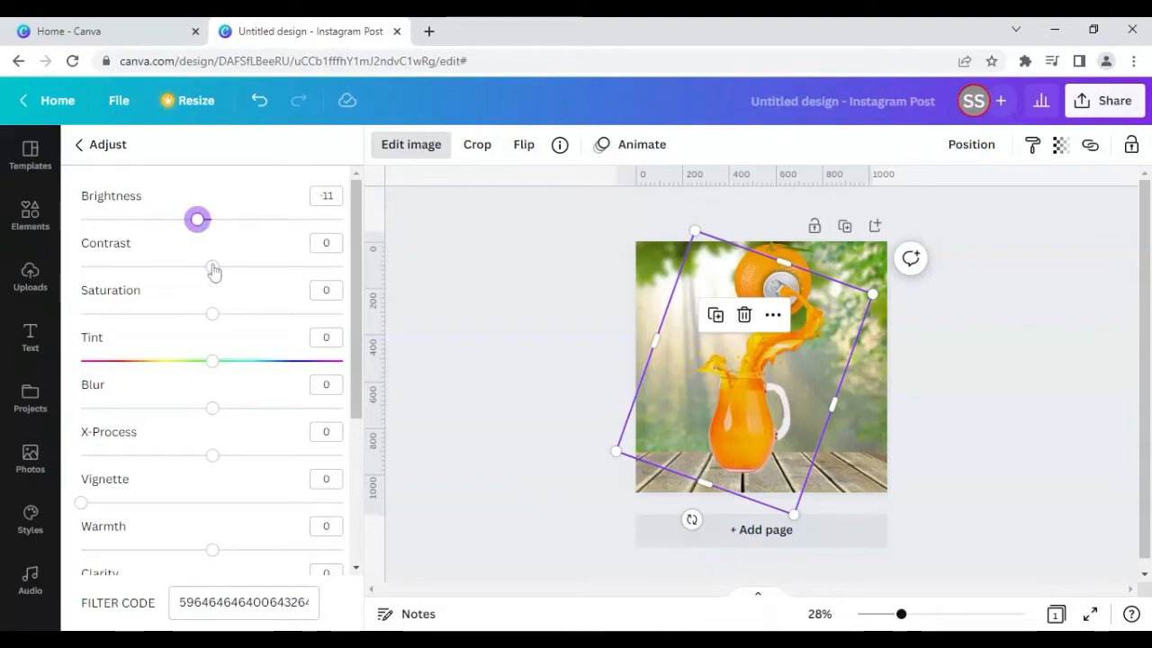
left_click_drag(213, 266, 234, 266)
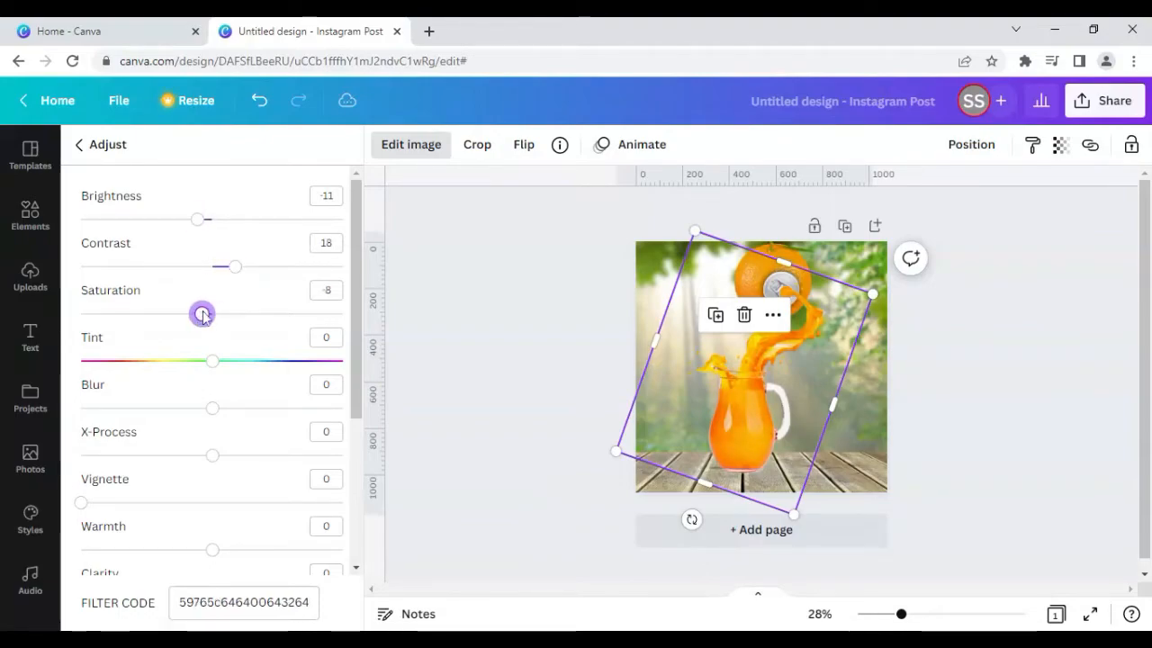
left_click_drag(201, 313, 198, 313)
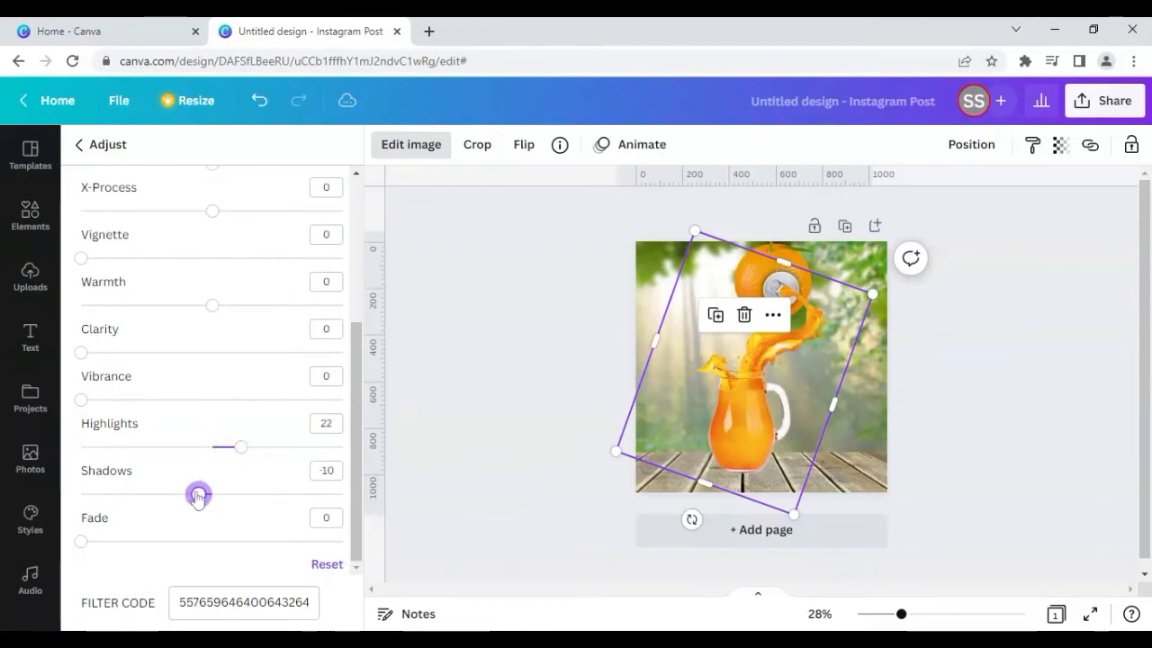
left_click_drag(198, 493, 228, 493)
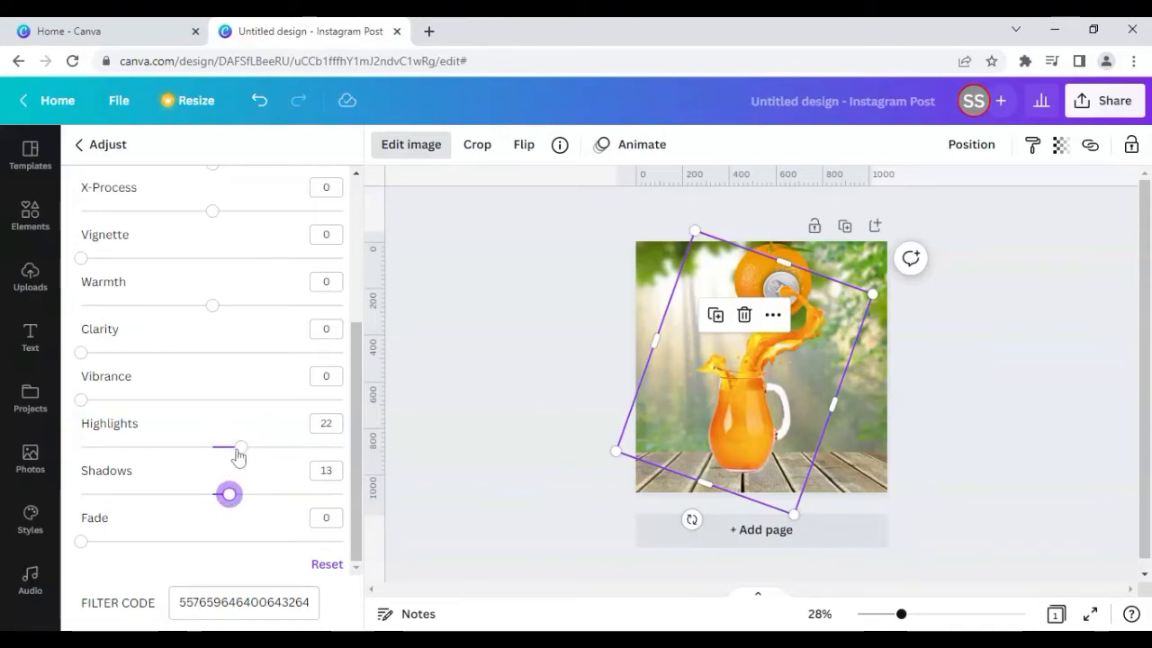
left_click_drag(241, 446, 226, 446)
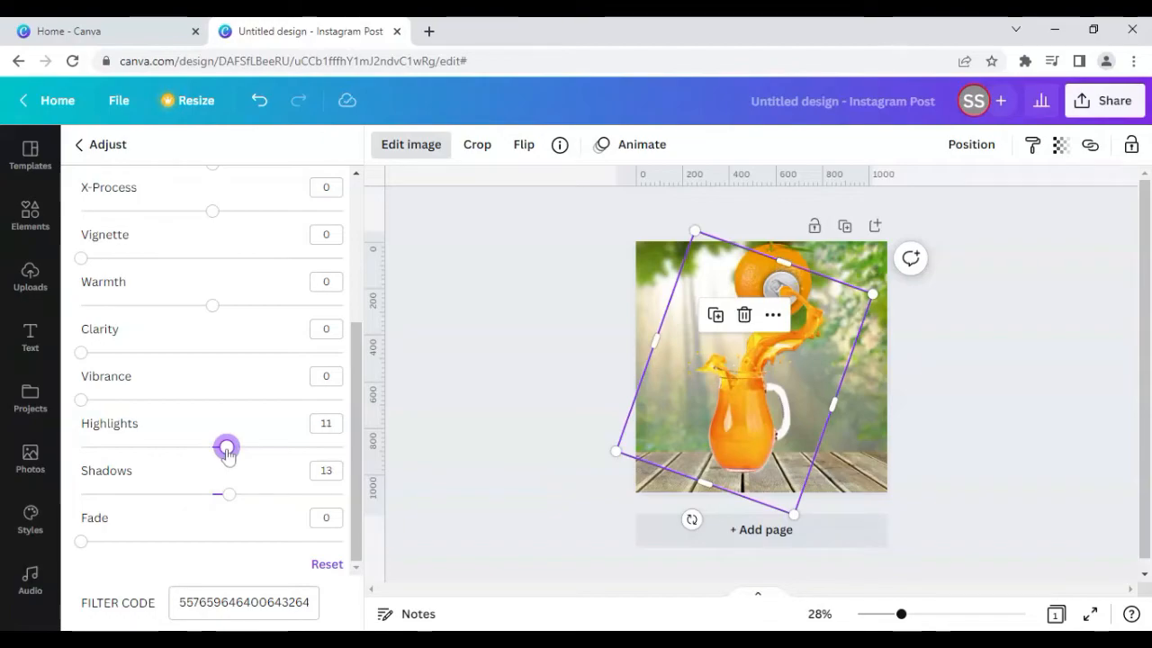
left_click_drag(227, 449, 224, 447)
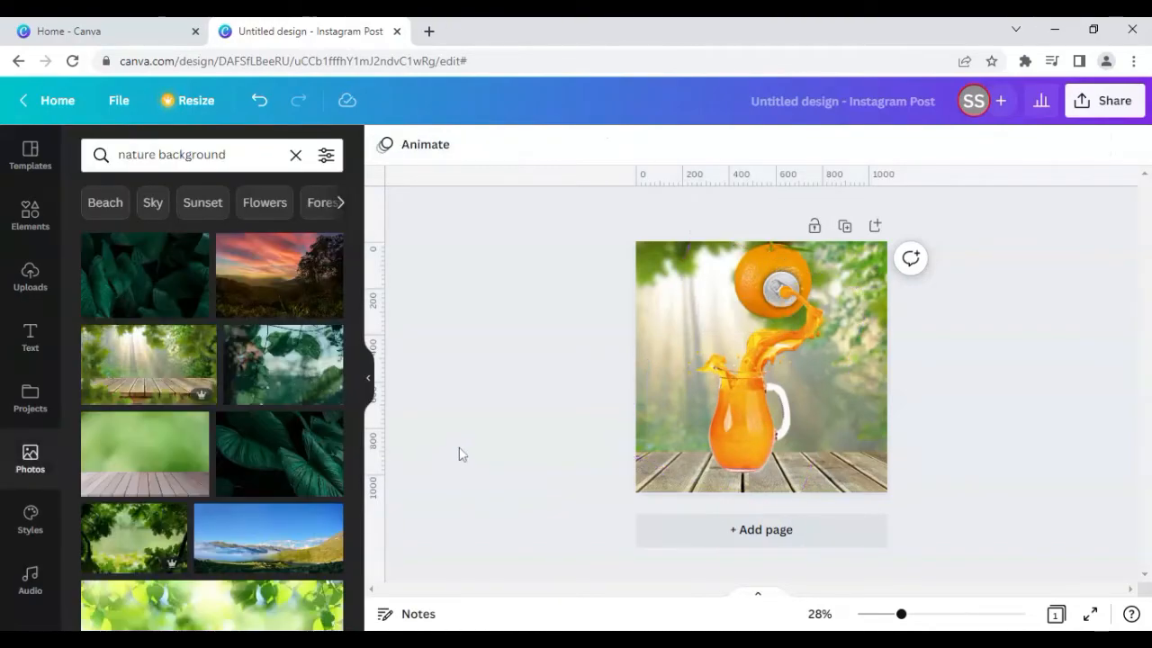
mouse_move(630, 338)
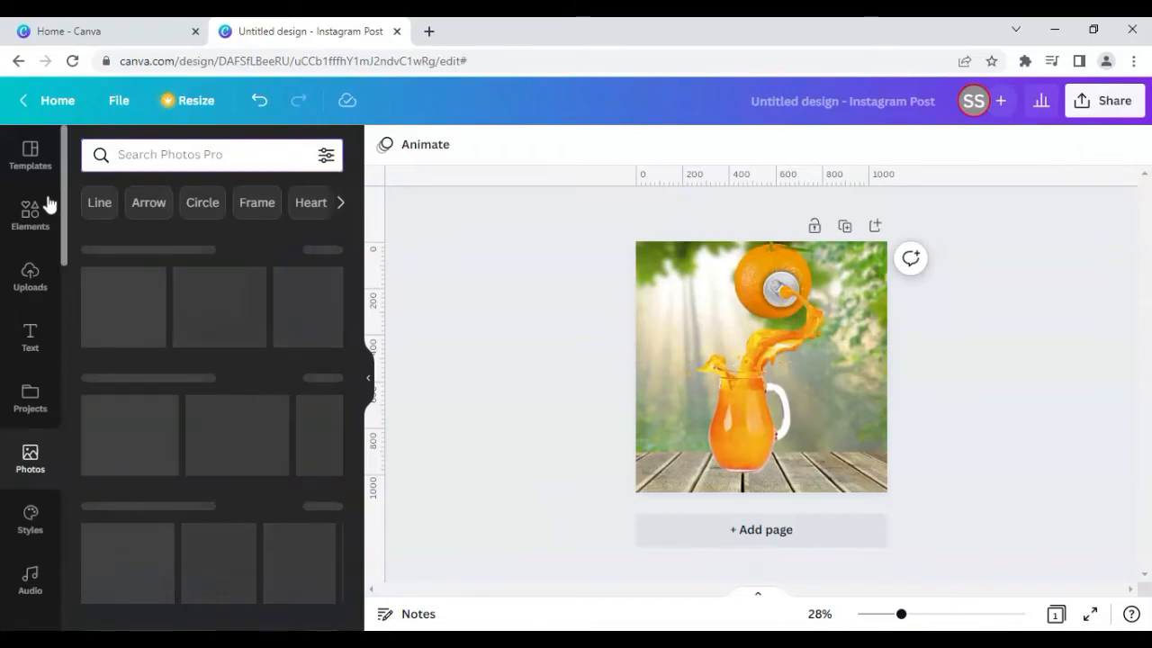
Search Elements for 'frame', then for 'shadow' to browse shadow graphics
type("frame")
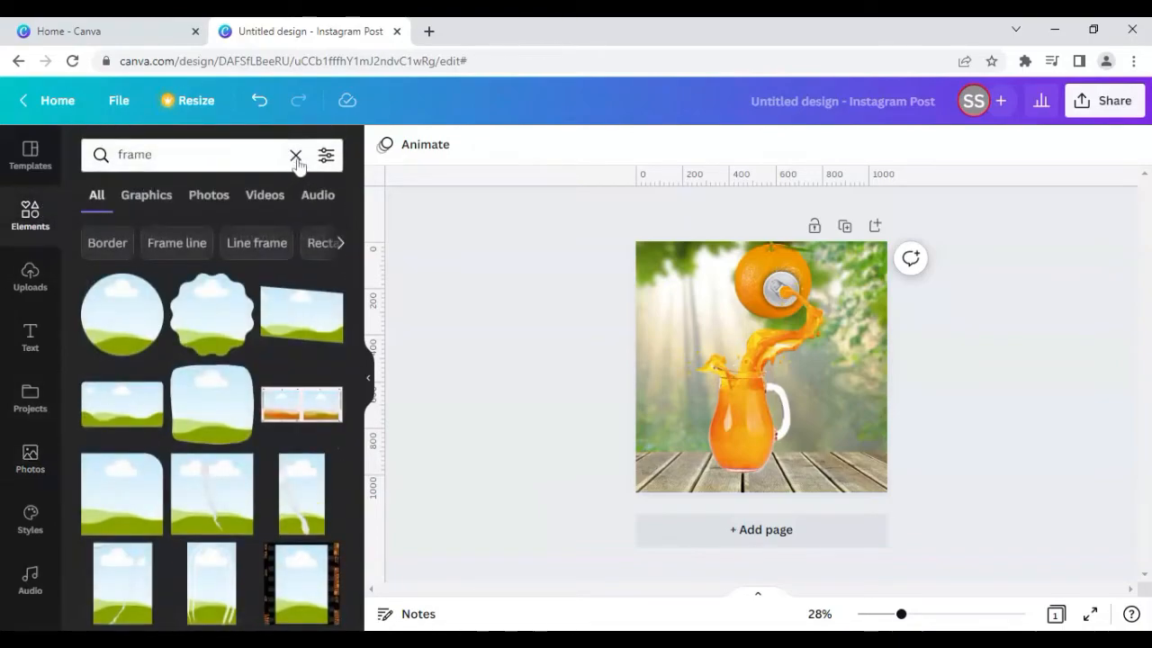
type("shadow")
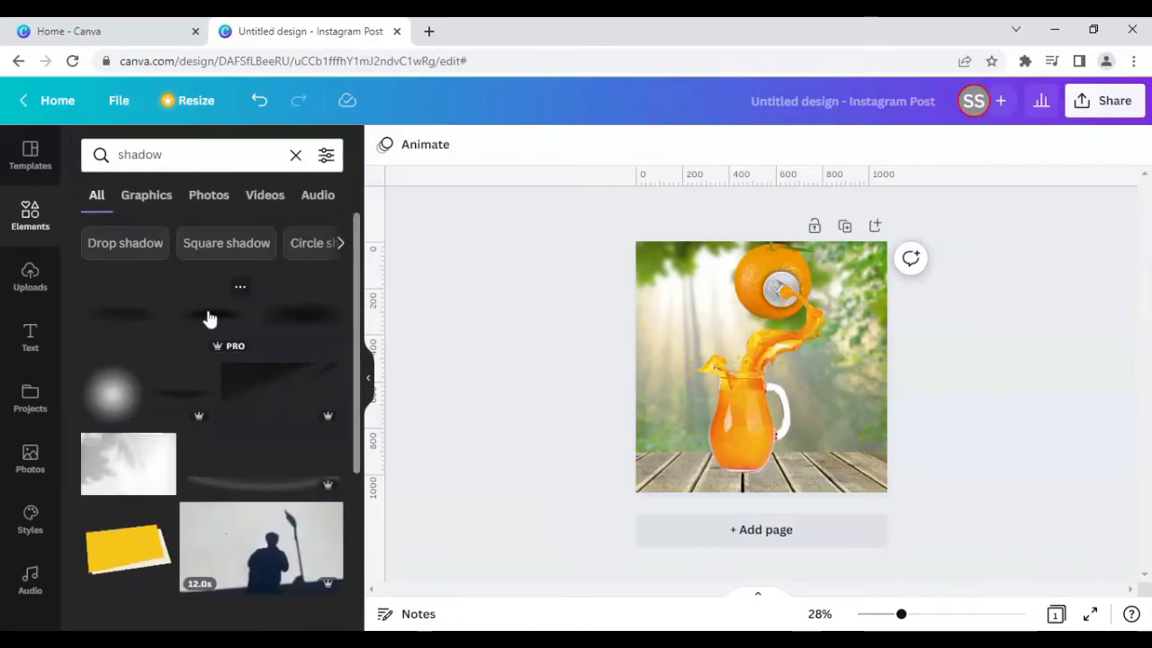
Add a soft shadow graphic under the jug's base and send it backward
left_click(759, 367)
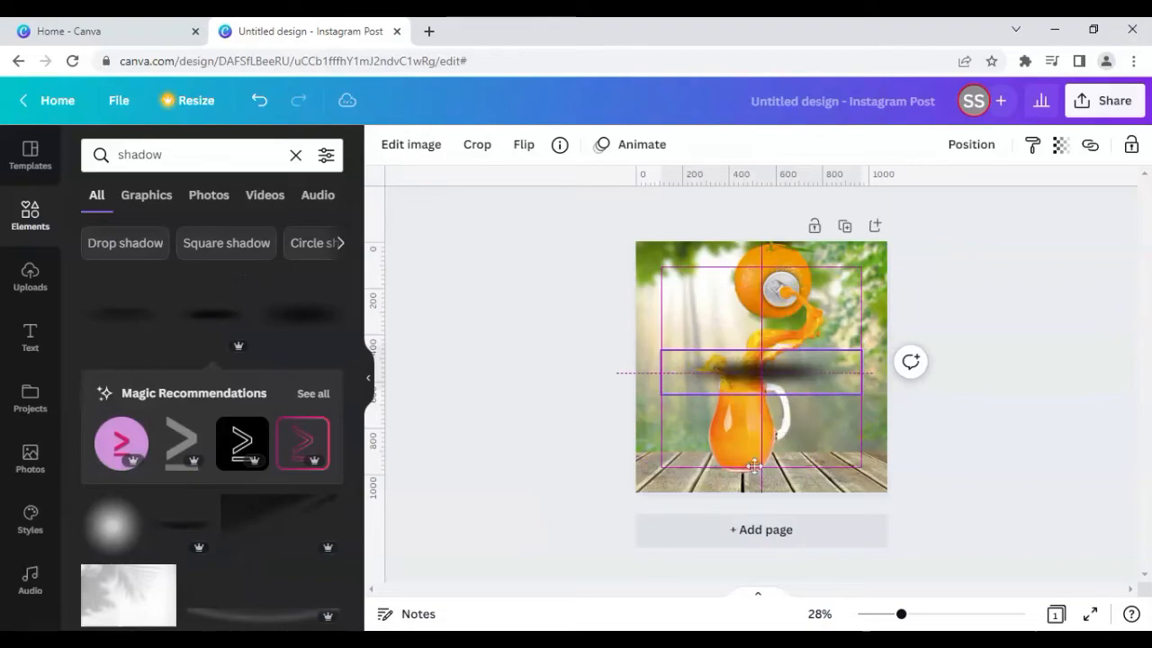
left_click_drag(760, 367, 745, 471)
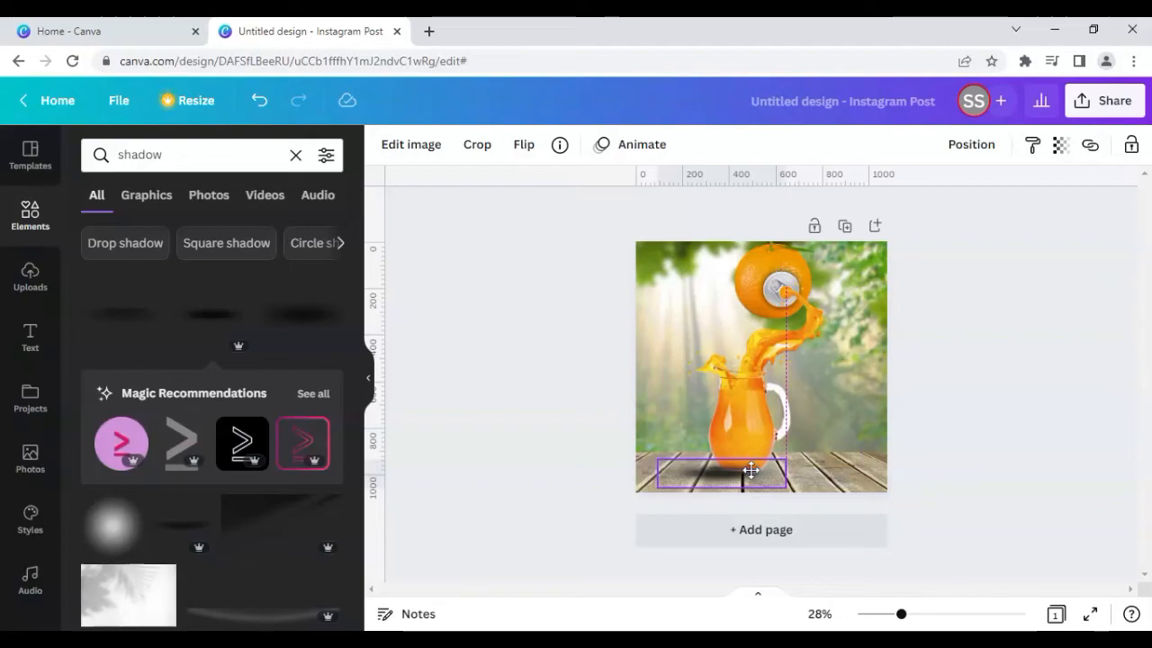
left_click(716, 471)
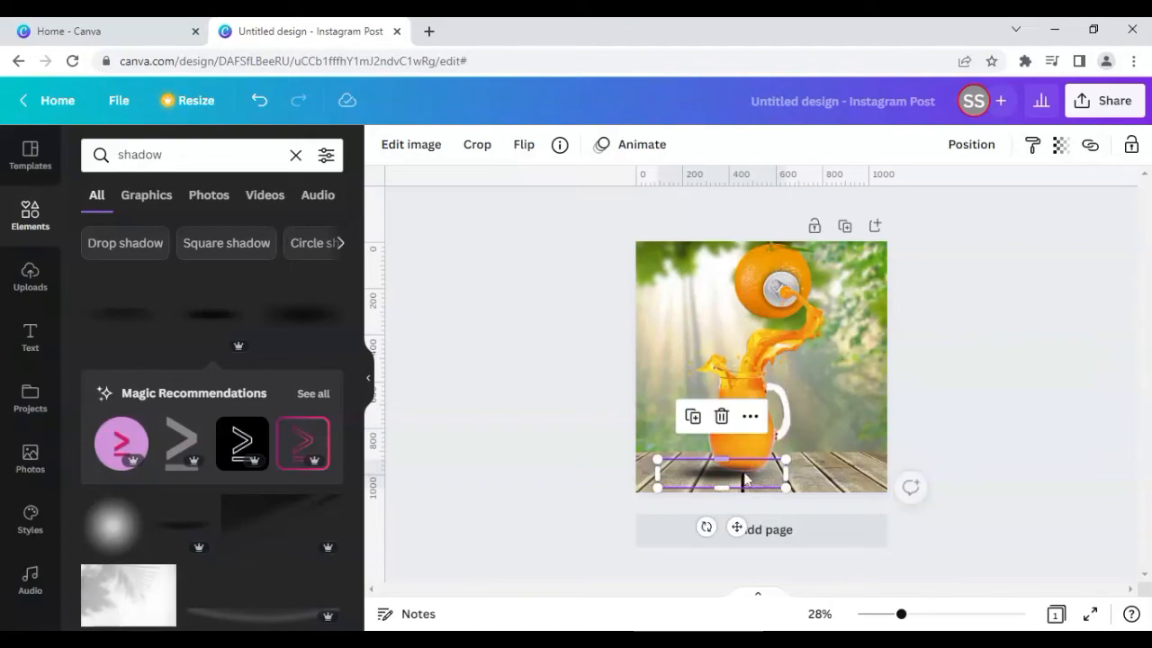
right_click(749, 415)
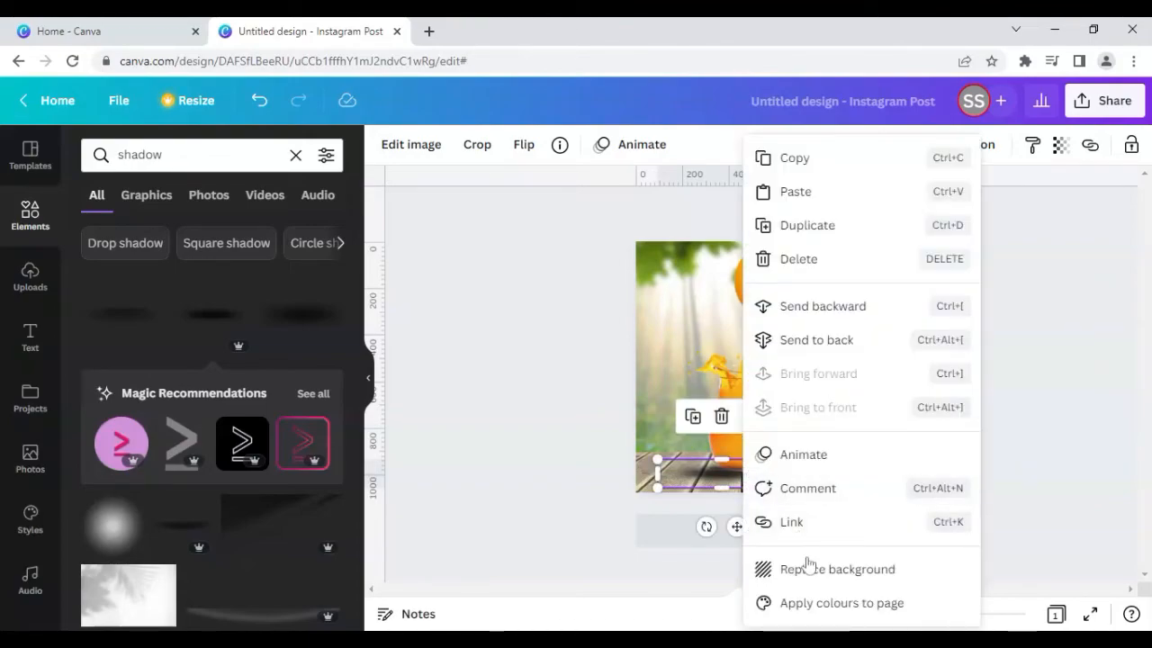
mouse_move(819, 306)
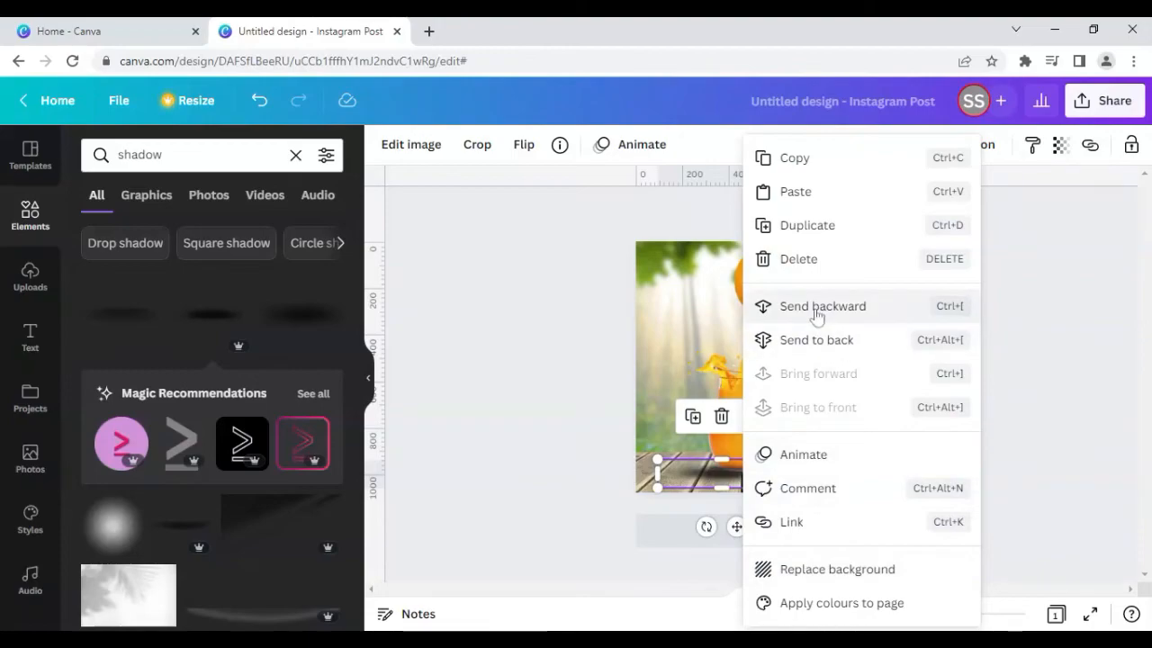